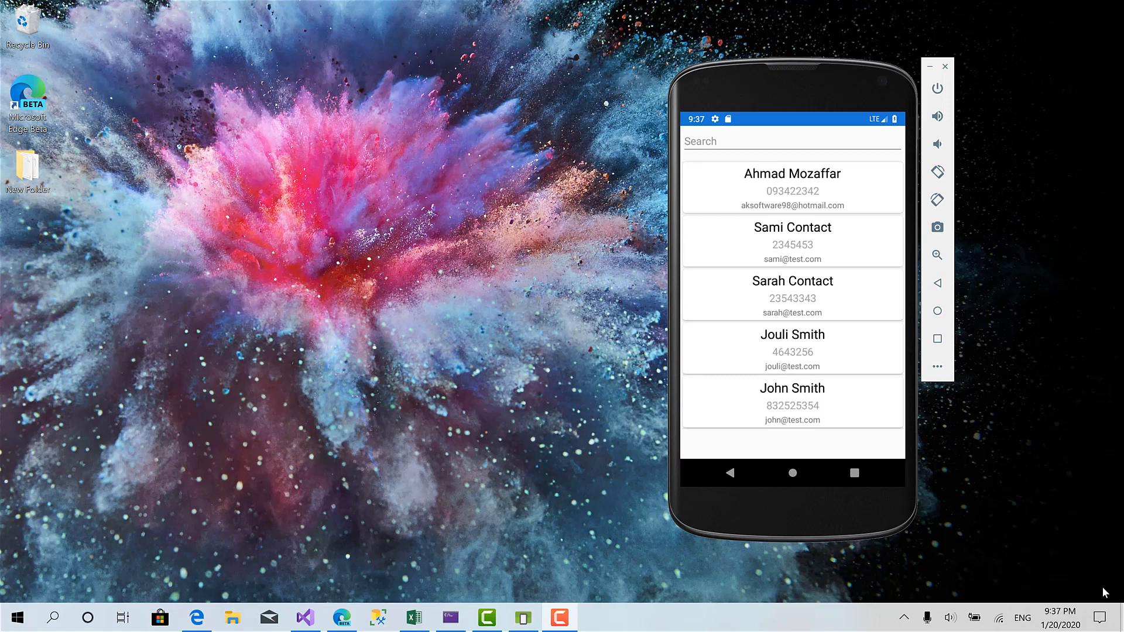
{"action": "mouse_move", "coordinate": [808, 374]}
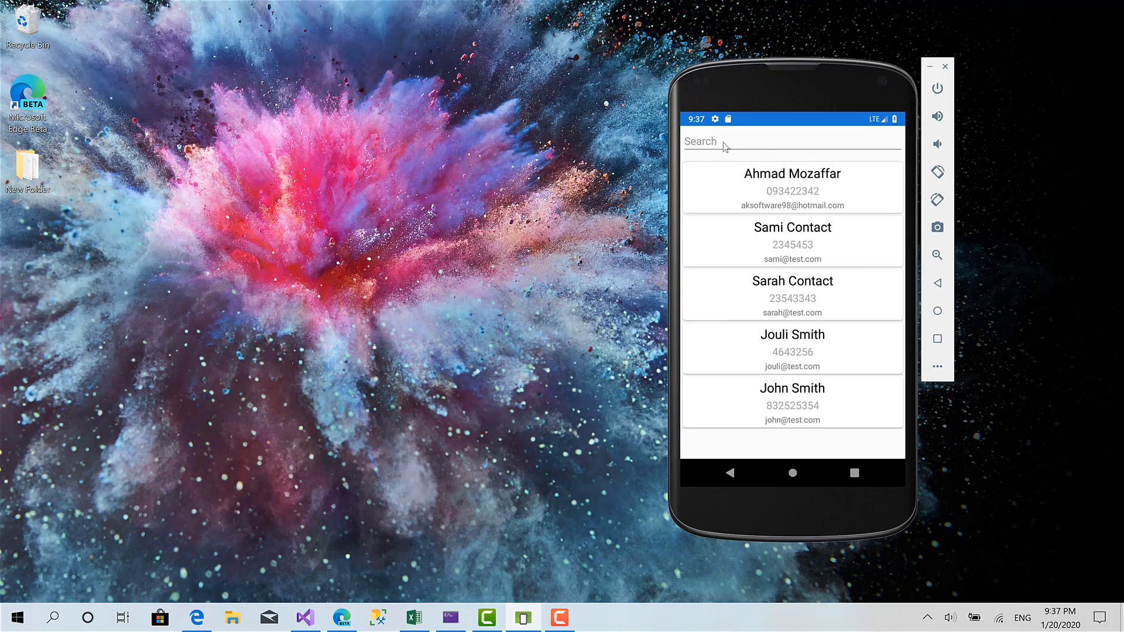
{"action": "left_click", "coordinate": [753, 141]}
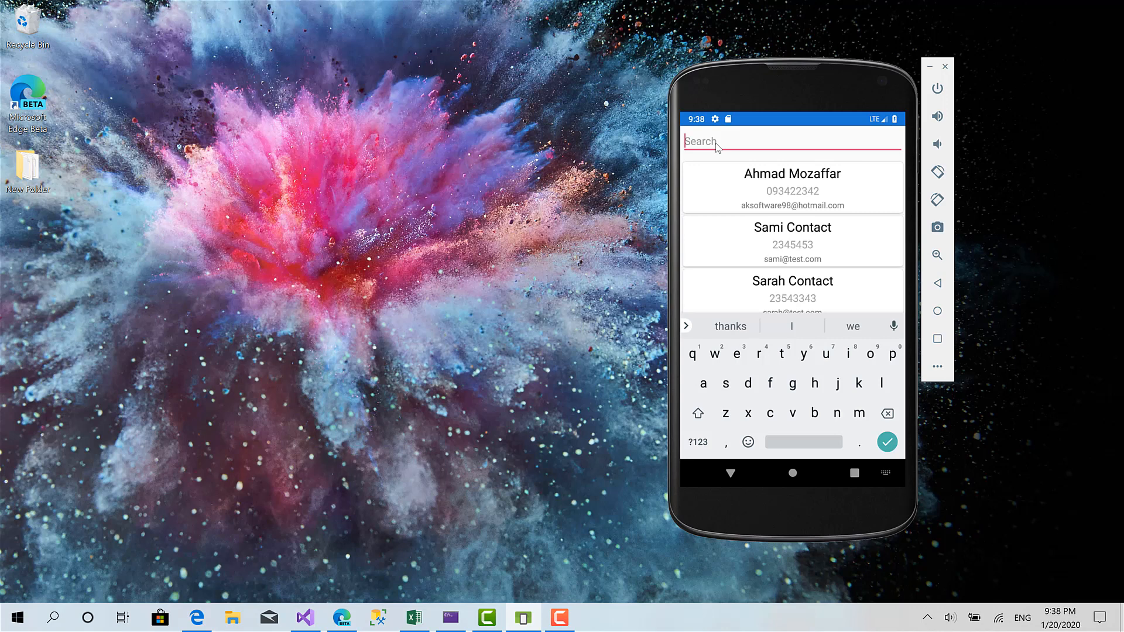
{"action": "type", "text": "ahma"}
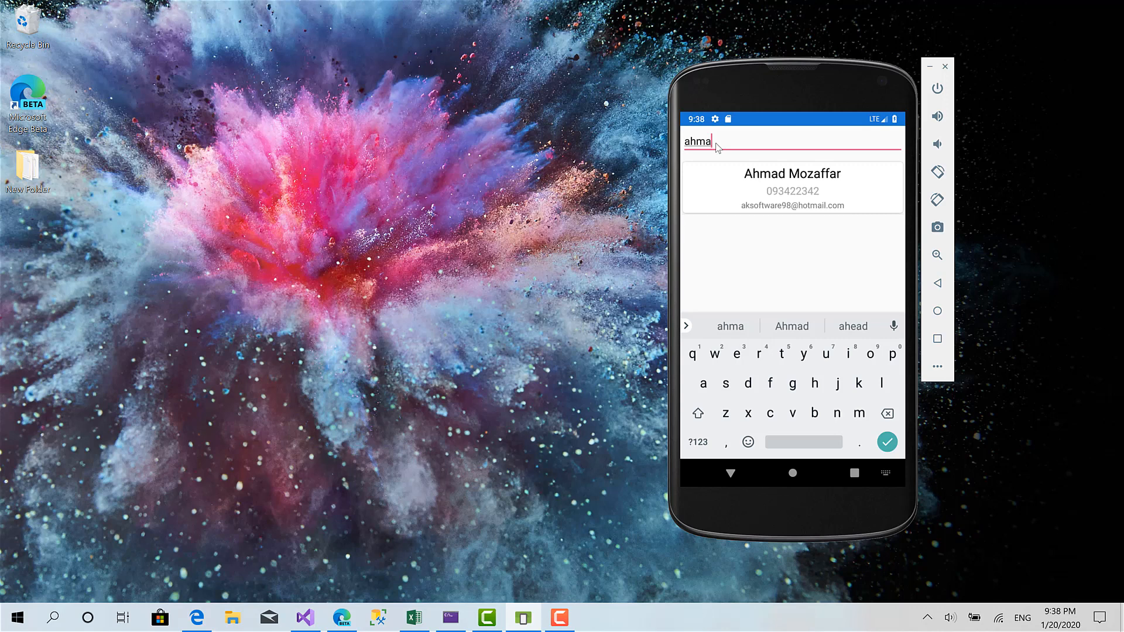
{"action": "mouse_move", "coordinate": [744, 183]}
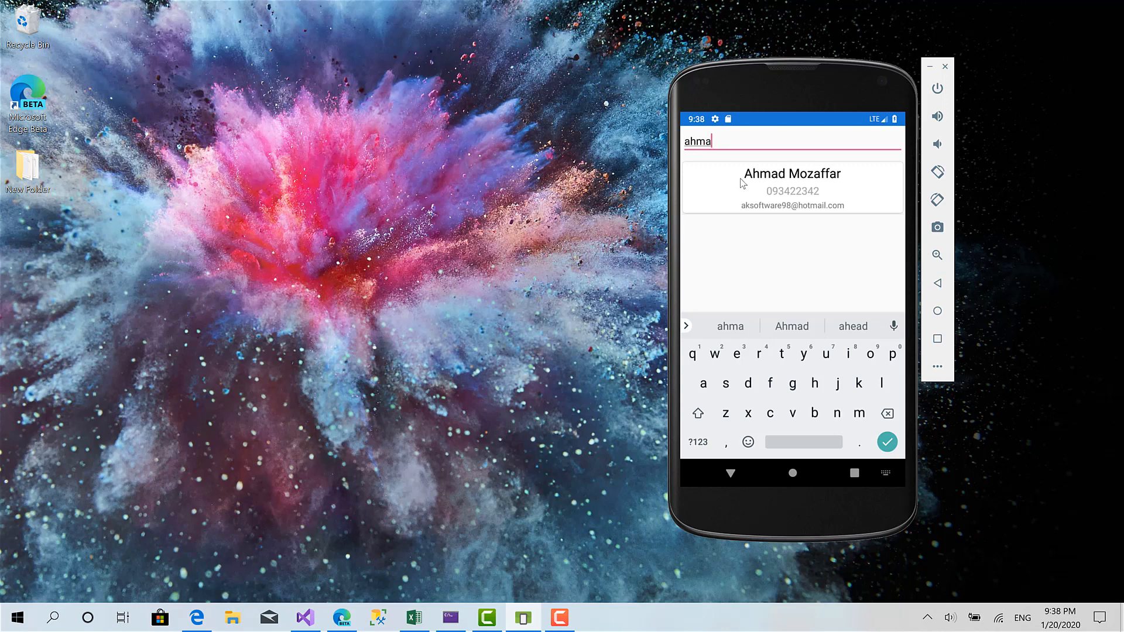
{"action": "left_click", "coordinate": [709, 141]}
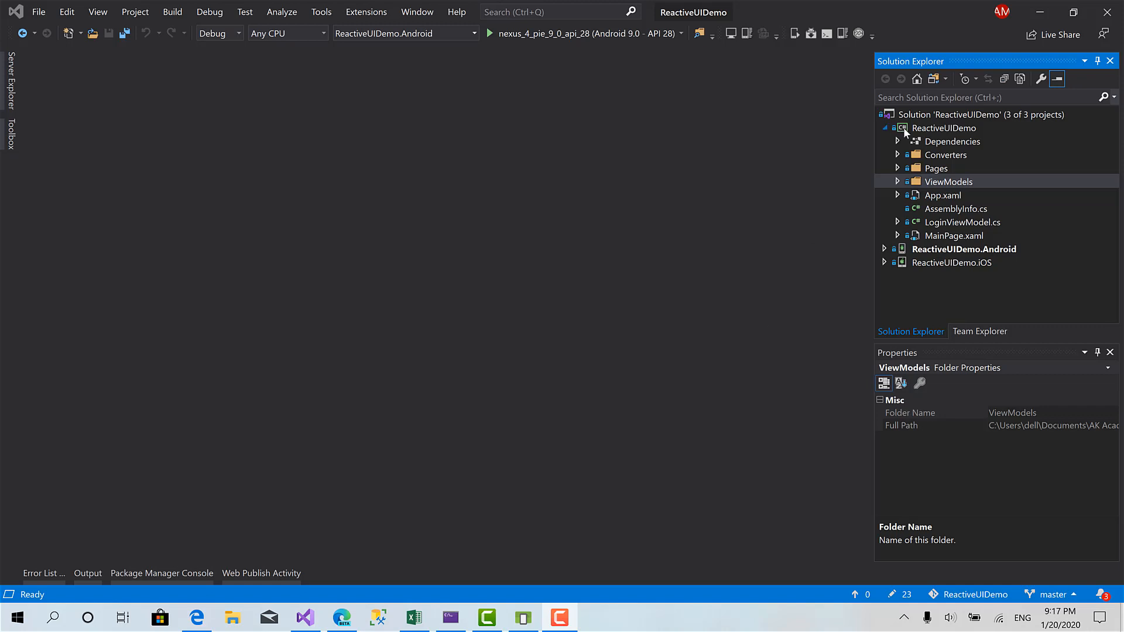
Step: Add a Models folder to ReactiveUIDemo and name a new class Contact inside it
{"action": "right_click", "coordinate": [944, 127]}
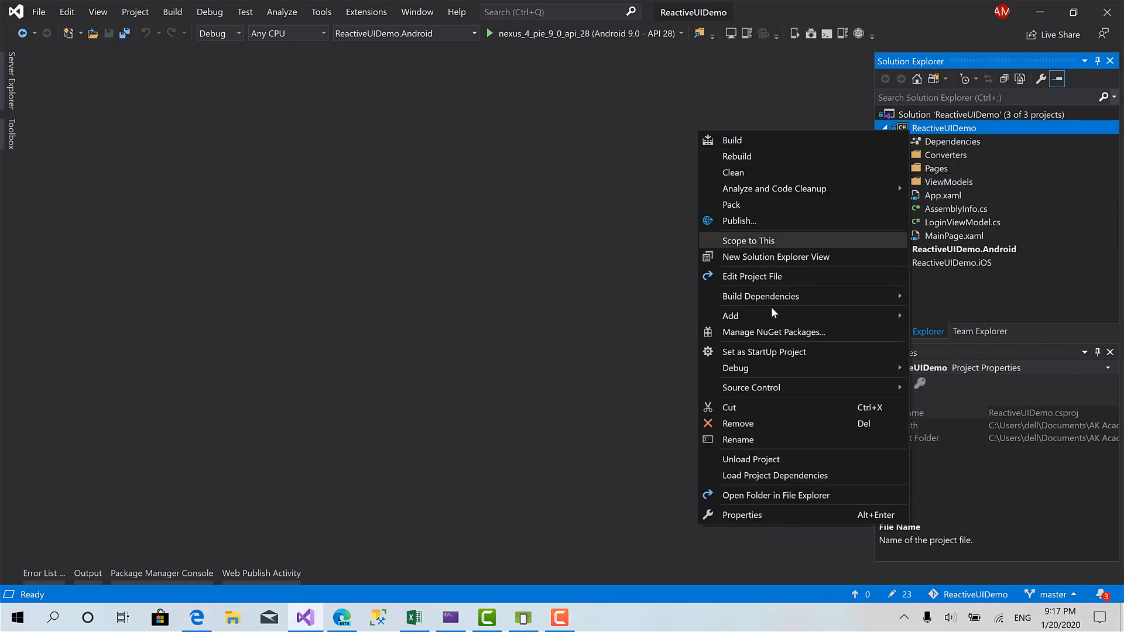
{"action": "left_click", "coordinate": [560, 357]}
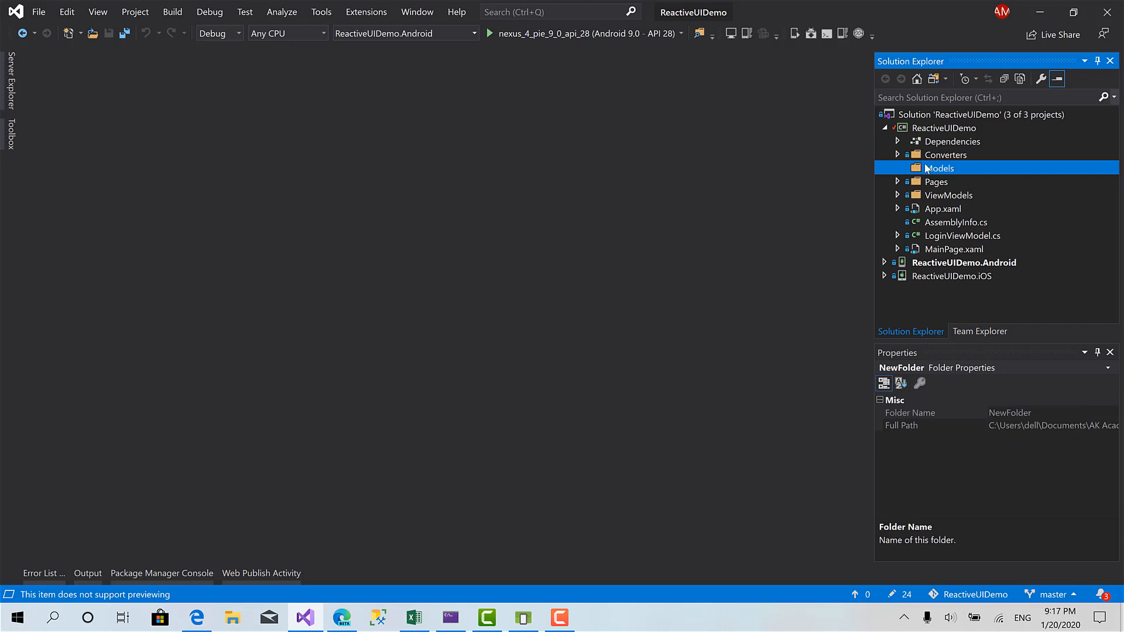
{"action": "right_click", "coordinate": [938, 168]}
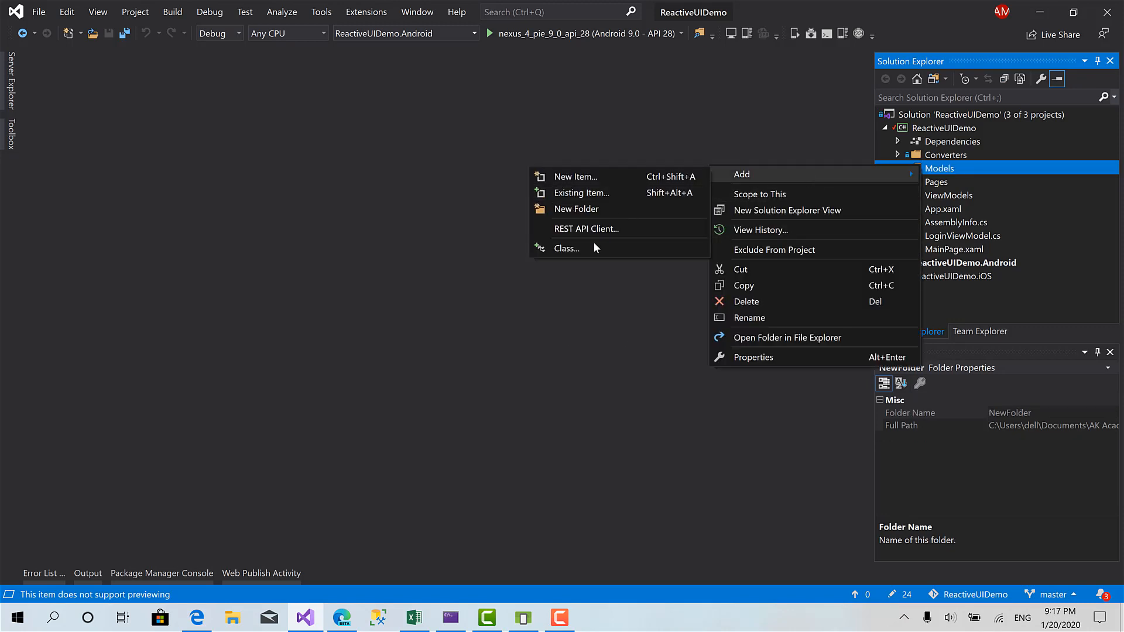
{"action": "left_click", "coordinate": [566, 248]}
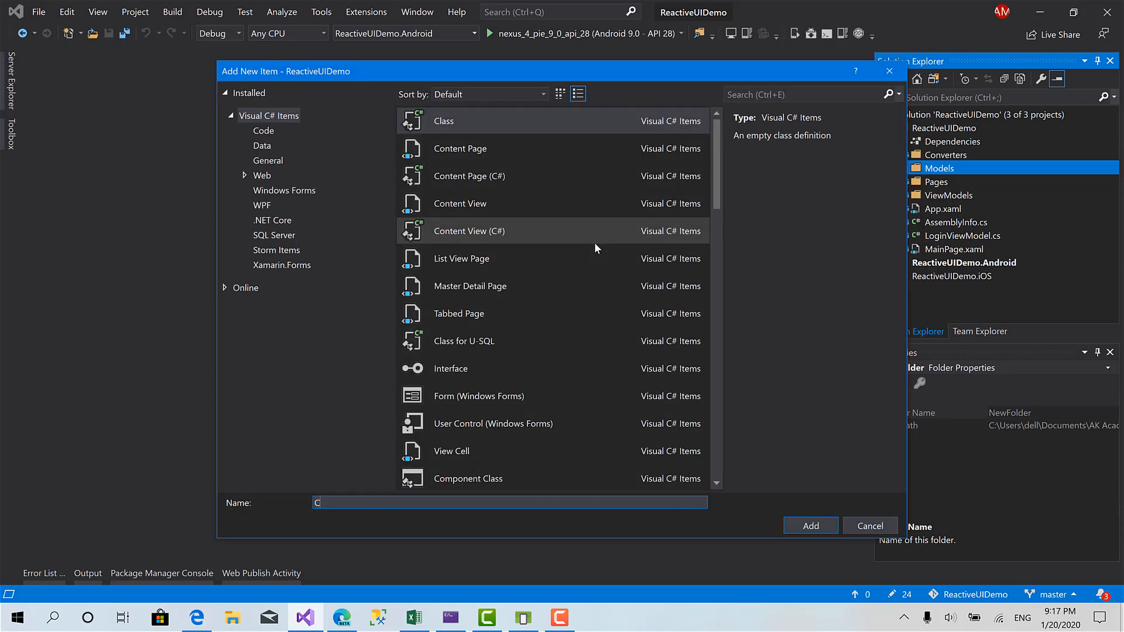
{"action": "type", "text": "ontact"}
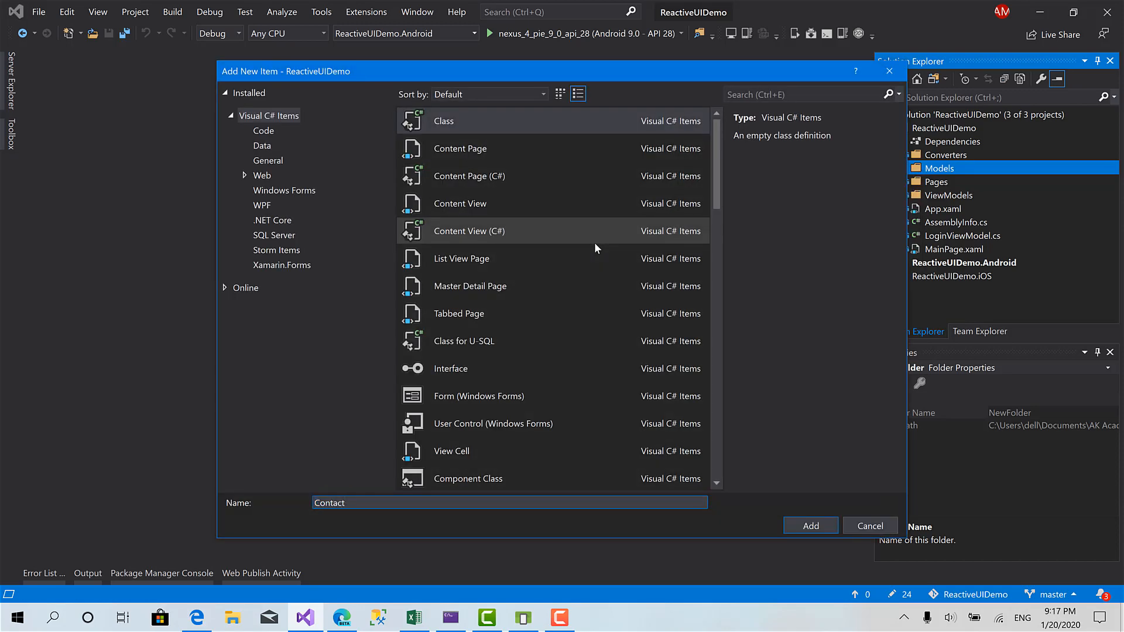
Step: Make Contact public and add FullName, Phone and Email string auto-properties with get; set;
{"action": "left_click", "coordinate": [810, 525]}
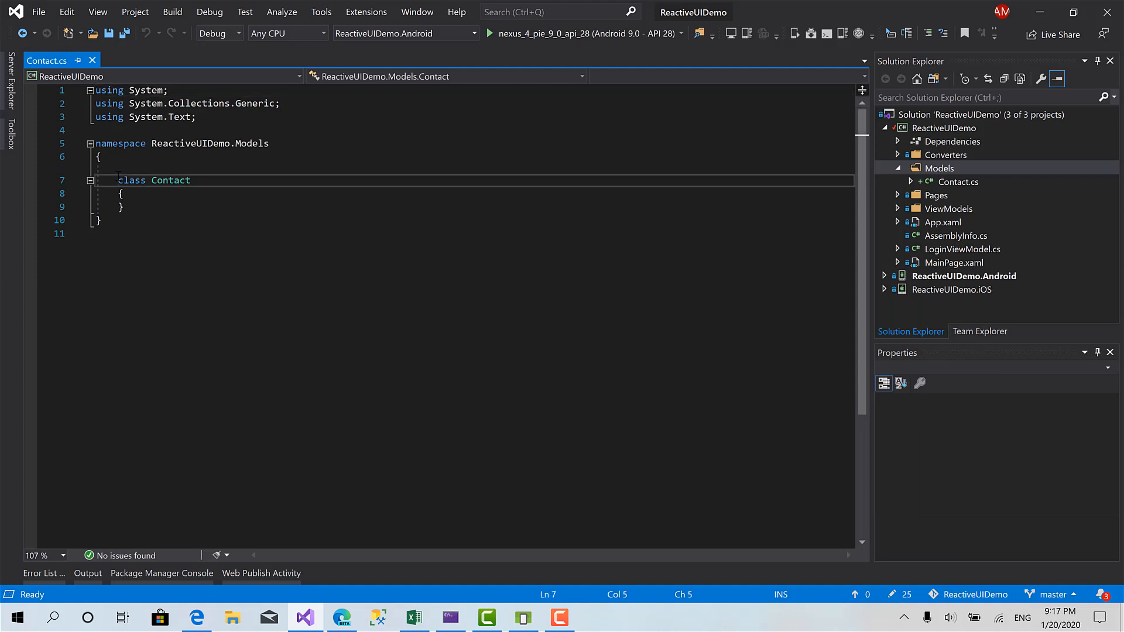
{"action": "type", "text": "public"}
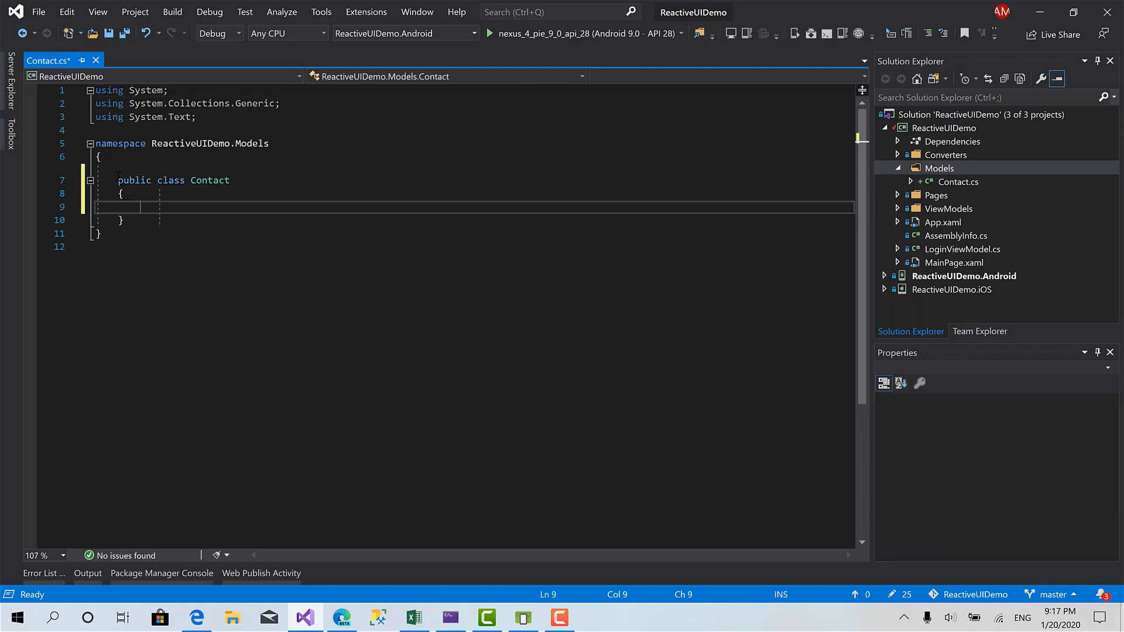
{"action": "type", "text": "public string FullName { get s"}
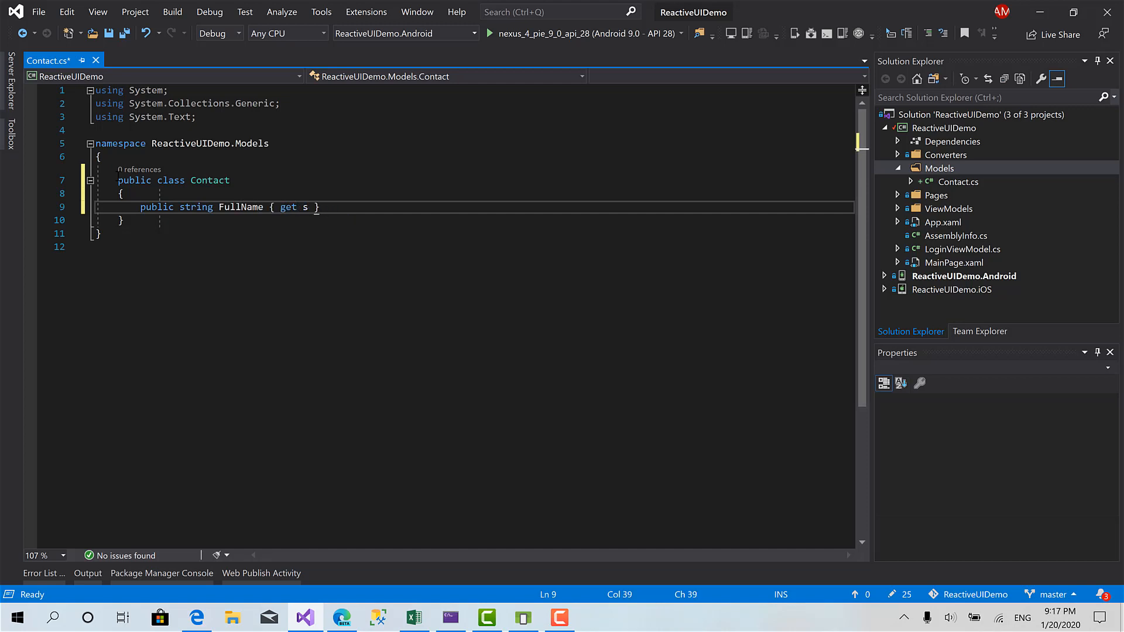
{"action": "type", "text": "; set;"}
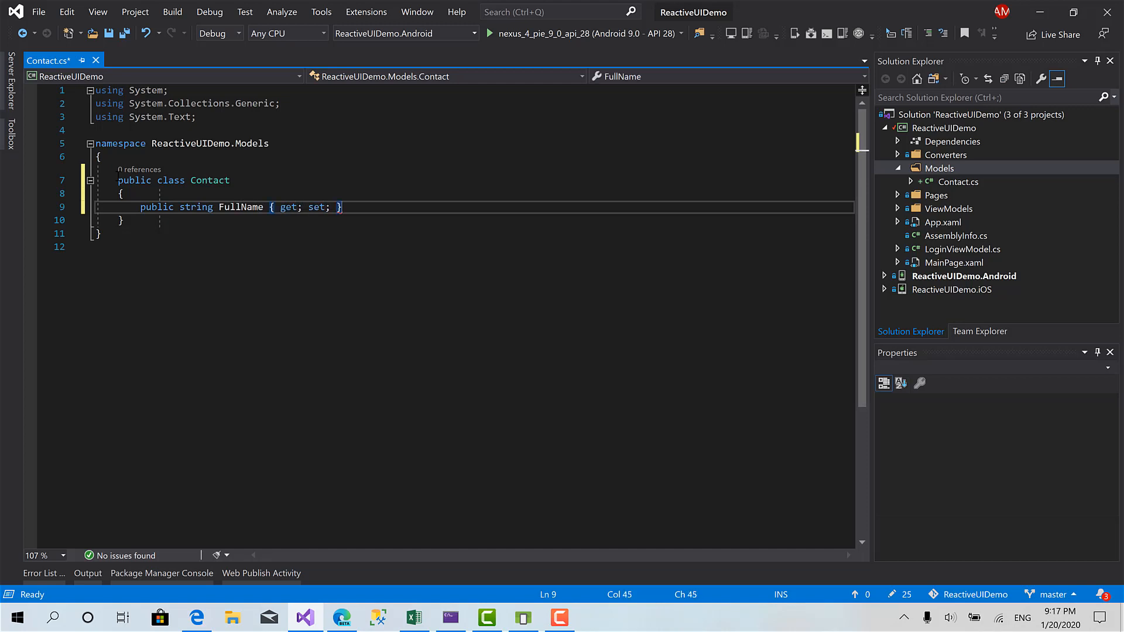
{"action": "type", "text": "public string"}
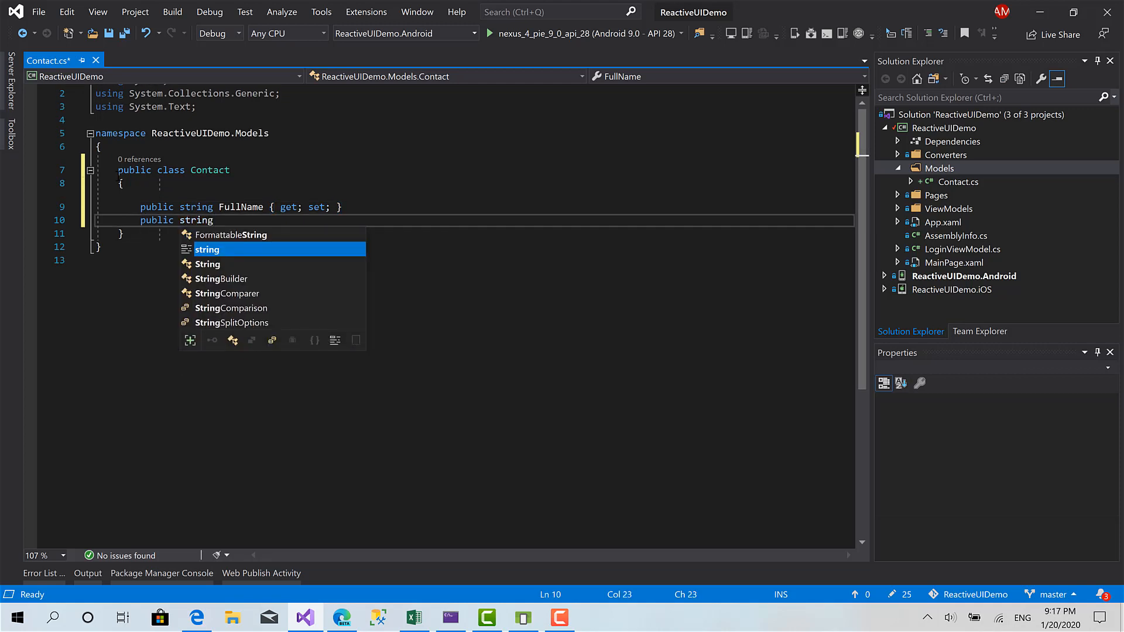
{"action": "type", "text": "Phone { g"}
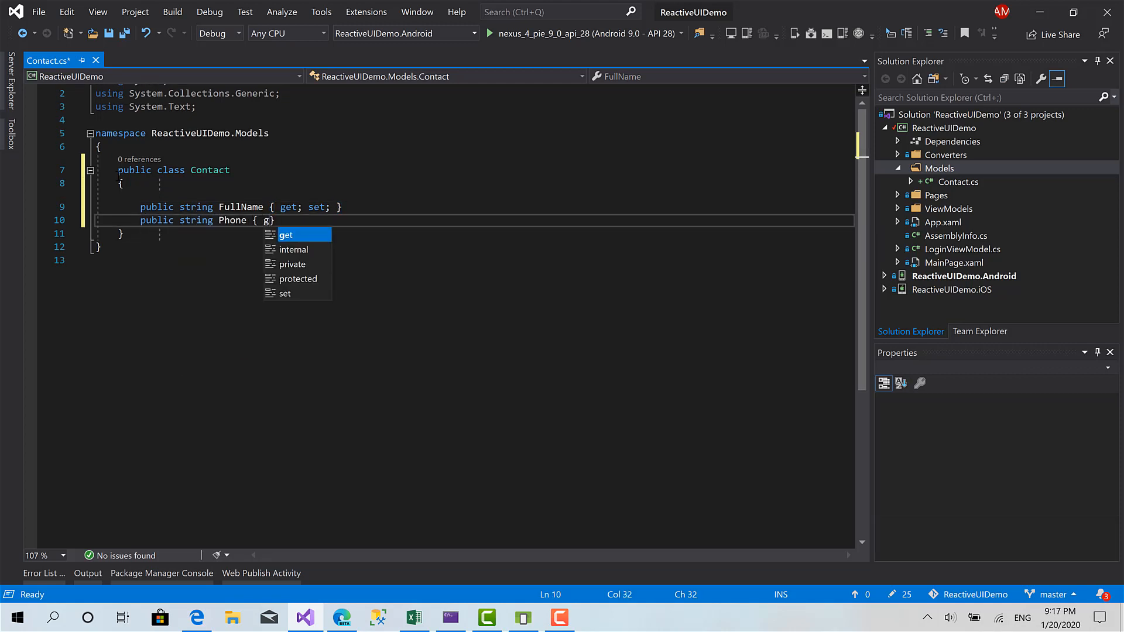
{"action": "type", "text": "public string Em"}
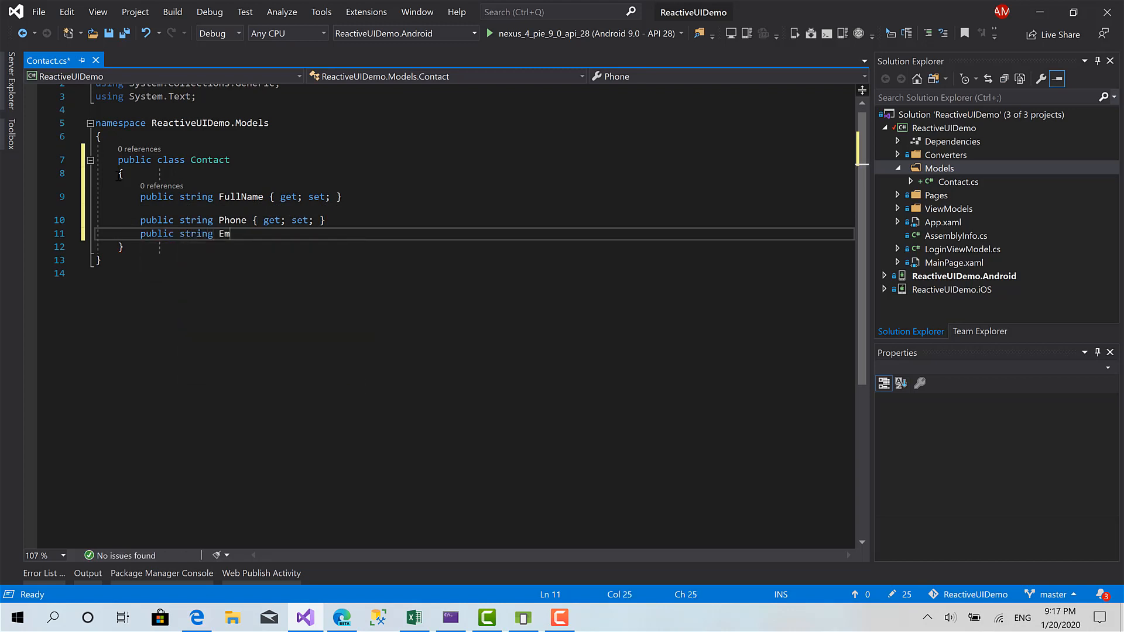
{"action": "type", "text": "ail { get;t }"}
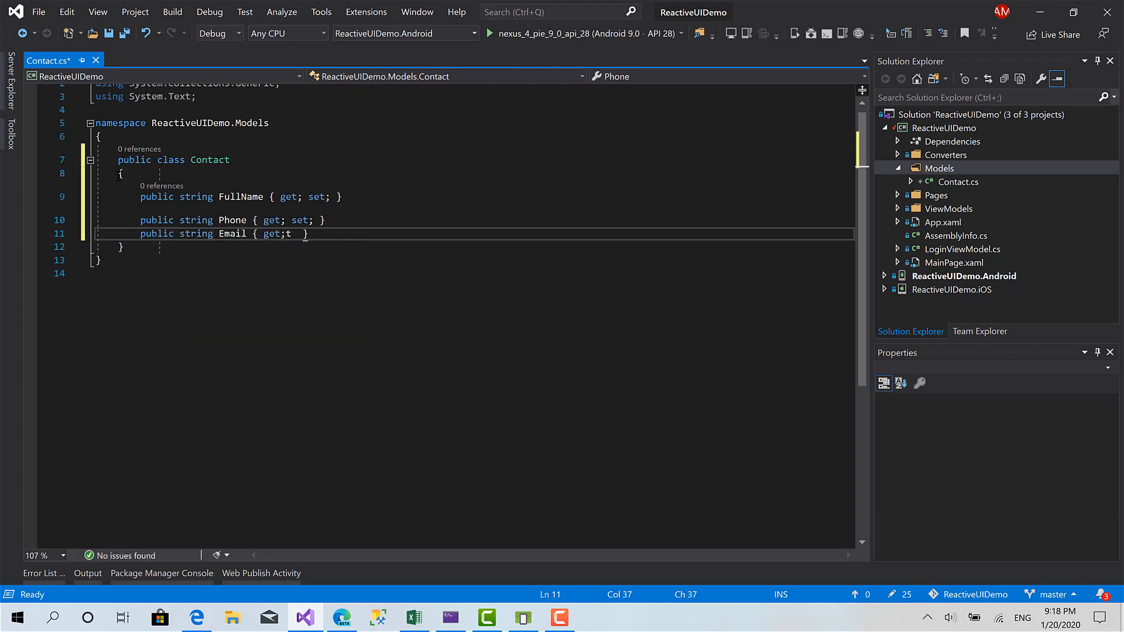
{"action": "type", "text": "set;"}
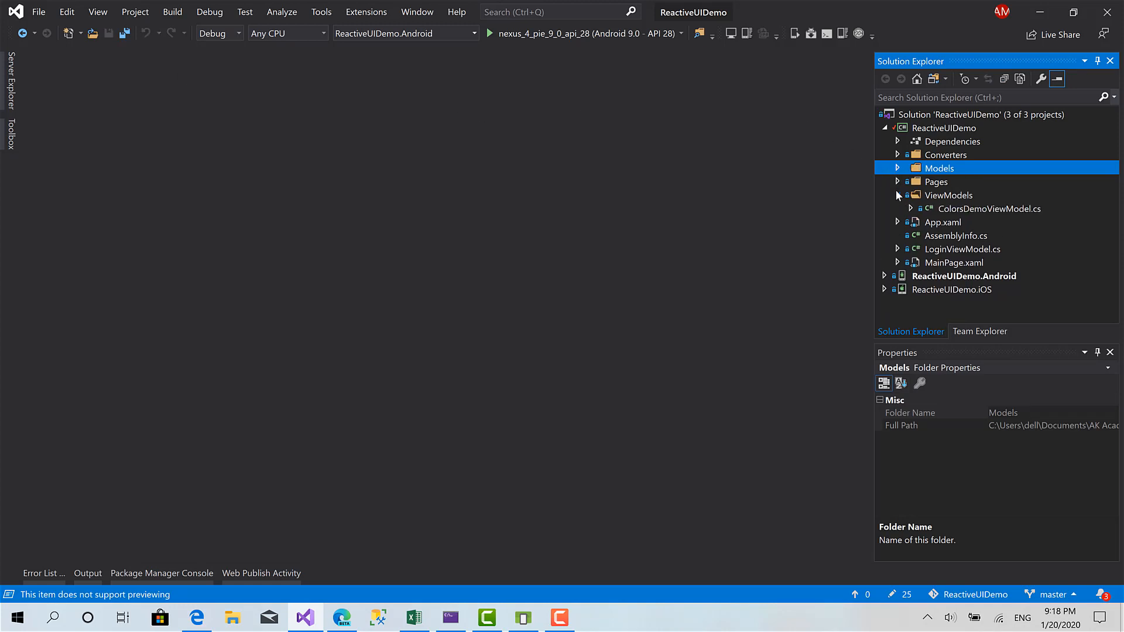
Step: Create a ContactsViewModel class in the ViewModels folder and start making it public
{"action": "right_click", "coordinate": [948, 195]}
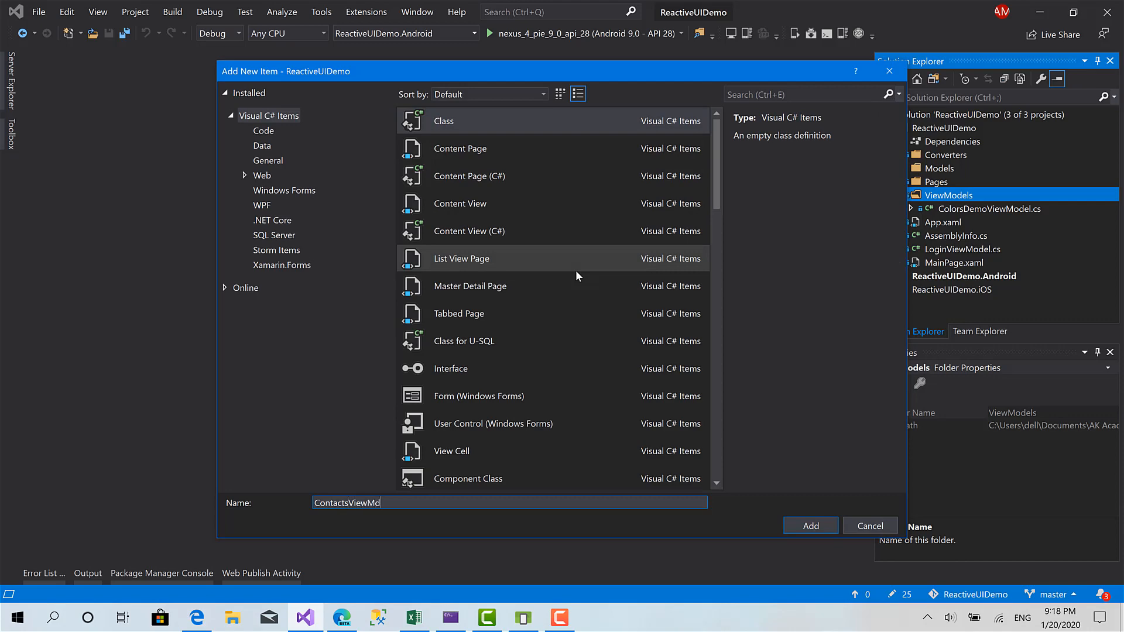
{"action": "left_click", "coordinate": [810, 526]}
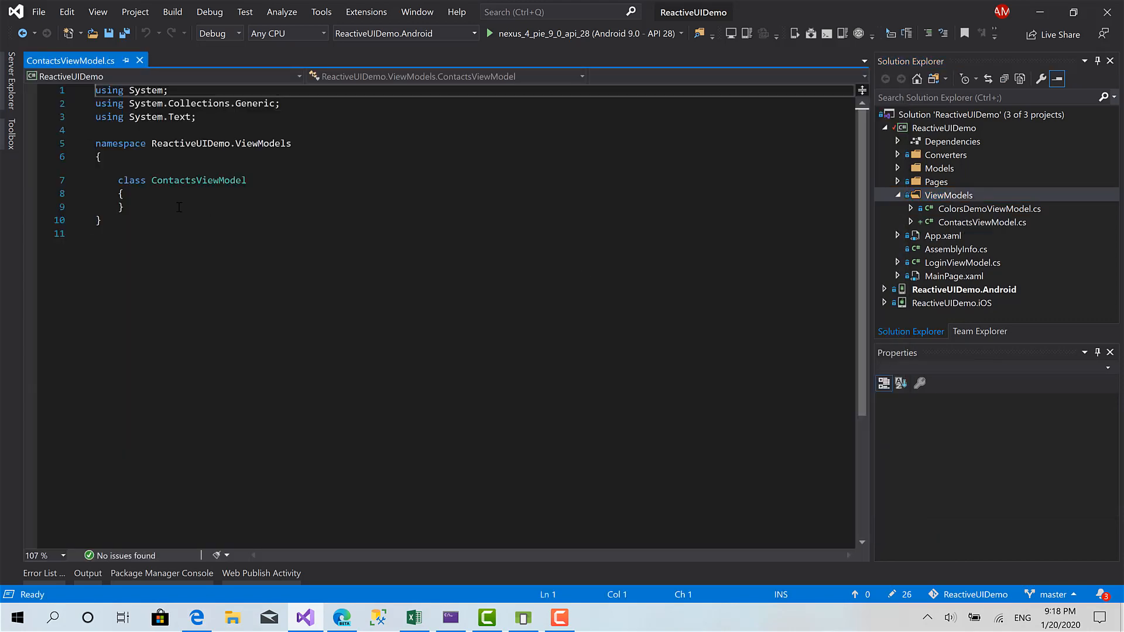
{"action": "type", "text": "public"}
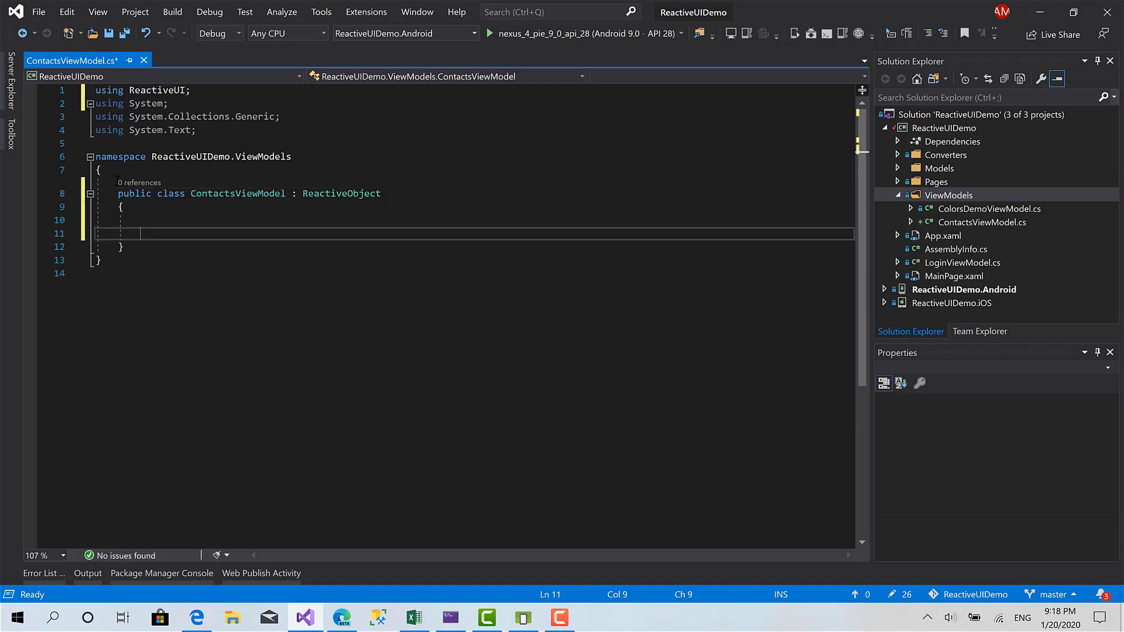
Step: Declare a private _samples field initialized as a new List<Contact>
{"action": "key", "text": "enter"}
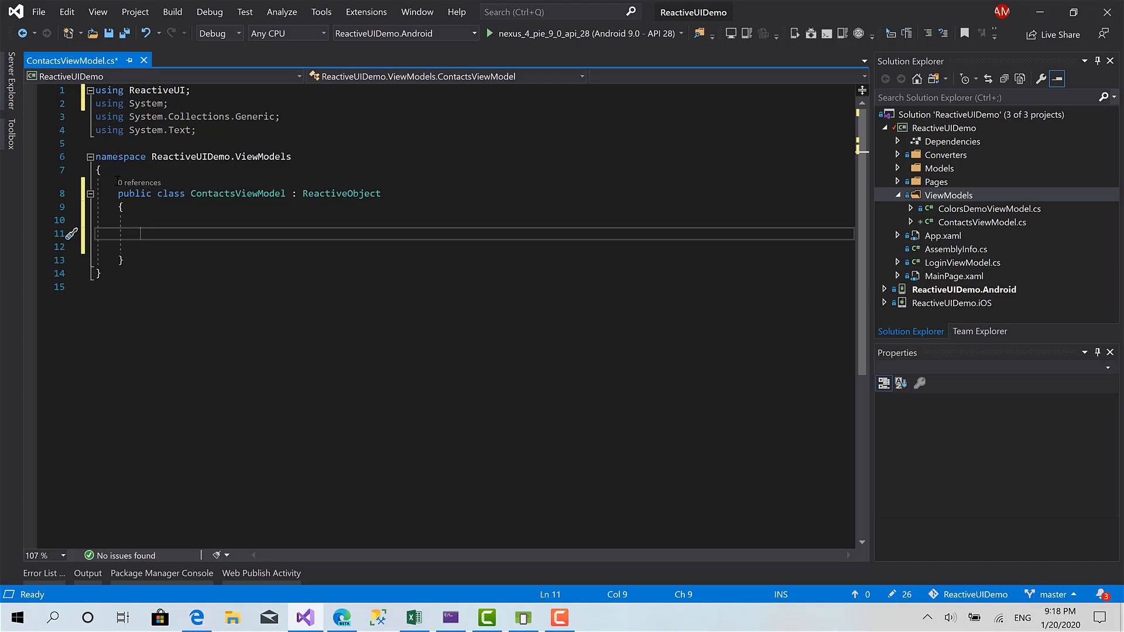
{"action": "type", "text": "private"}
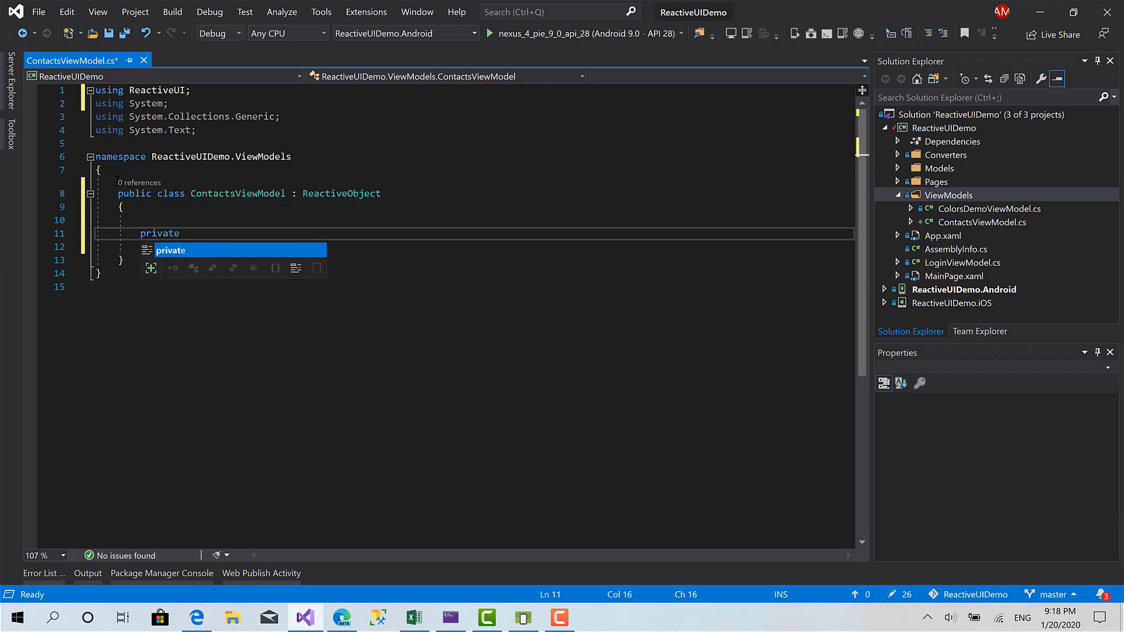
{"action": "type", "text": "list"}
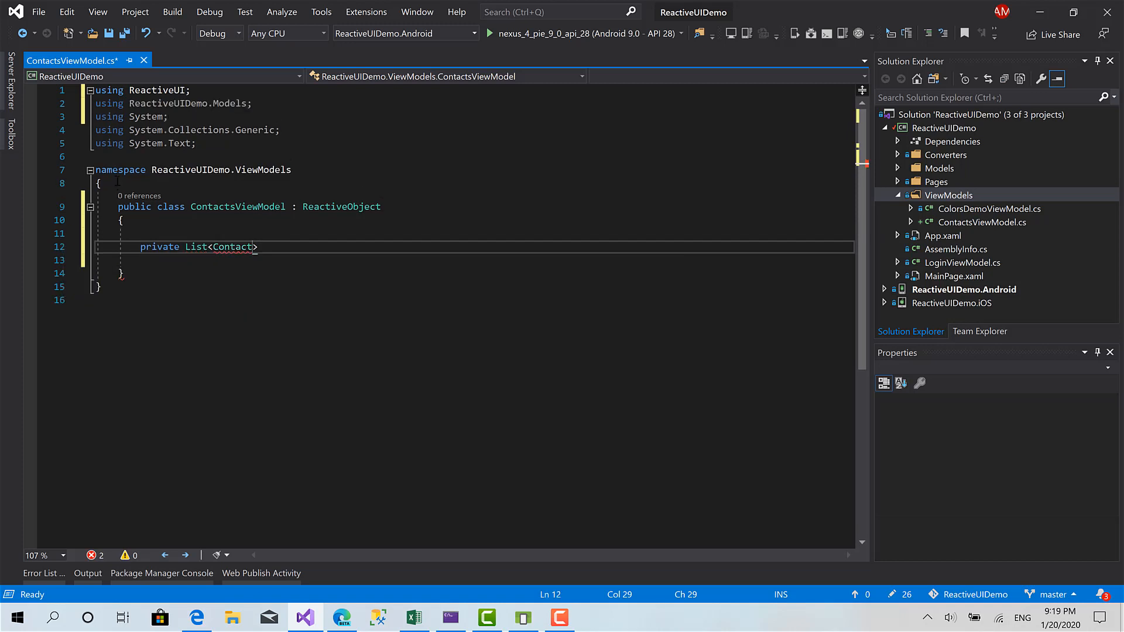
{"action": "type", "text": "Samp"}
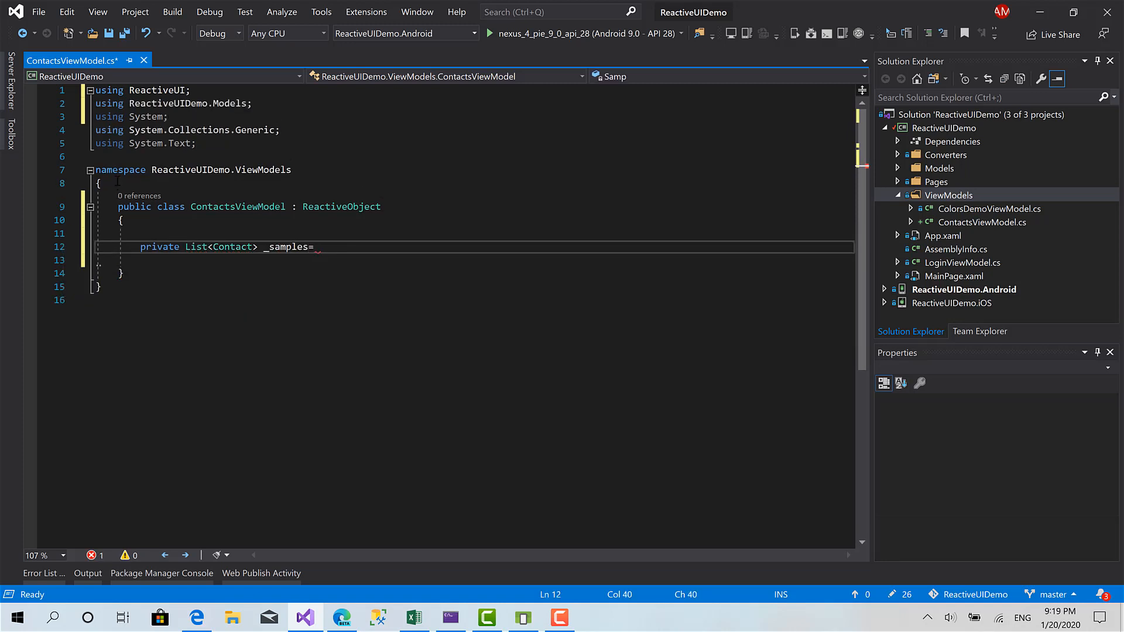
{"action": "type", "text": "new List<Contact>()"}
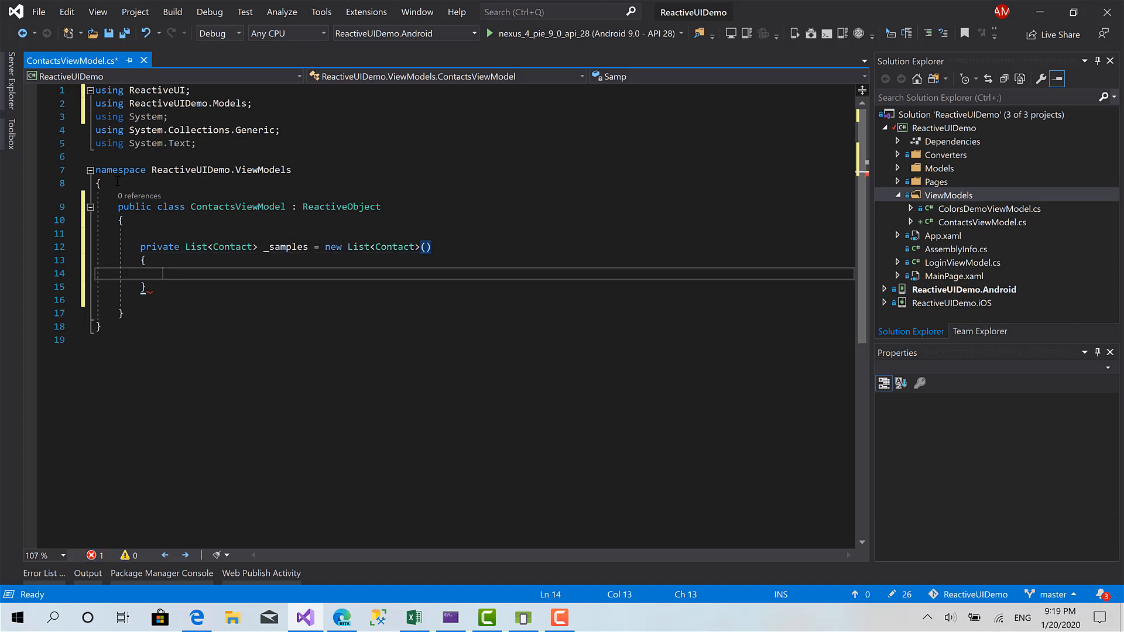
{"action": "type", "text": "new"}
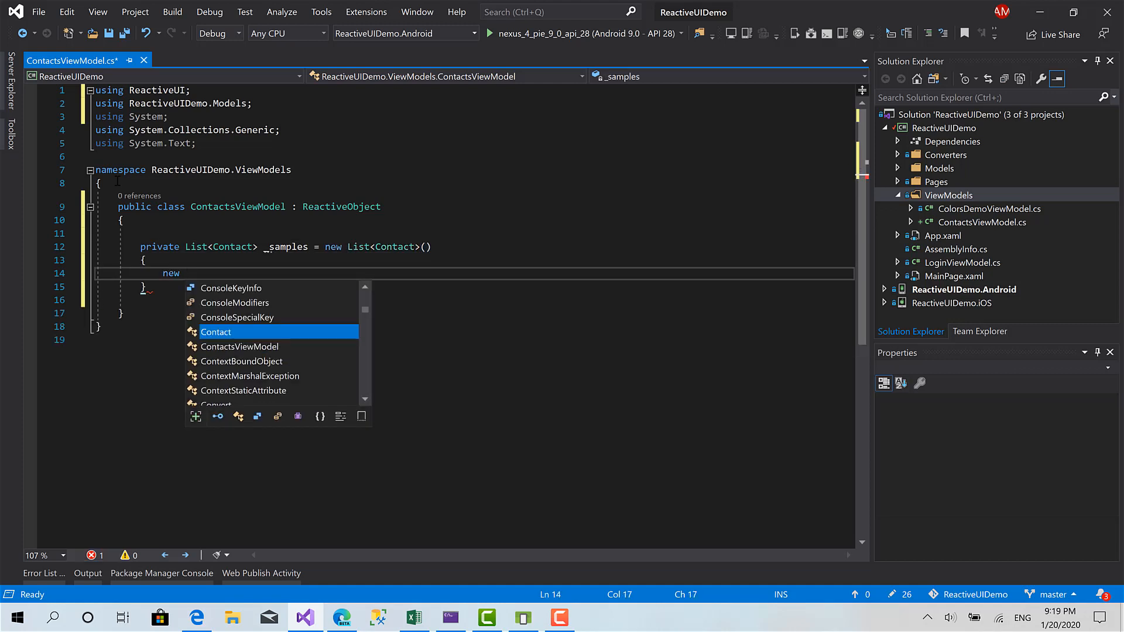
{"action": "type", "text": "Contact {FullName = \""}
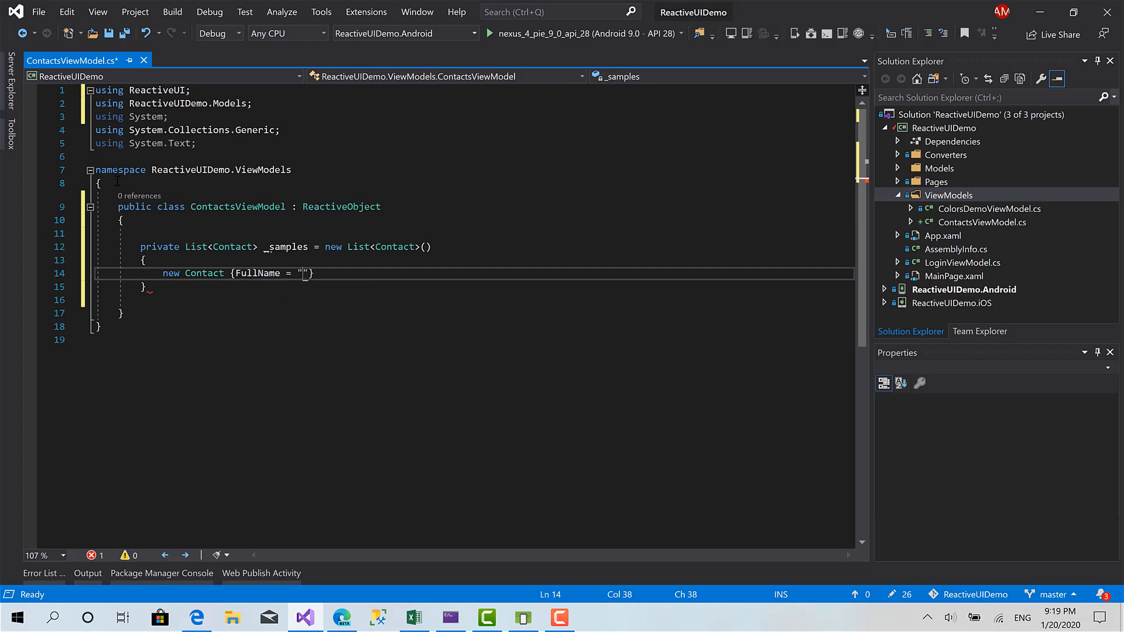
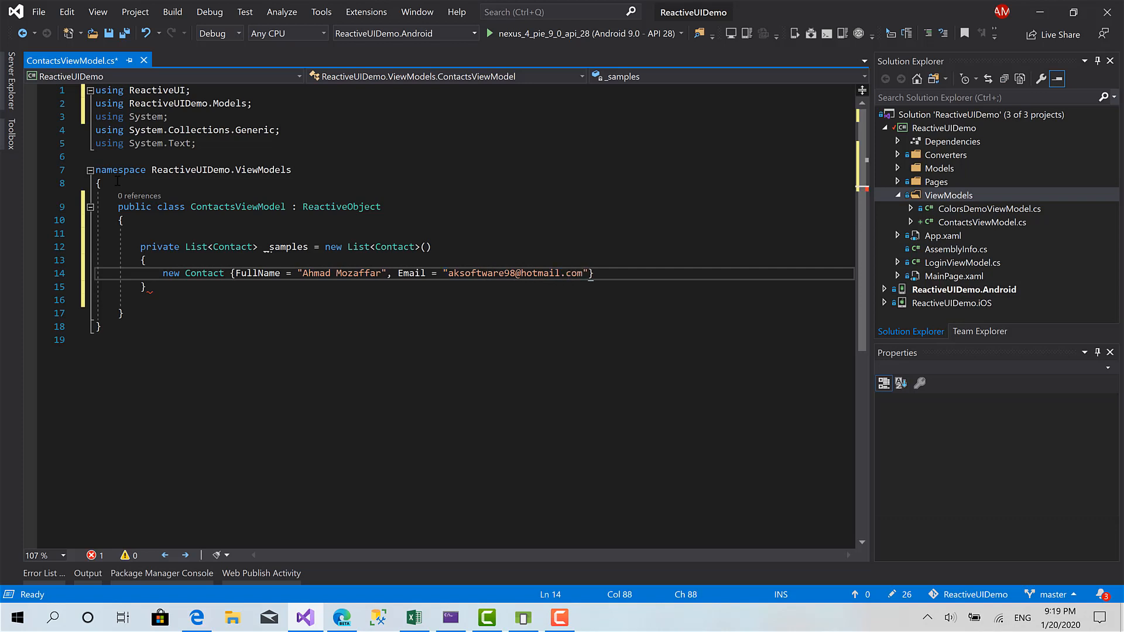
{"action": "type", "text": ", Phone = \"\""}
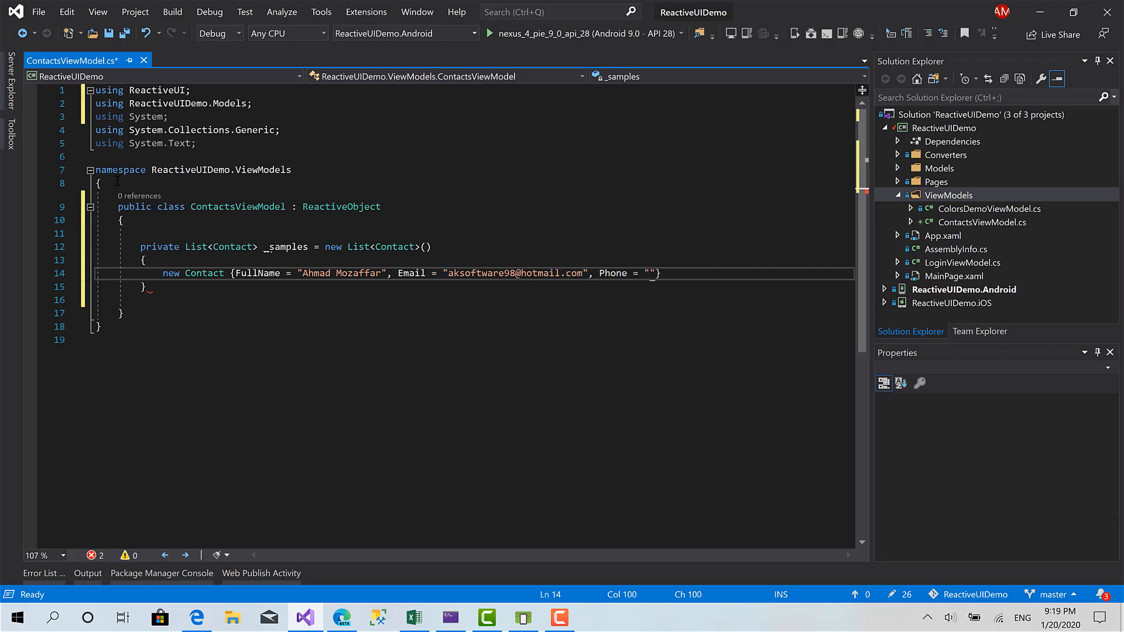
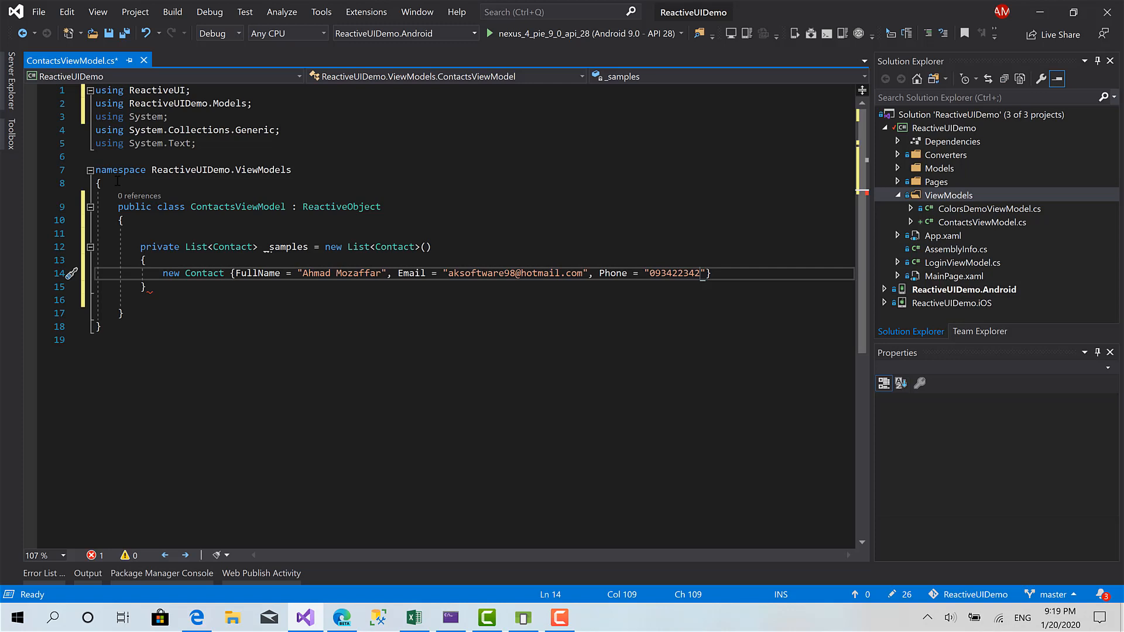
{"action": "type", "text": ","}
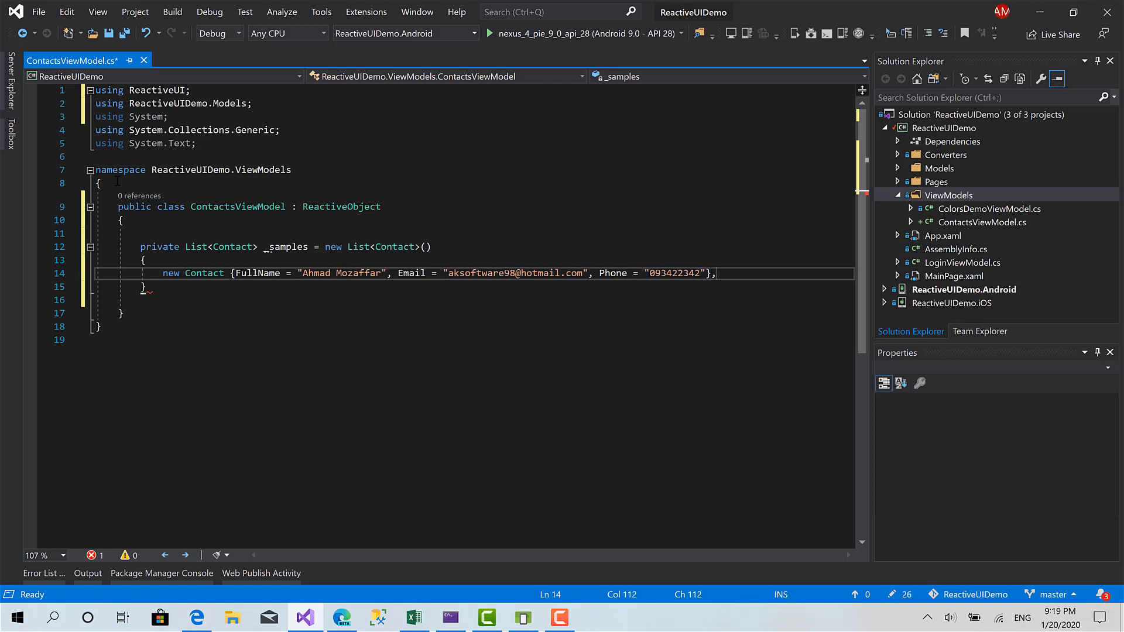
{"action": "key", "text": "Enter"}
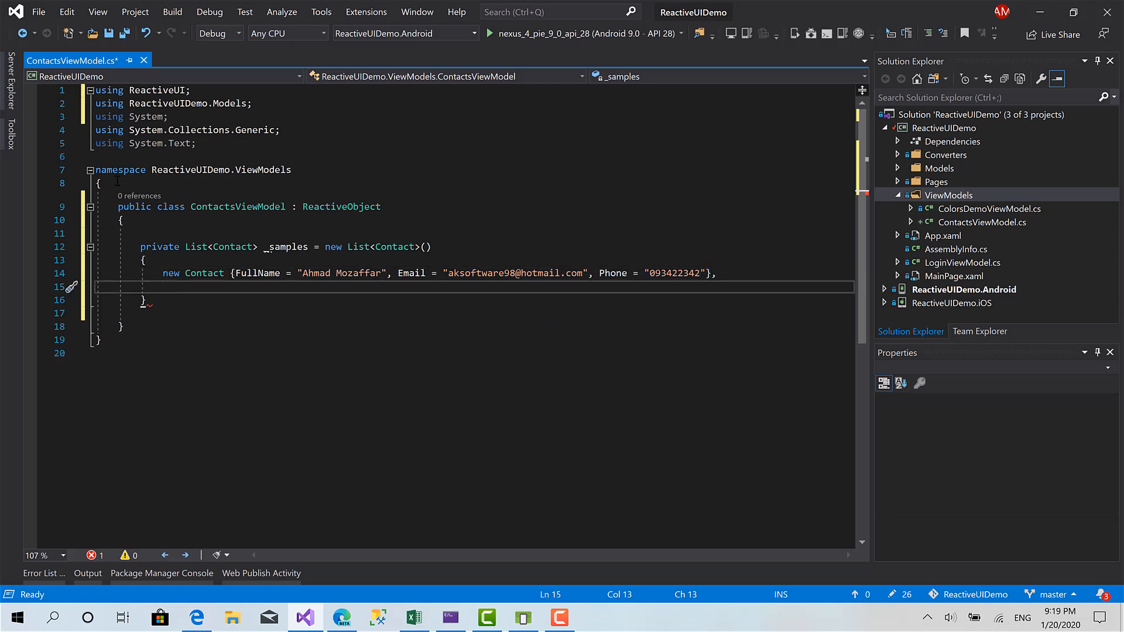
{"action": "type", "text": "new Contact {}"}
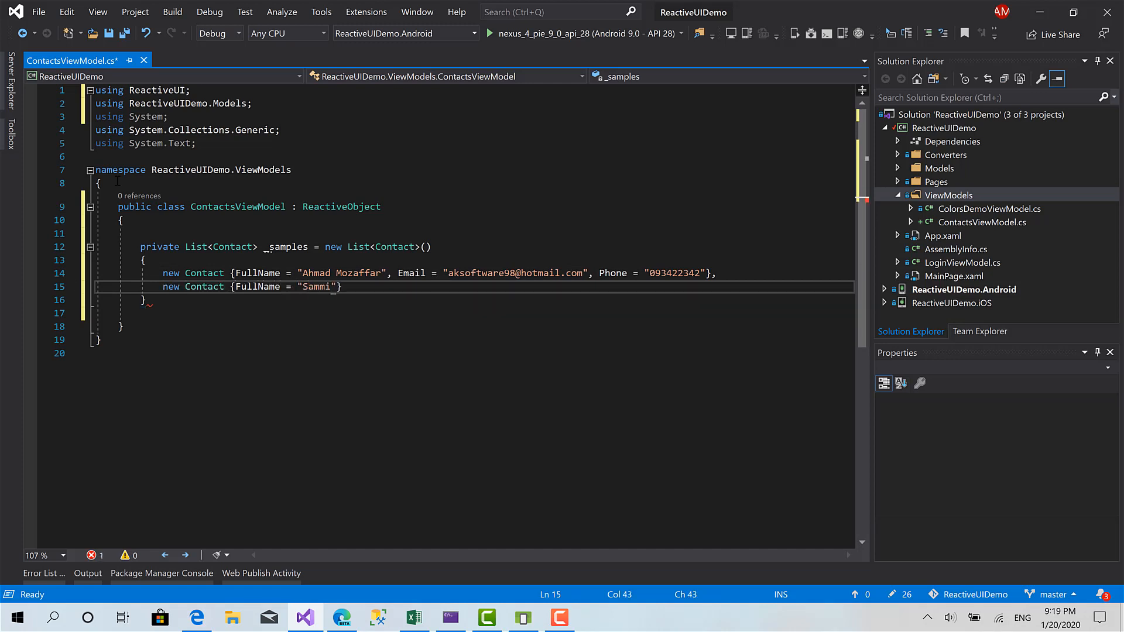
{"action": "key", "text": "Backspace"}
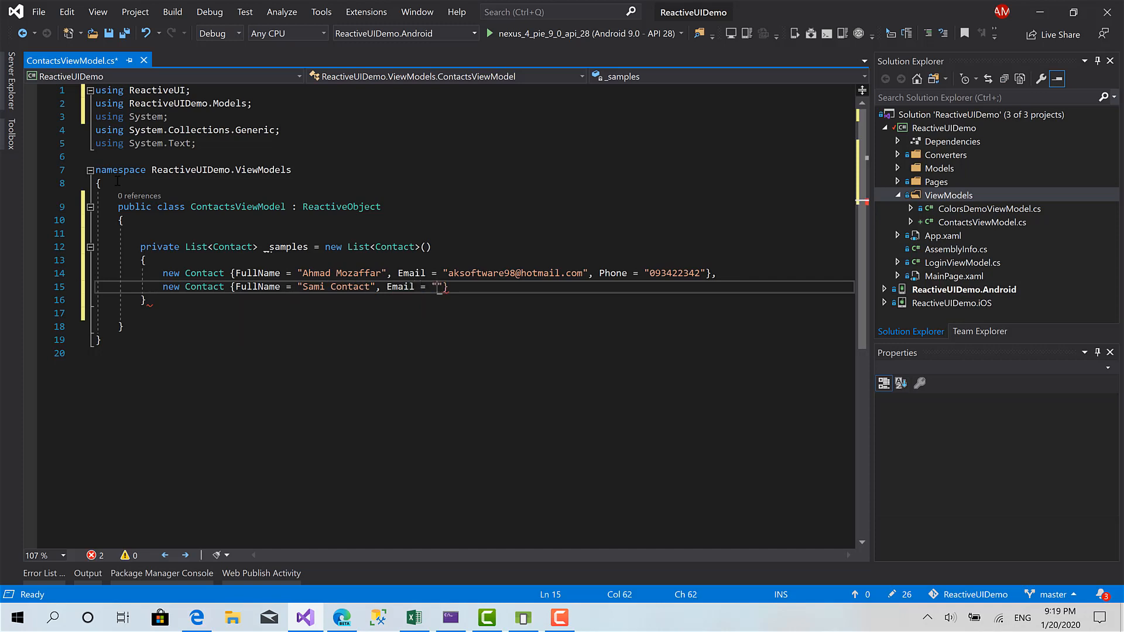
{"action": "type", "text": "sami@"}
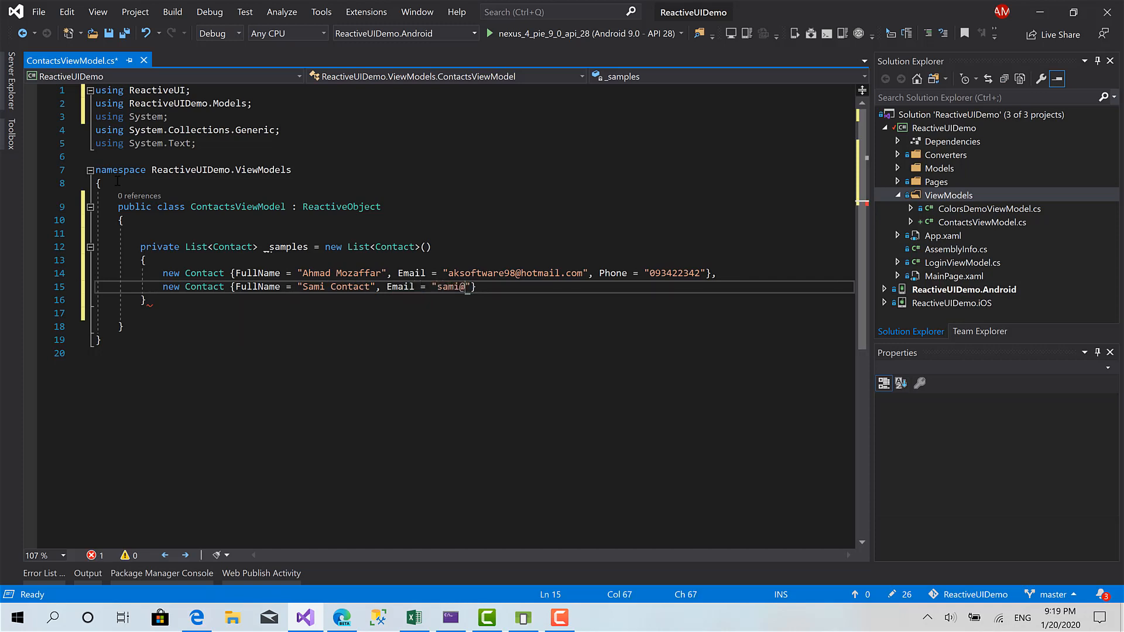
{"action": "type", "text": "test.com"}
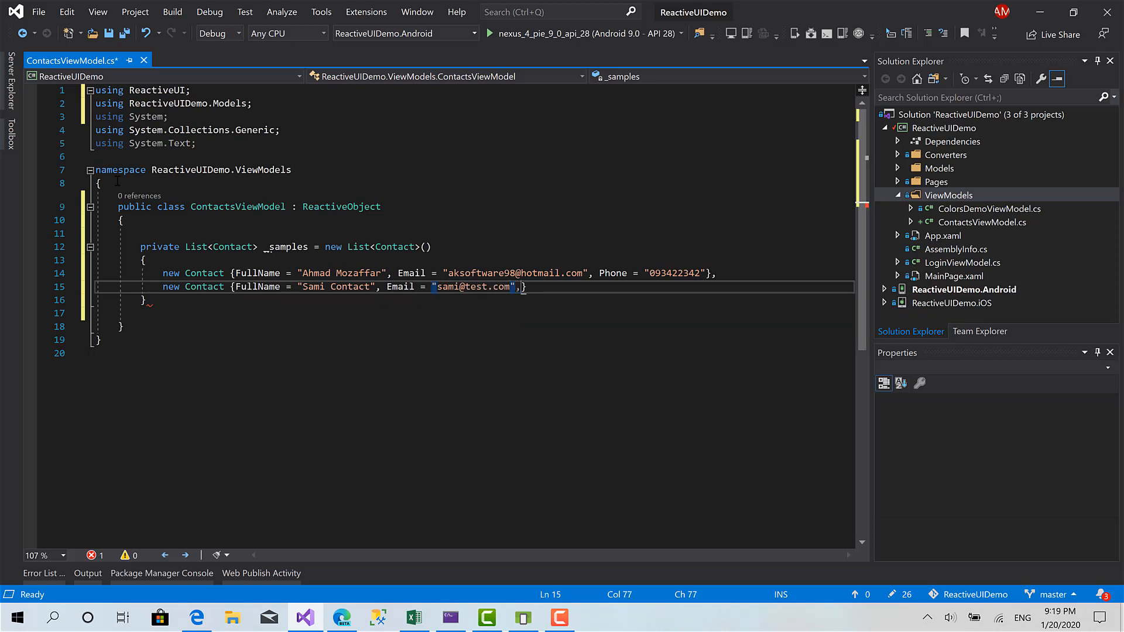
{"action": "type", "text": ", Phone = \"234\""}
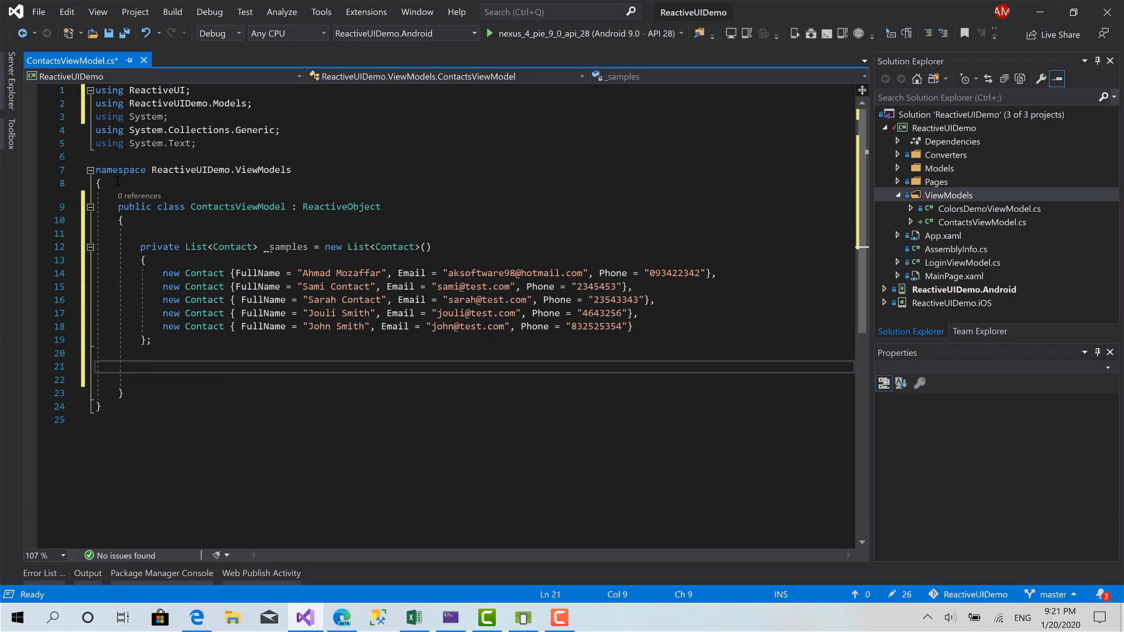
Step: Add a Properties region containing a private _searchQuery string field set to ""
{"action": "type", "text": "#region Properties"}
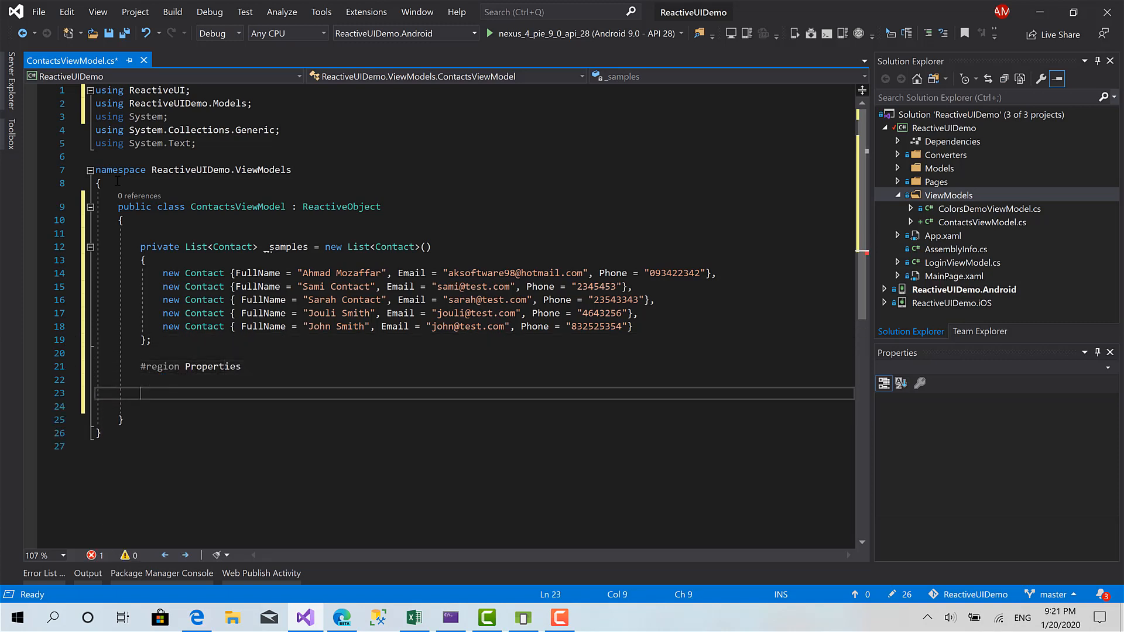
{"action": "type", "text": "#endregion"}
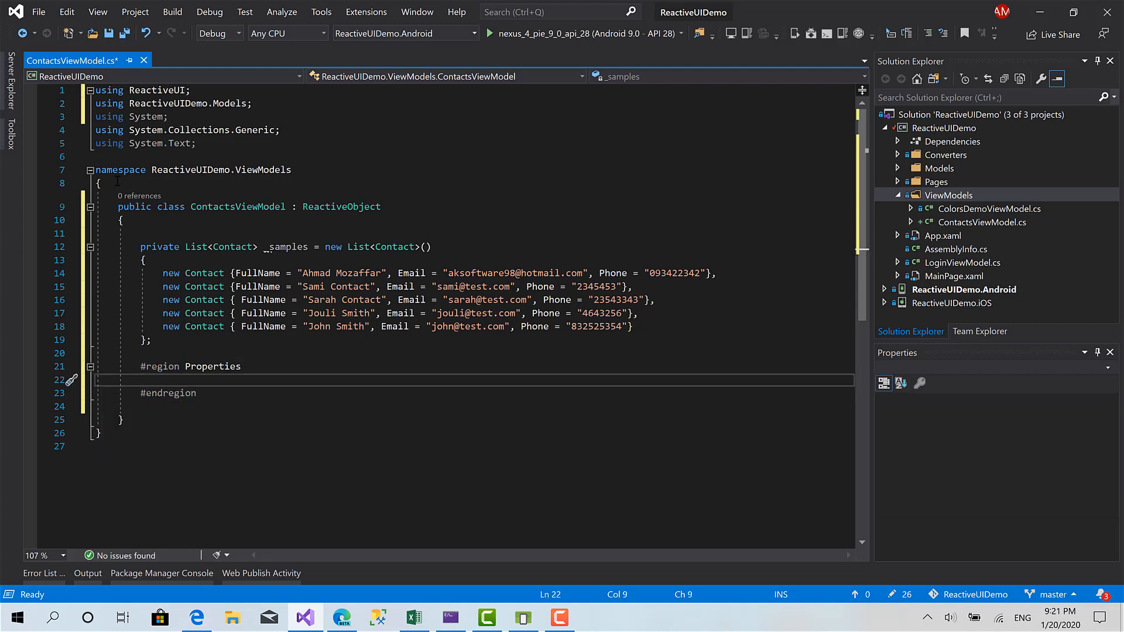
{"action": "type", "text": "private string _"}
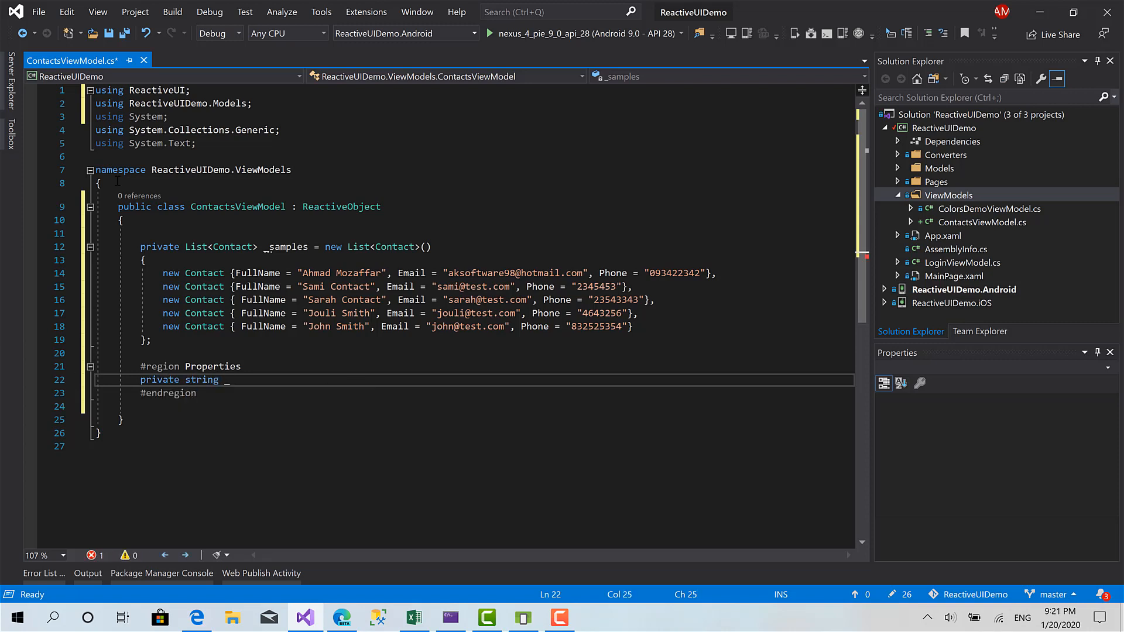
{"action": "type", "text": "S"}
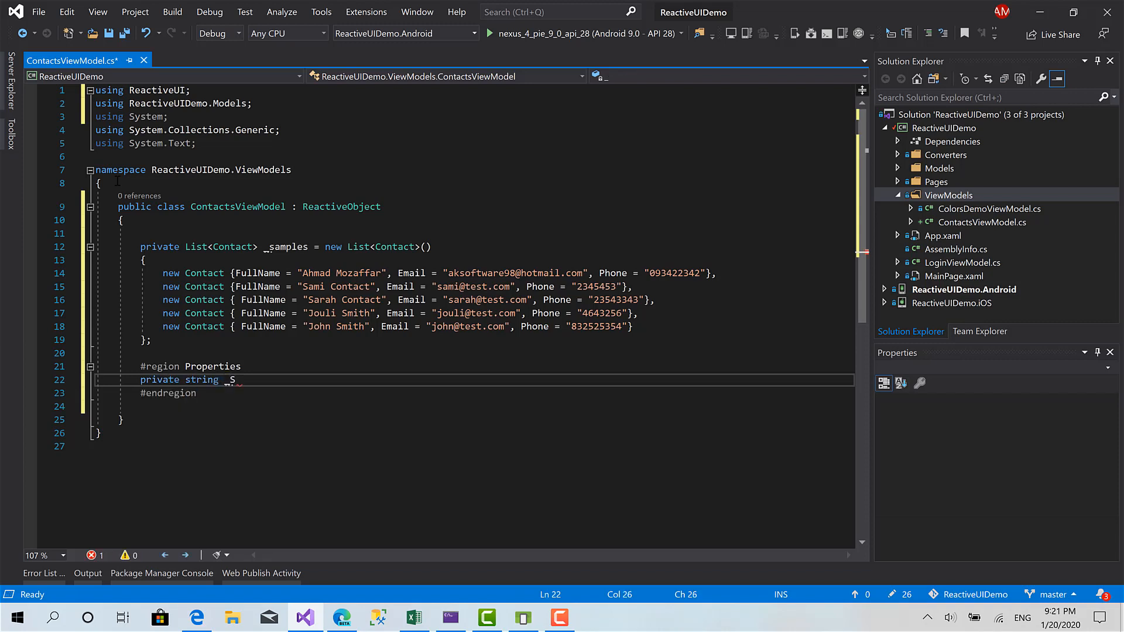
{"action": "type", "text": "earchQ"}
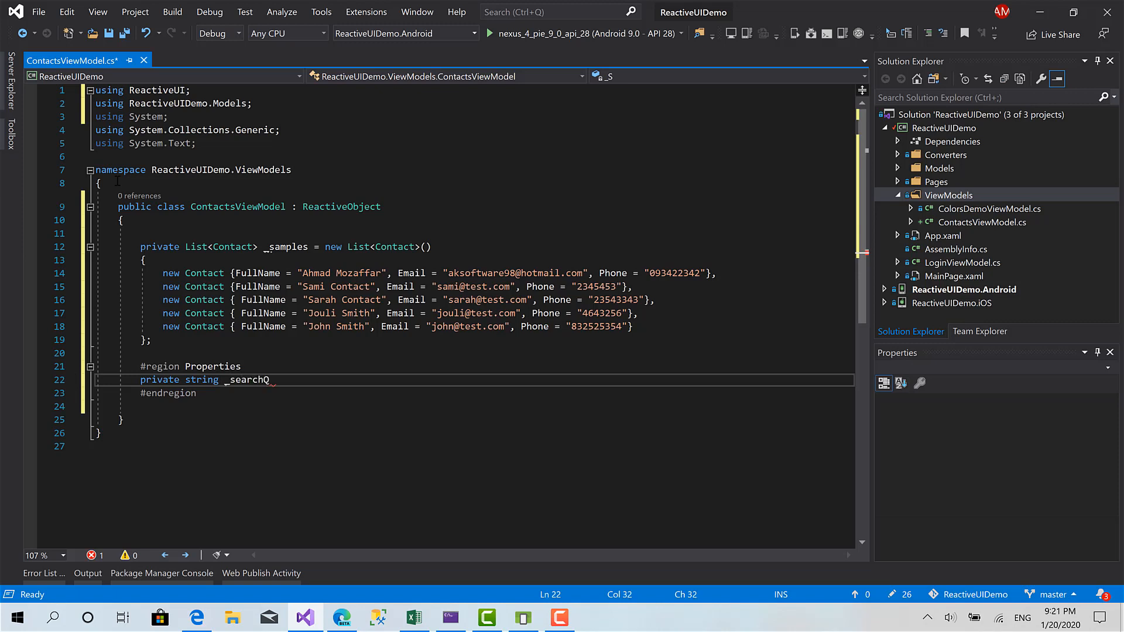
{"action": "type", "text": "uery"}
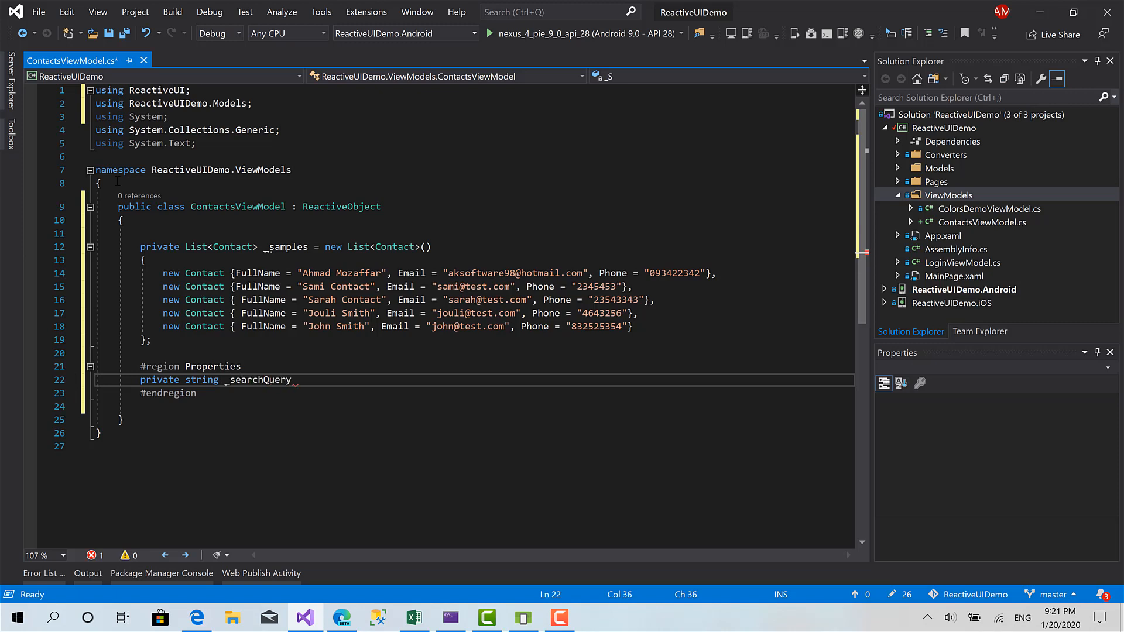
{"action": "type", "text": "= \"\""}
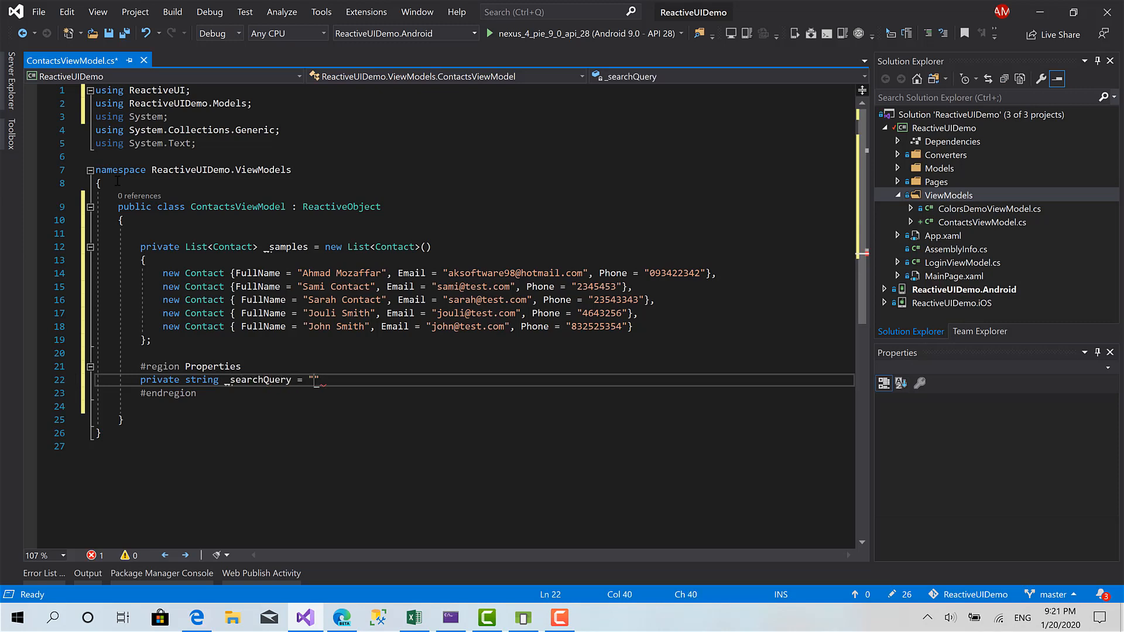
{"action": "type", "text": "\";"}
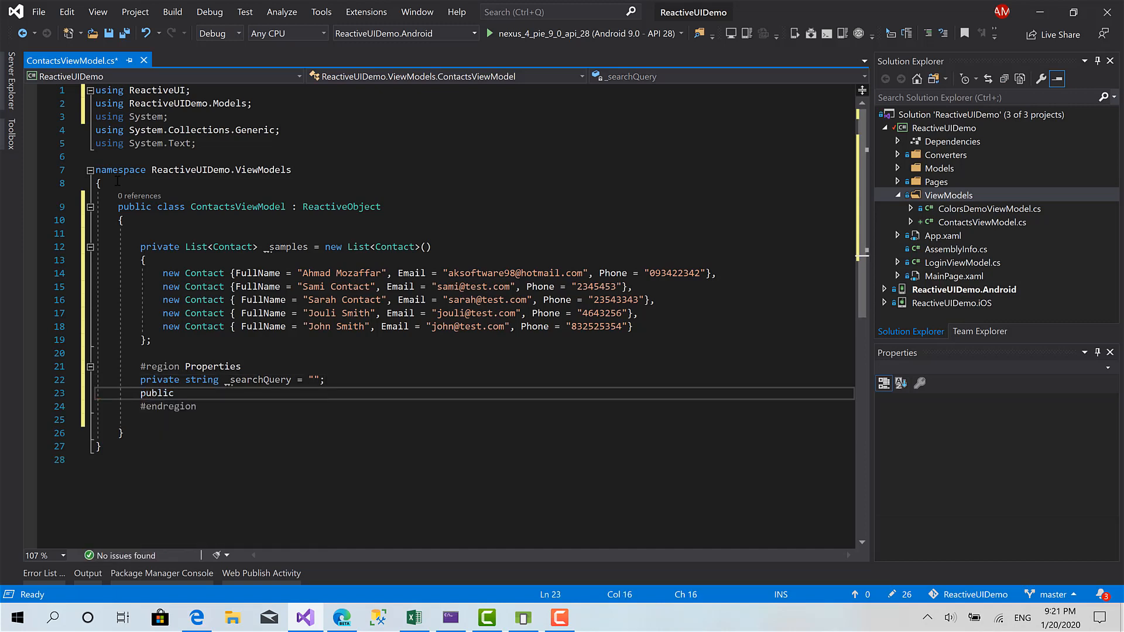
Step: Add a SearchQuery property whose setter calls RaiseAndSetIfChanged(ref _searchQuery, value)
{"action": "type", "text": "string Sea"}
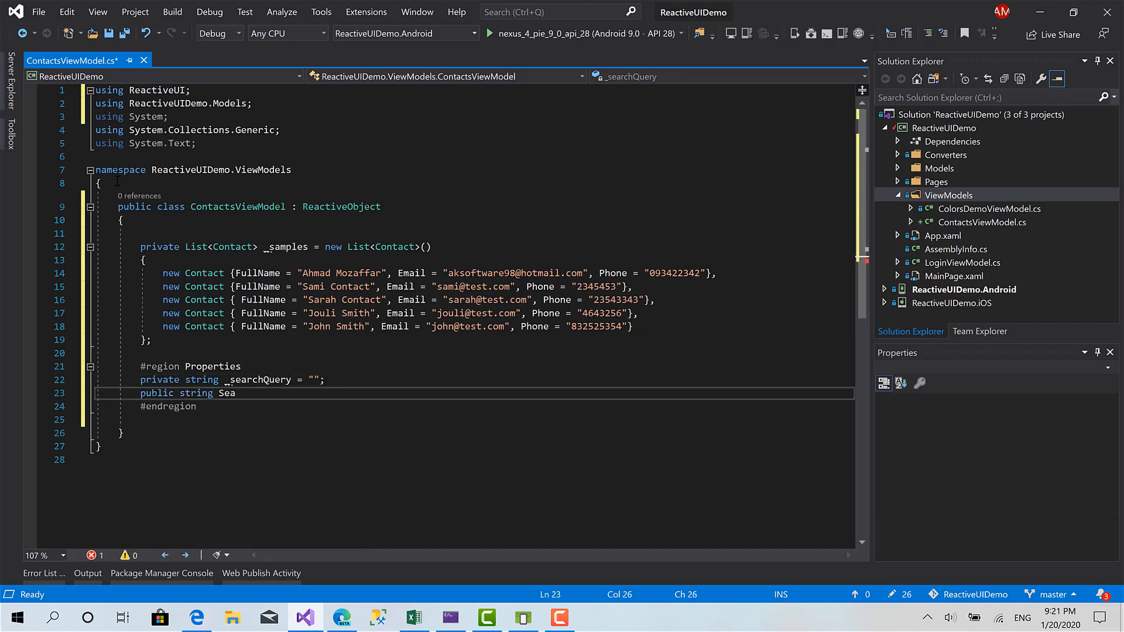
{"action": "type", "text": "rchQuery"}
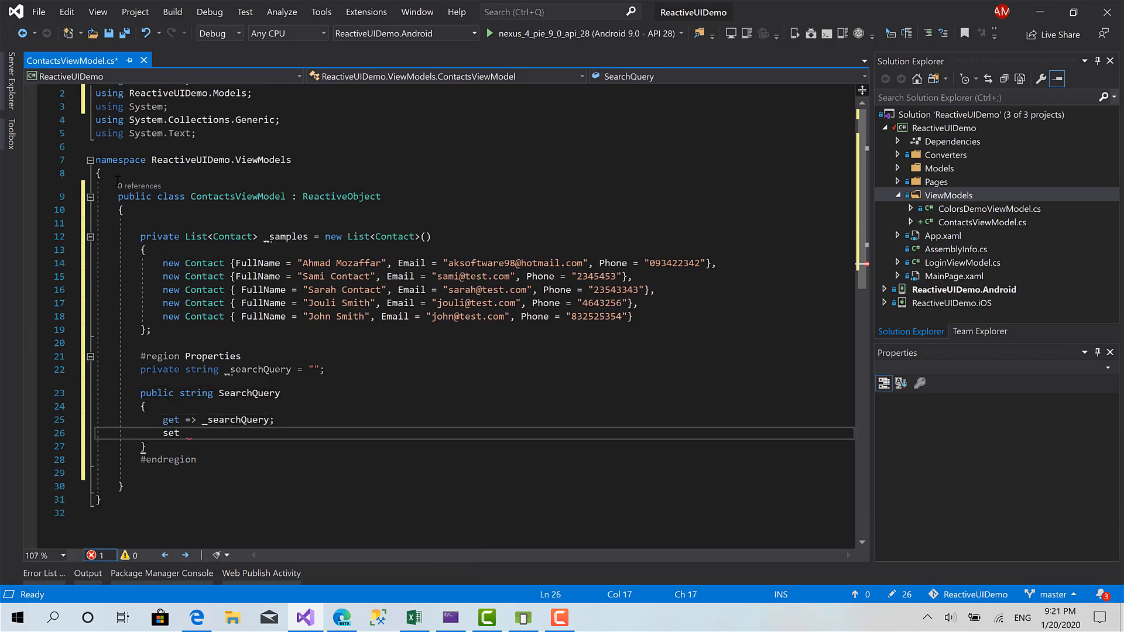
{"action": "type", "text": "this.RaiseAndSetIfChanged(ref _)}"}
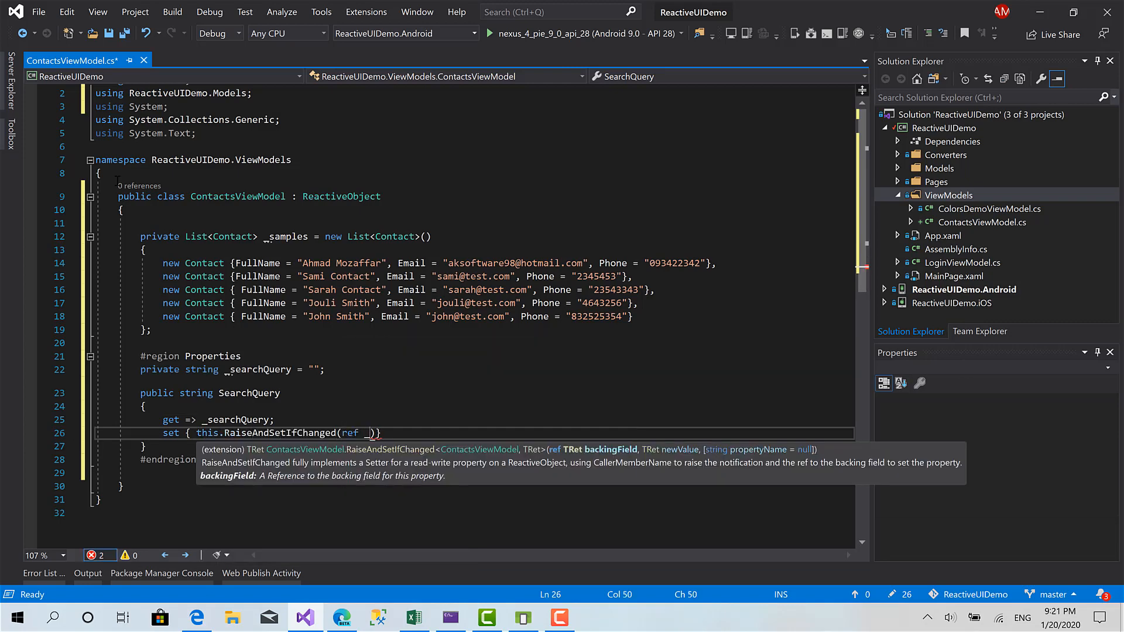
{"action": "type", "text": "_searchQuery,"}
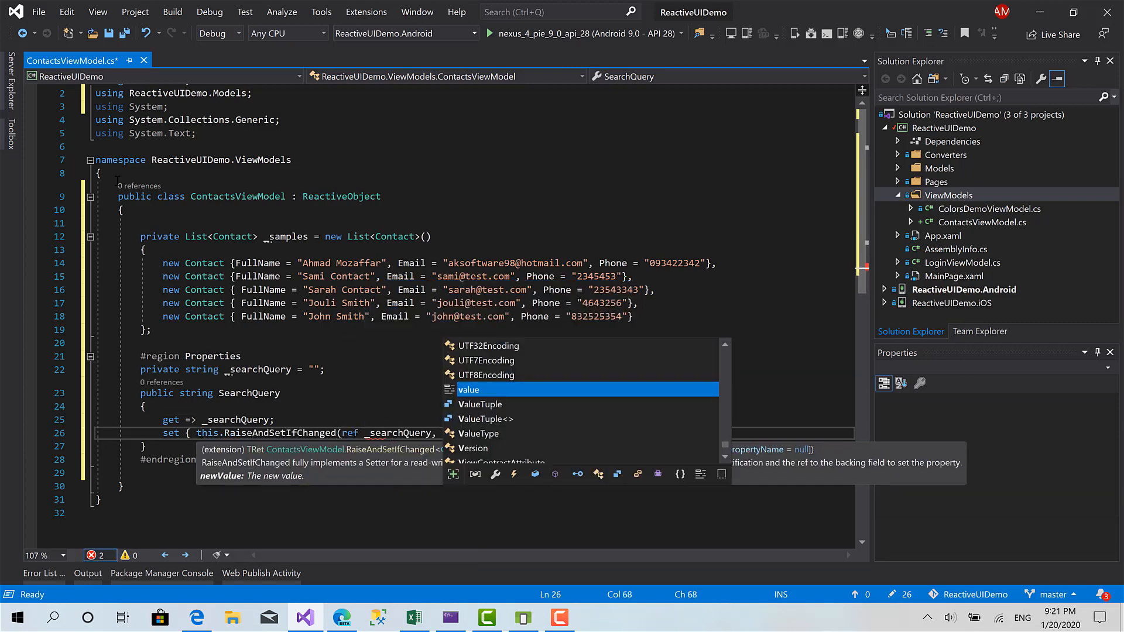
{"action": "key", "text": "Tab"}
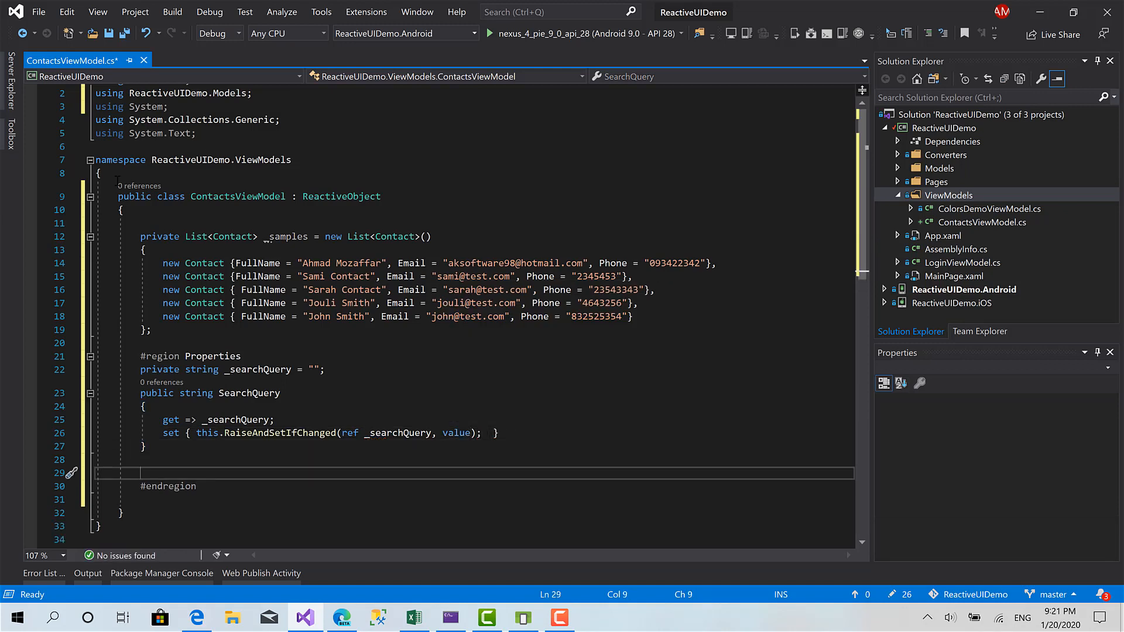
Step: Declare 'private ObservableCollection<Contact> _contacts;' below the SearchQuery property
{"action": "type", "text": "private O"}
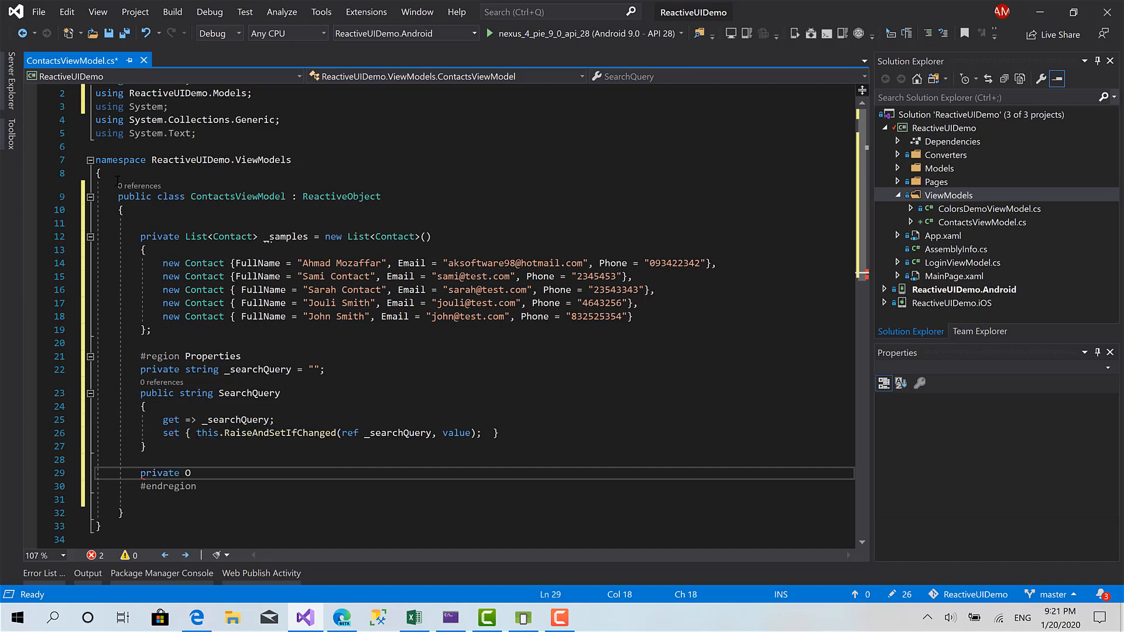
{"action": "type", "text": "bservableCollection _"}
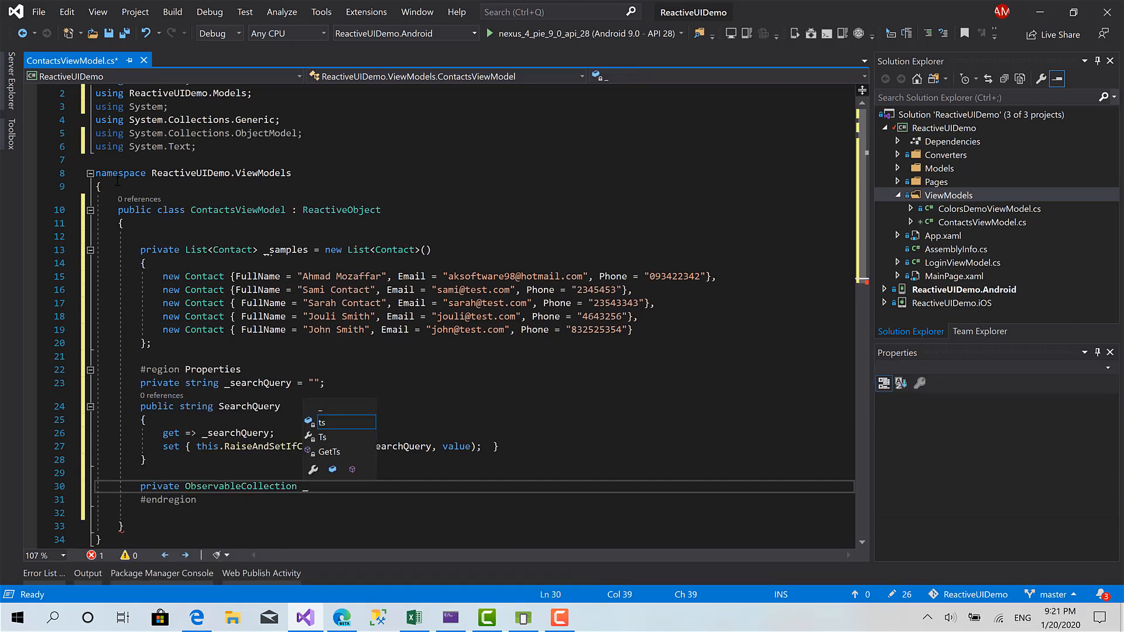
{"action": "type", "text": "contacts;"}
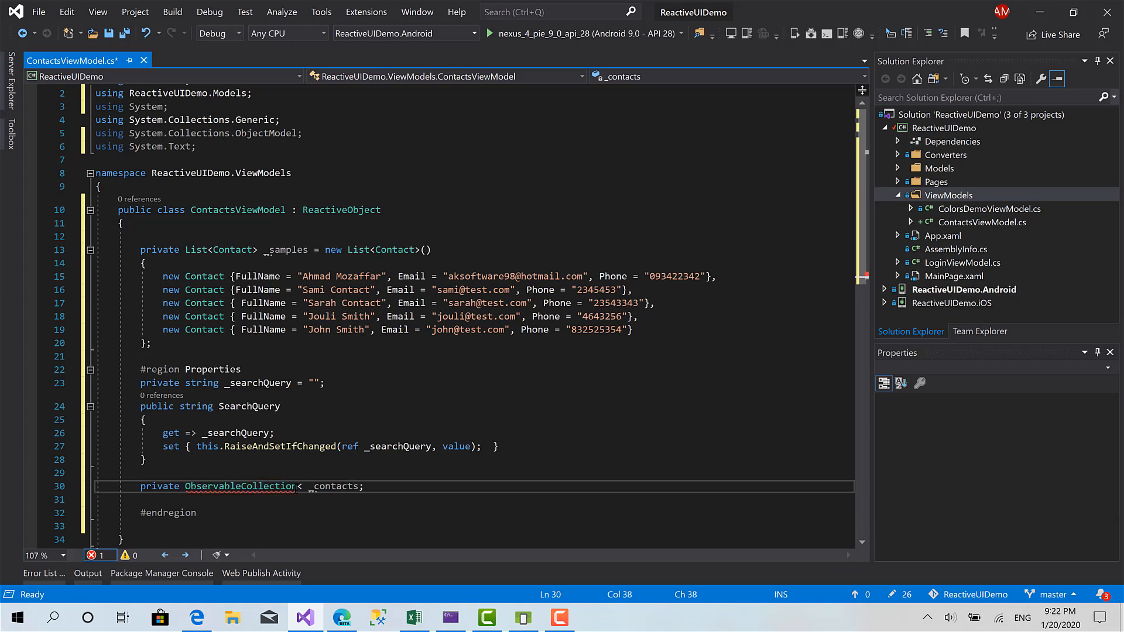
{"action": "type", "text": "<Contact>"}
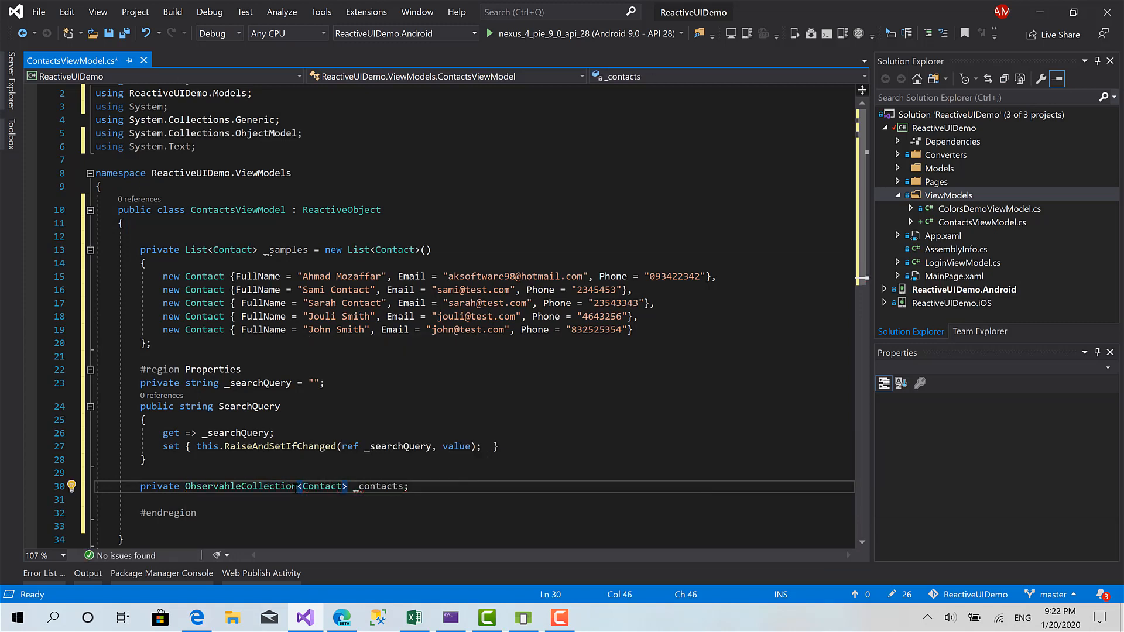
{"action": "double_click", "coordinate": [240, 486]}
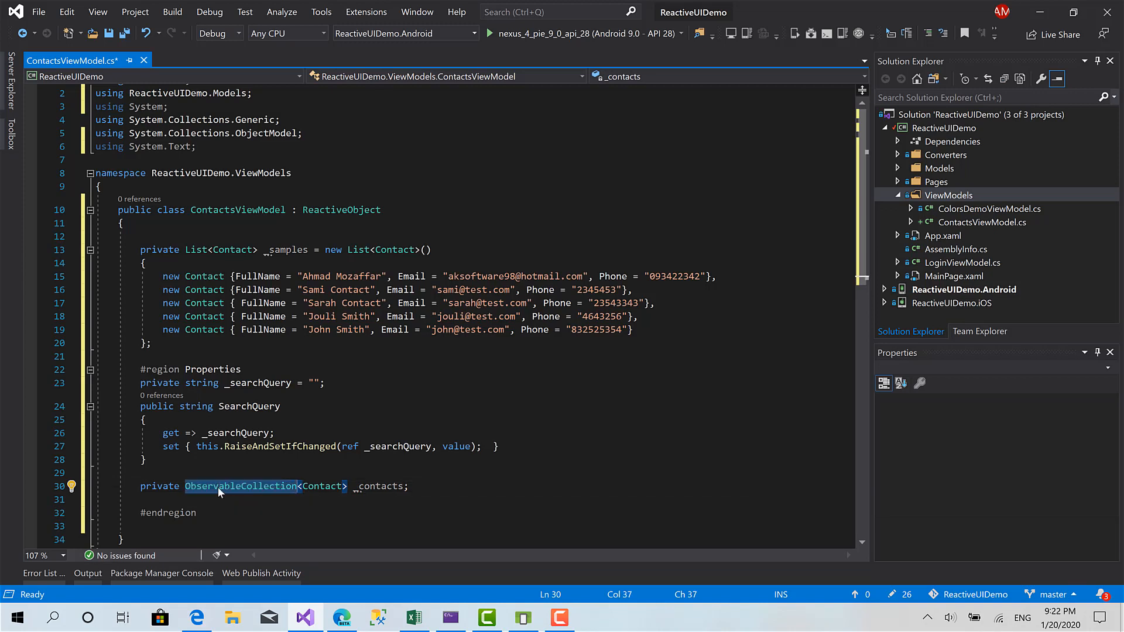
{"action": "double_click", "coordinate": [240, 486]}
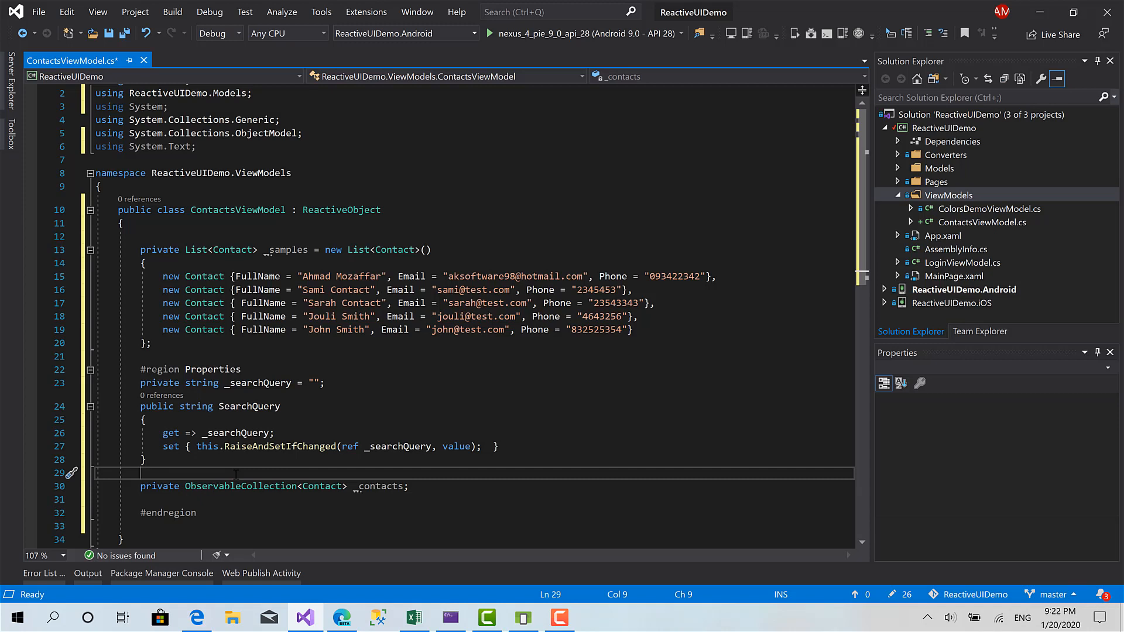
{"action": "mouse_move", "coordinate": [240, 485]}
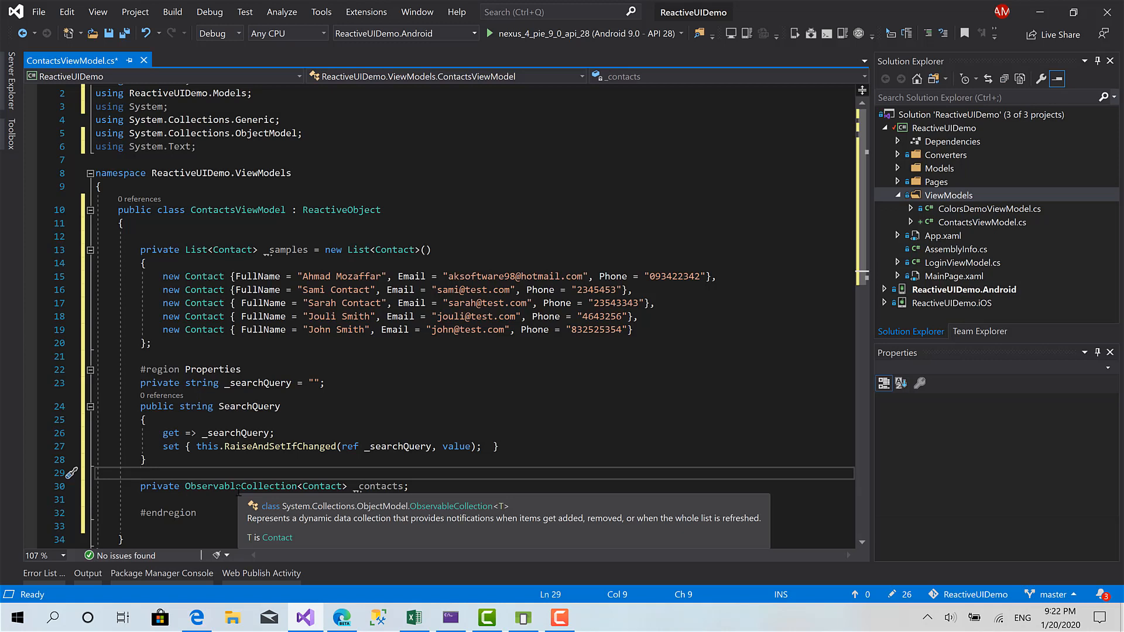
{"action": "double_click", "coordinate": [228, 486]}
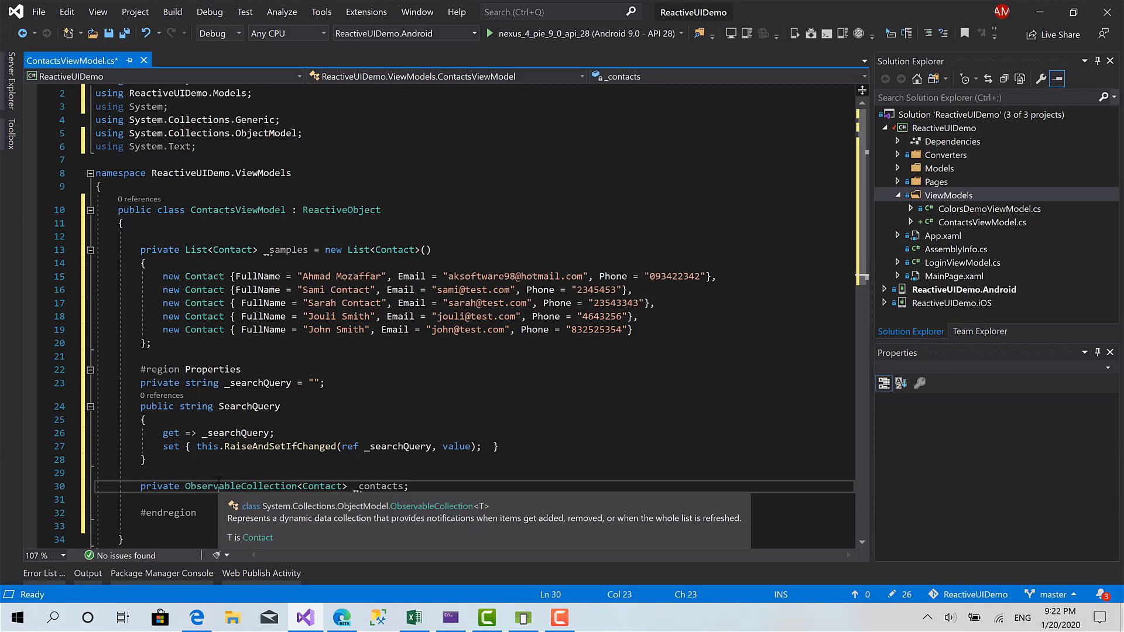
{"action": "double_click", "coordinate": [240, 486]}
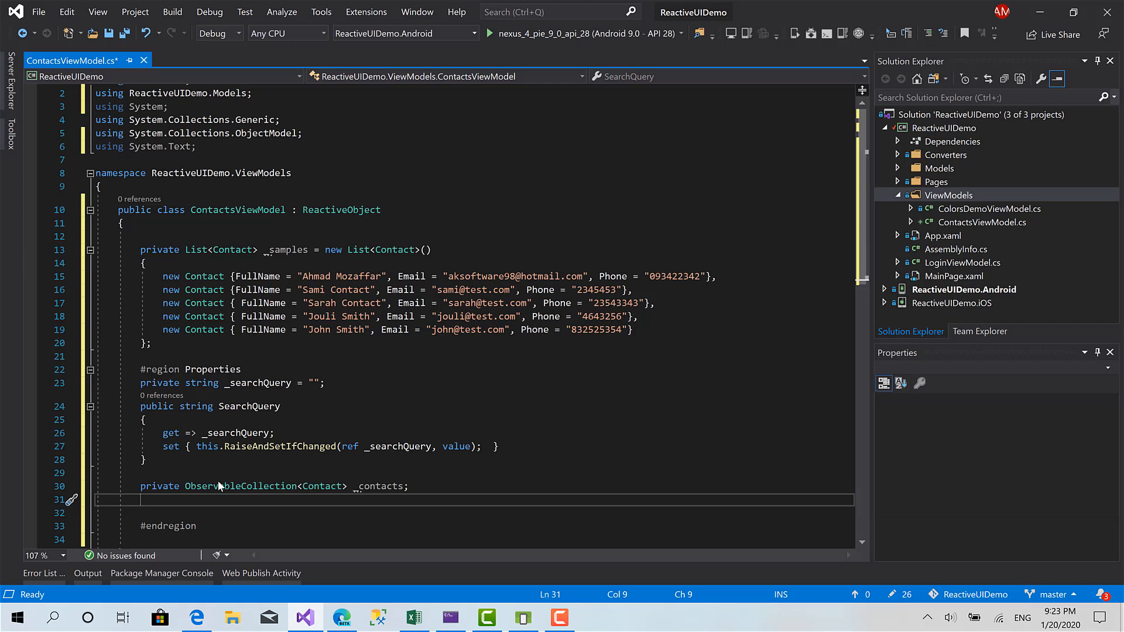
Step: Add public ObservableCollection<Contact> Contacts: getter returns _contacts, setter uses RaiseAndSetIfChanged
{"action": "type", "text": "public"}
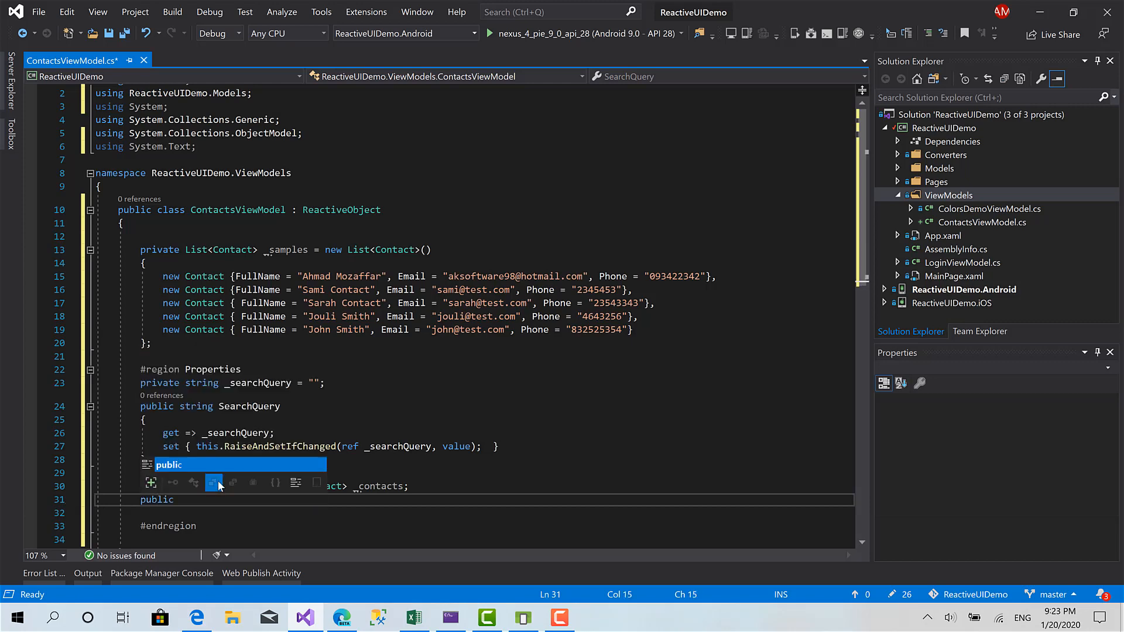
{"action": "type", "text": "ObservableCollection<Contact> Contacts"}
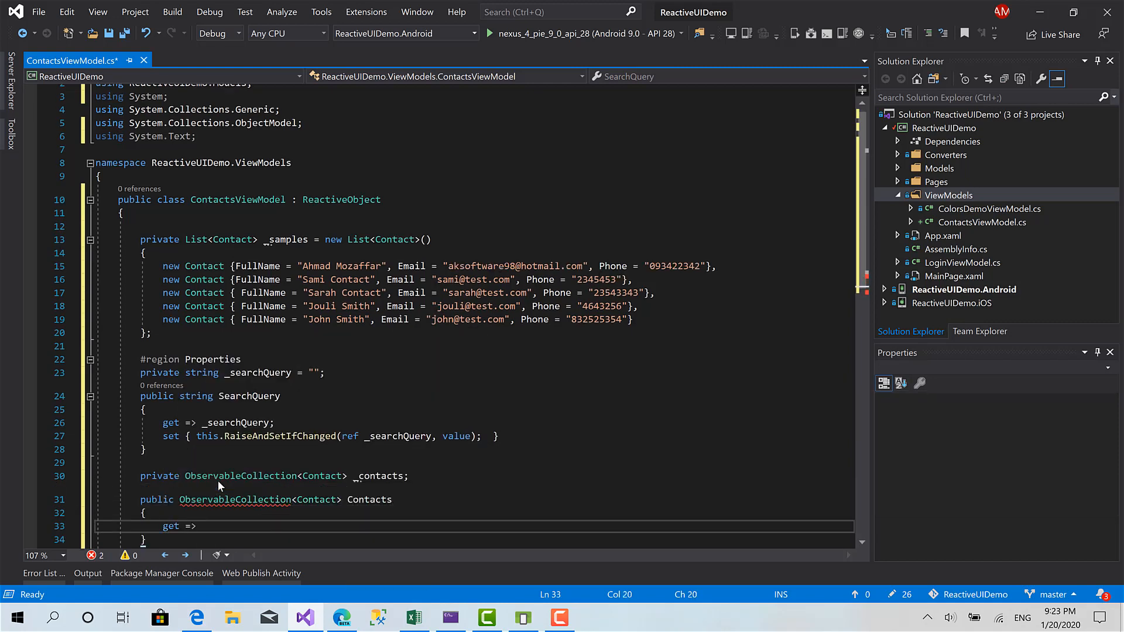
{"action": "type", "text": "_contacts;"}
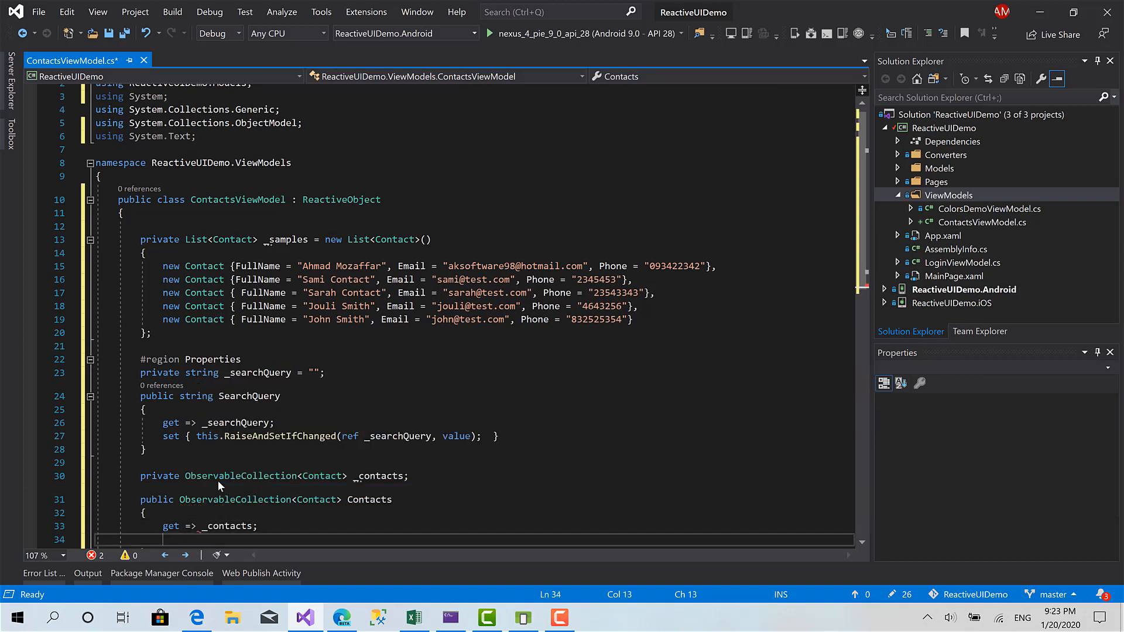
{"action": "type", "text": "this.ra"}
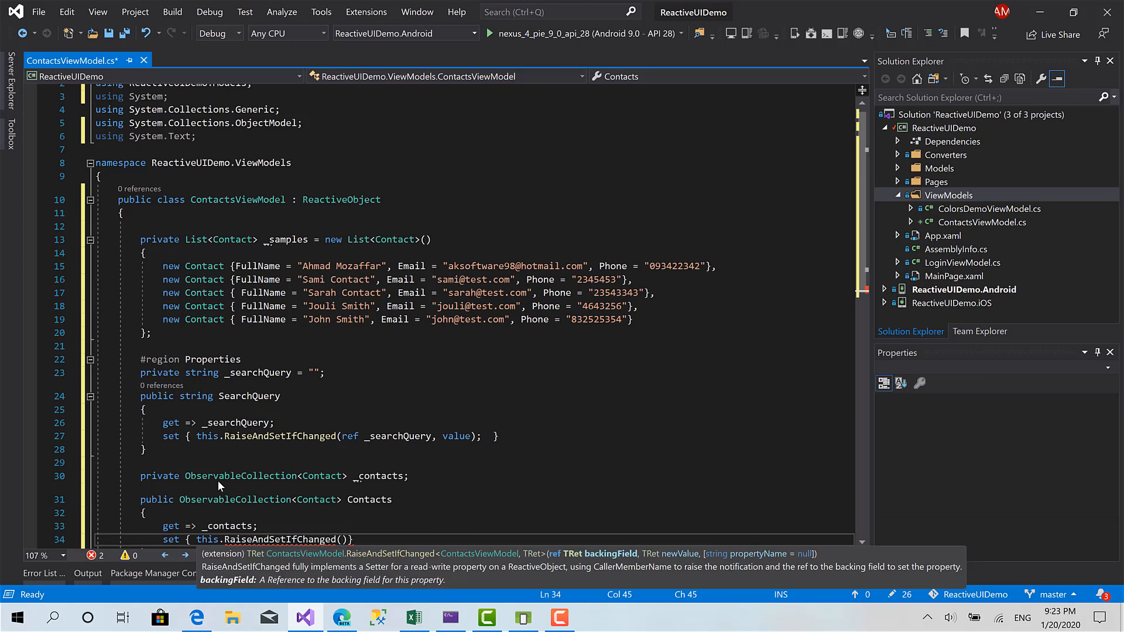
{"action": "type", "text": "ref _contacts, value"}
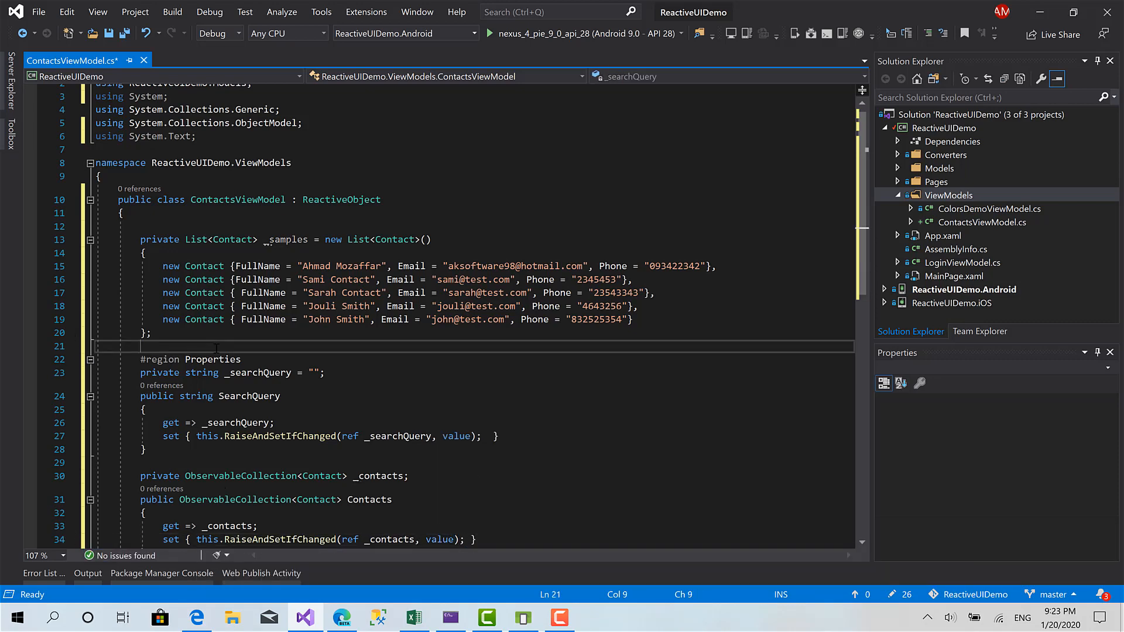
Step: Add a public ContactsViewModel() constructor setting _contacts = new ObservableCollection<Contact>(_samples)
{"action": "key", "text": "Enter"}
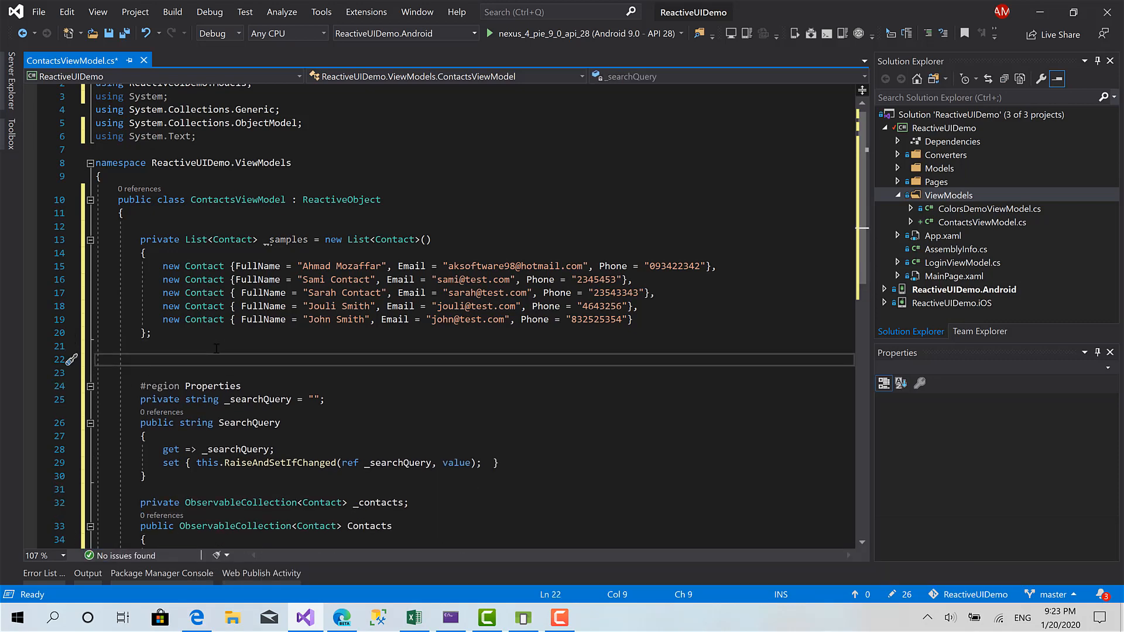
{"action": "type", "text": "c ContactsViewModel("}
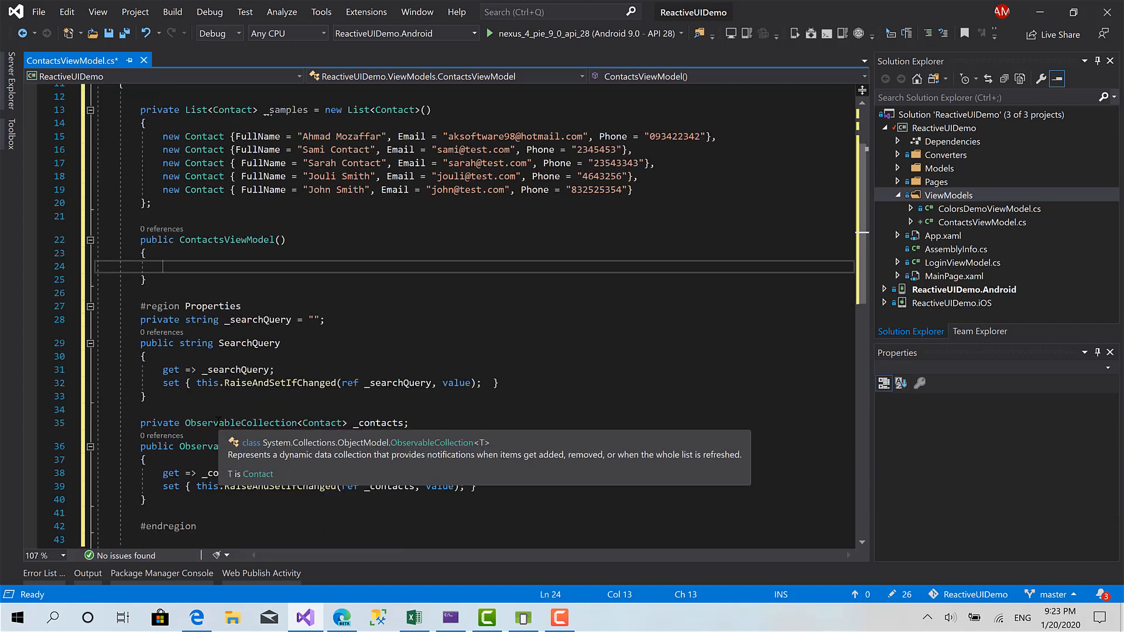
{"action": "type", "text": "_contacts = new ObservableCollection<Contact>("}
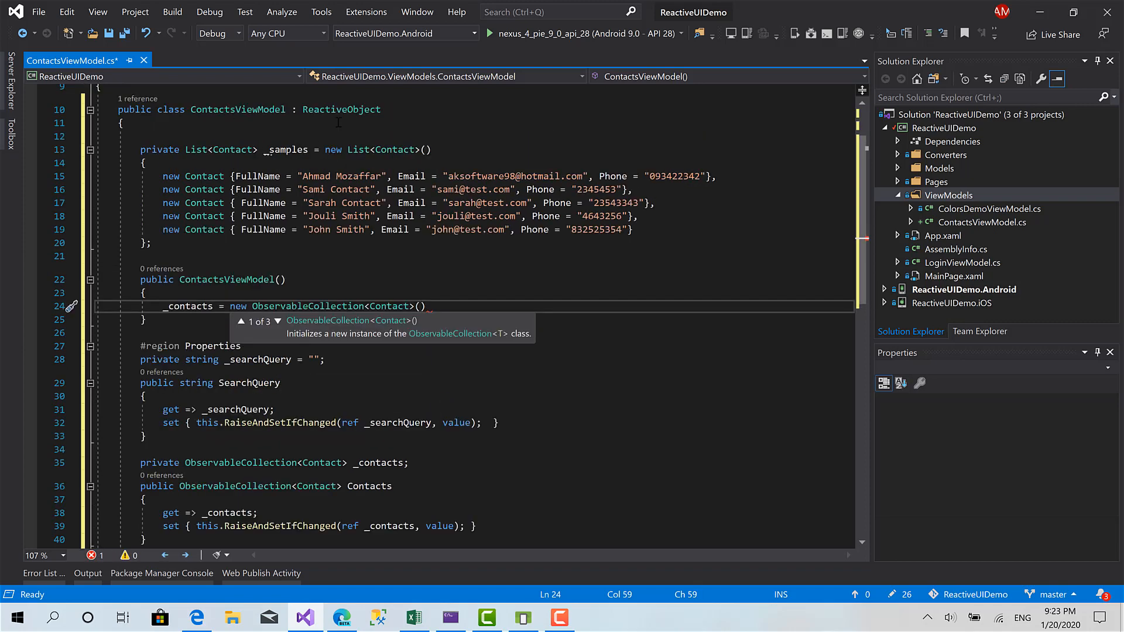
{"action": "type", "text": "_samples"}
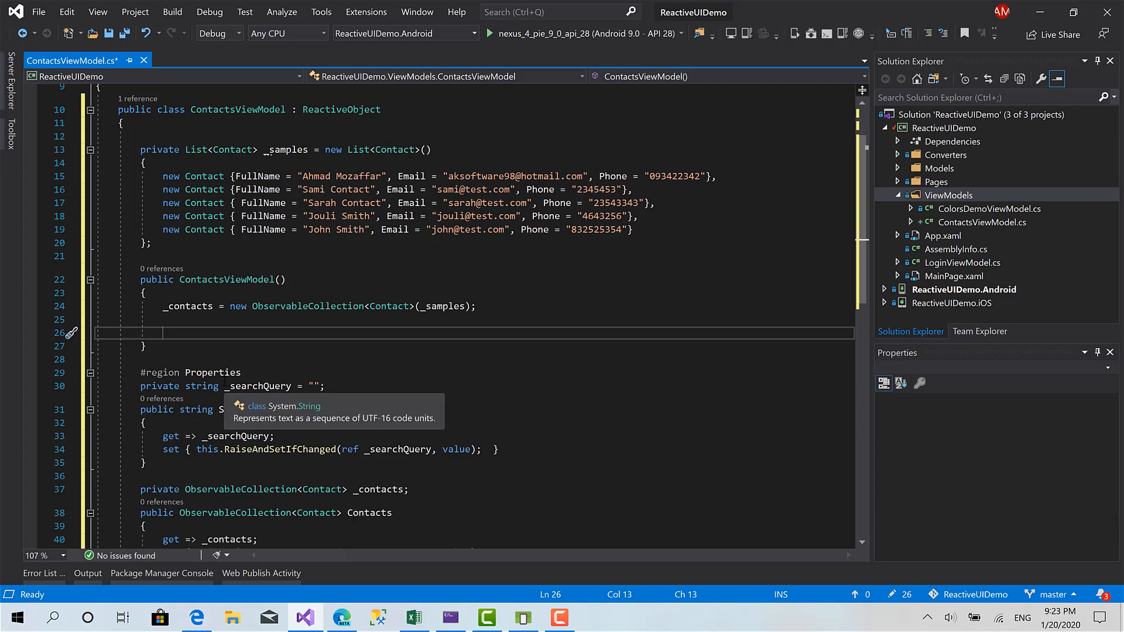
Step: Add 'this.WhenAnyValue(vm => vm.SearchQuery).Subscribe(query => { })' to the constructor
{"action": "type", "text": "this."}
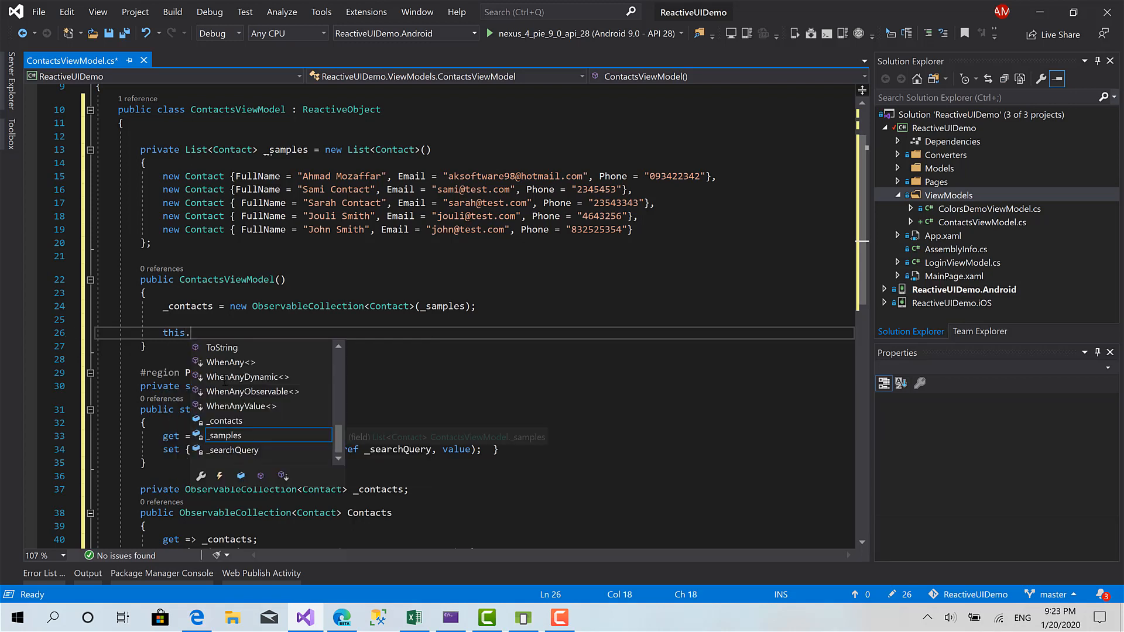
{"action": "type", "text": "WhenAnyValue("}
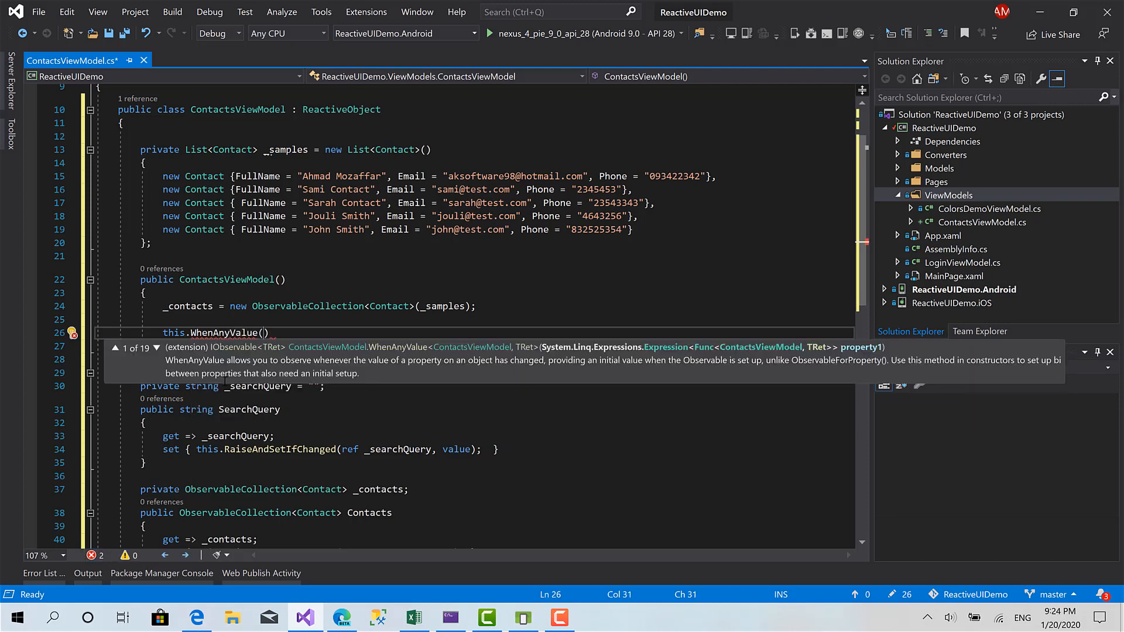
{"action": "type", "text": "vm"}
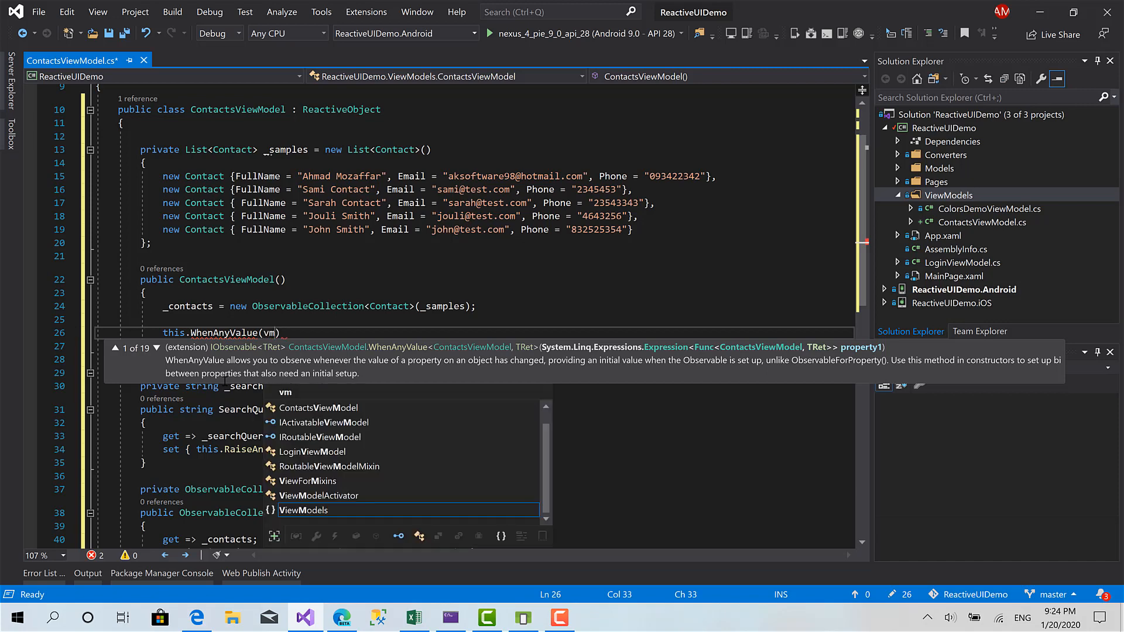
{"action": "type", "text": "=>"}
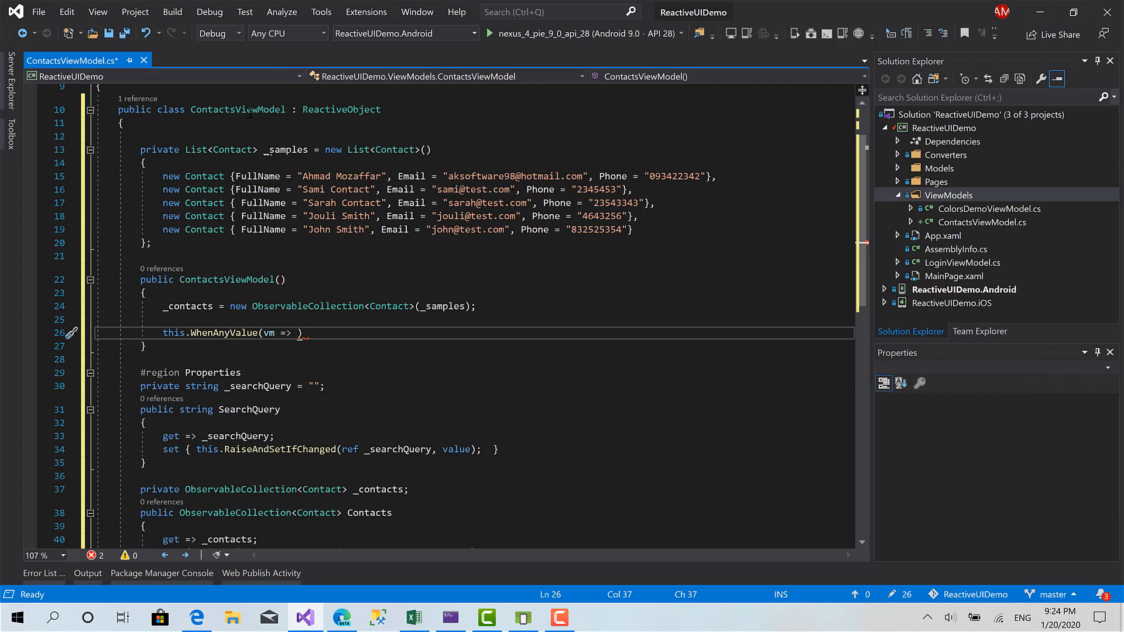
{"action": "mouse_move", "coordinate": [307, 306]}
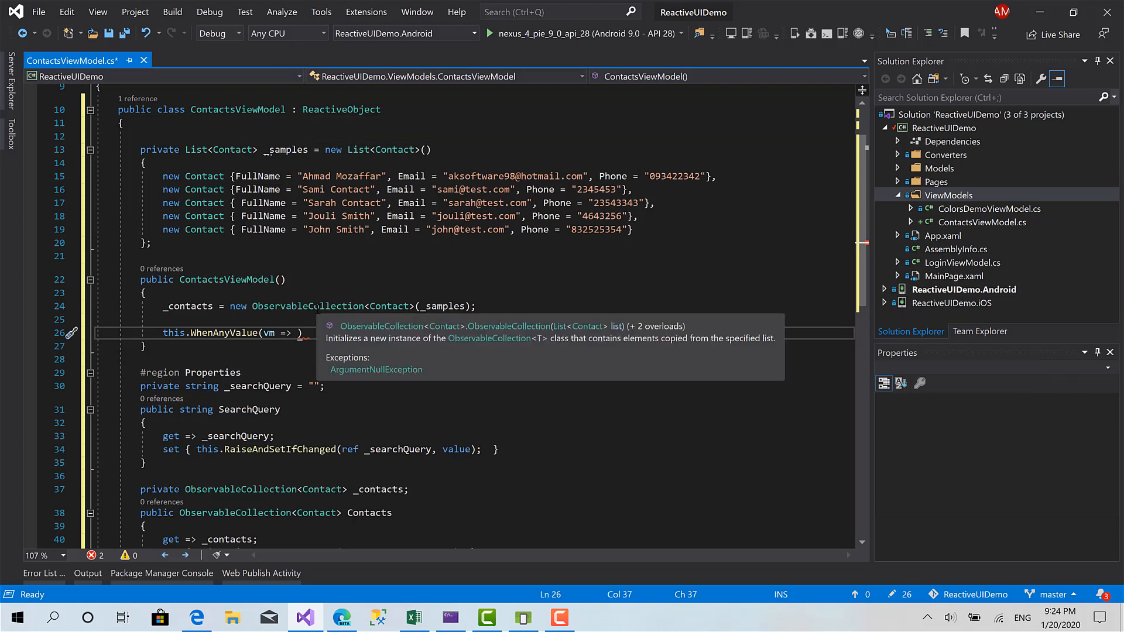
{"action": "type", "text": "vm.SearchQuery"}
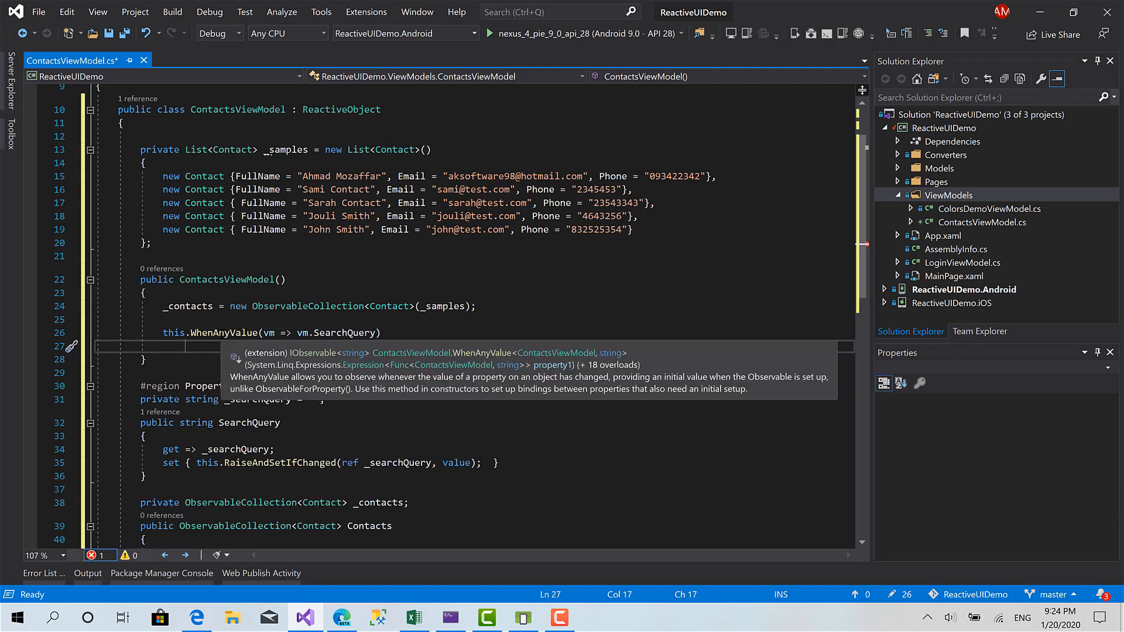
{"action": "mouse_move", "coordinate": [342, 362]}
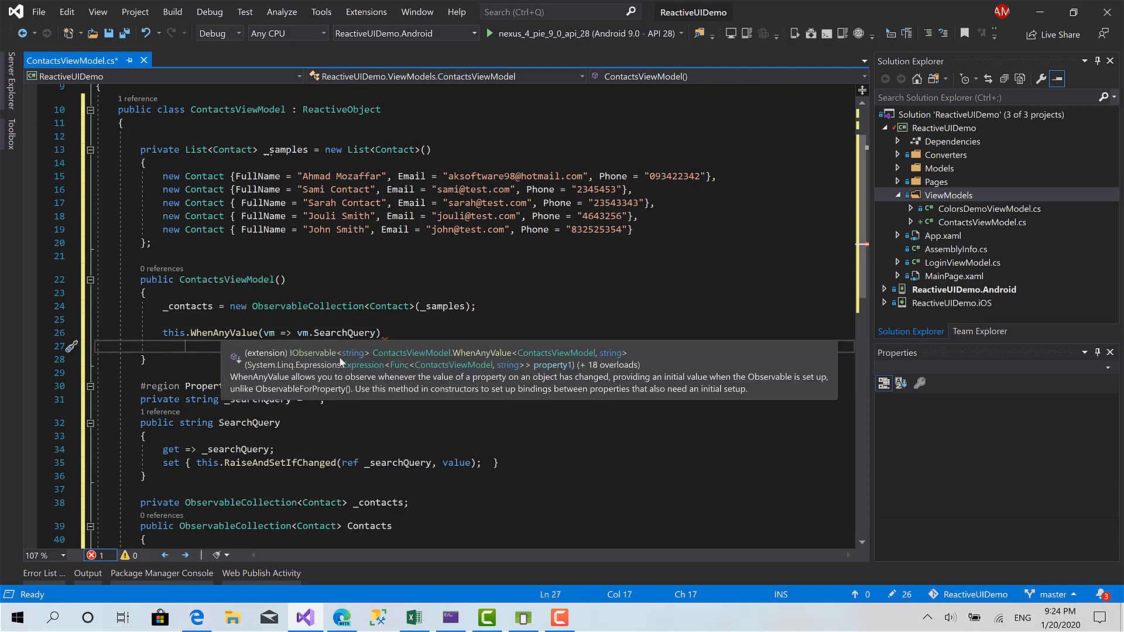
{"action": "mouse_move", "coordinate": [353, 351]}
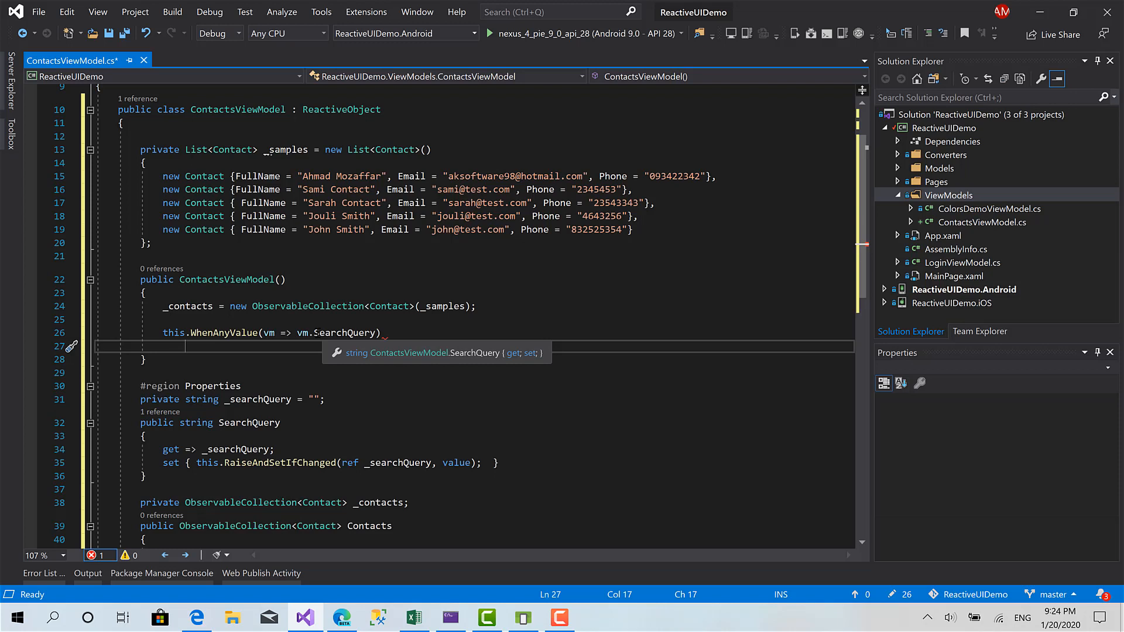
{"action": "type", "text": "s"}
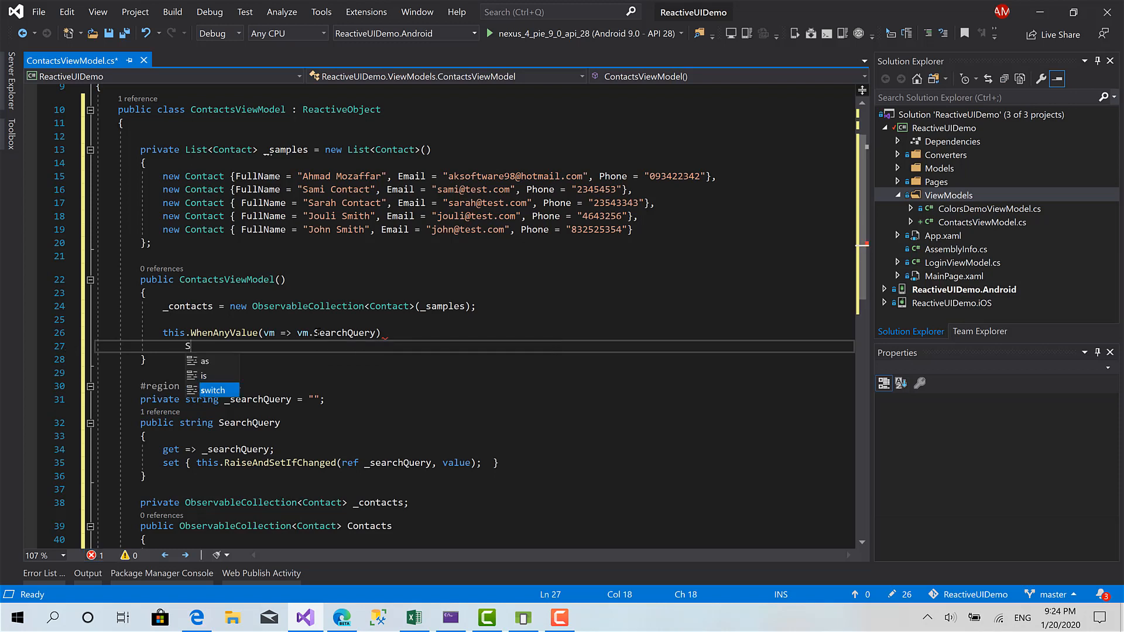
{"action": "type", "text": ".Subscribe("}
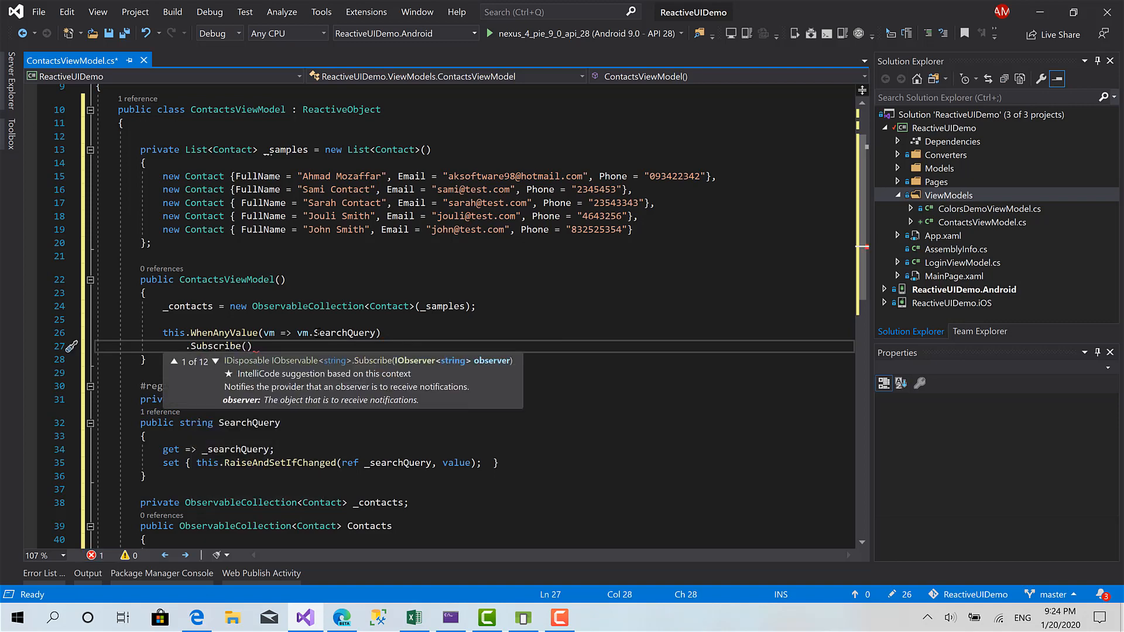
{"action": "type", "text": "query =>"}
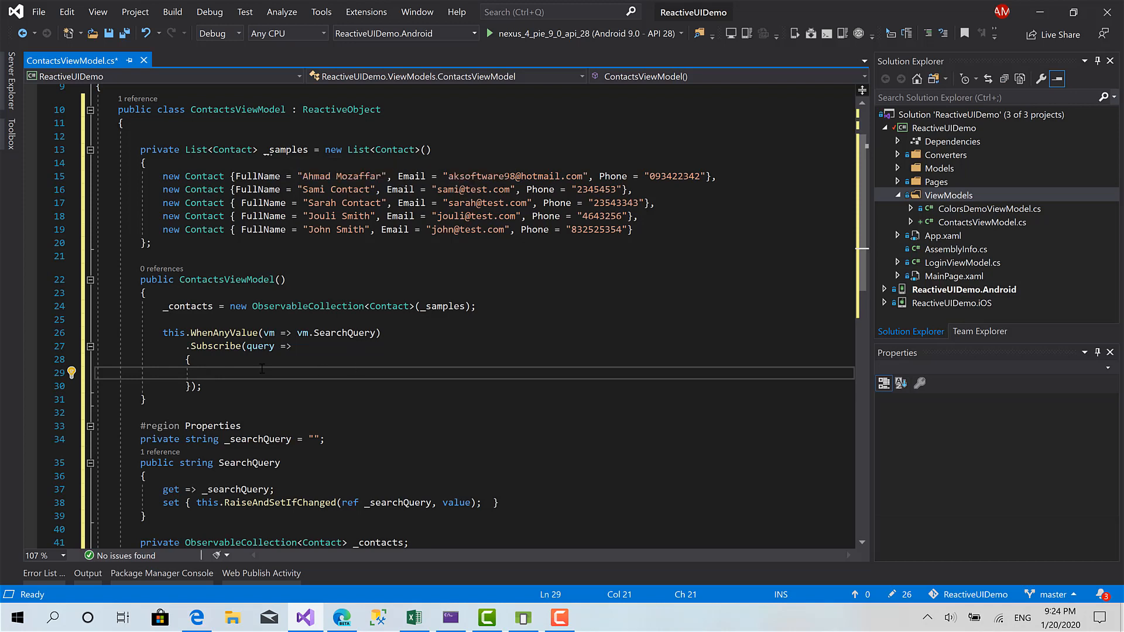
{"action": "mouse_move", "coordinate": [263, 345]}
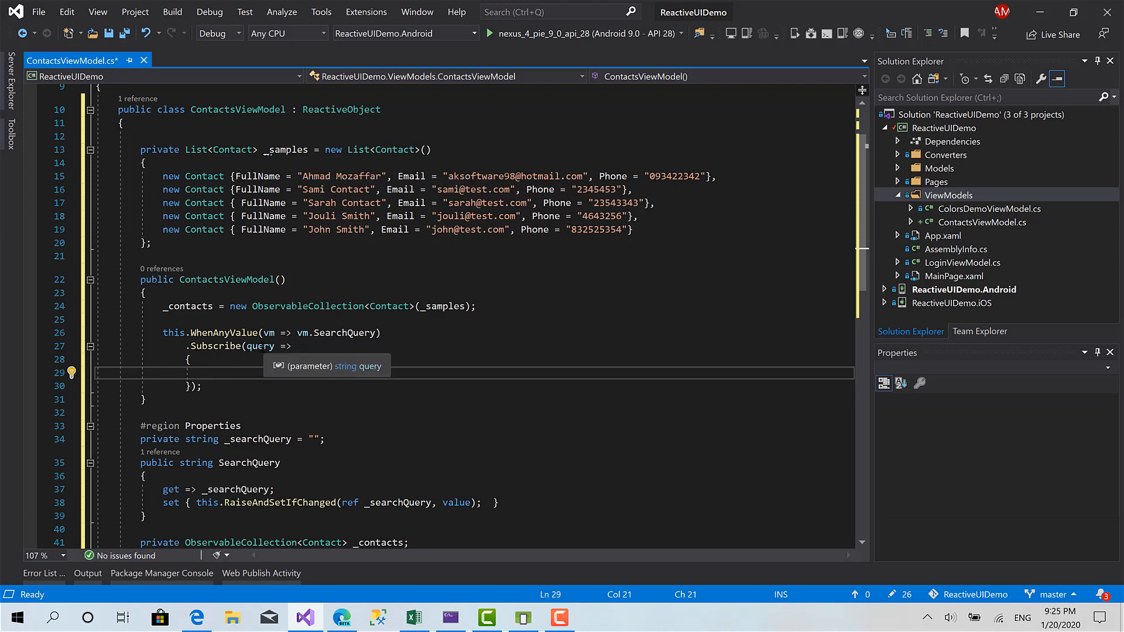
{"action": "mouse_move", "coordinate": [304, 391]}
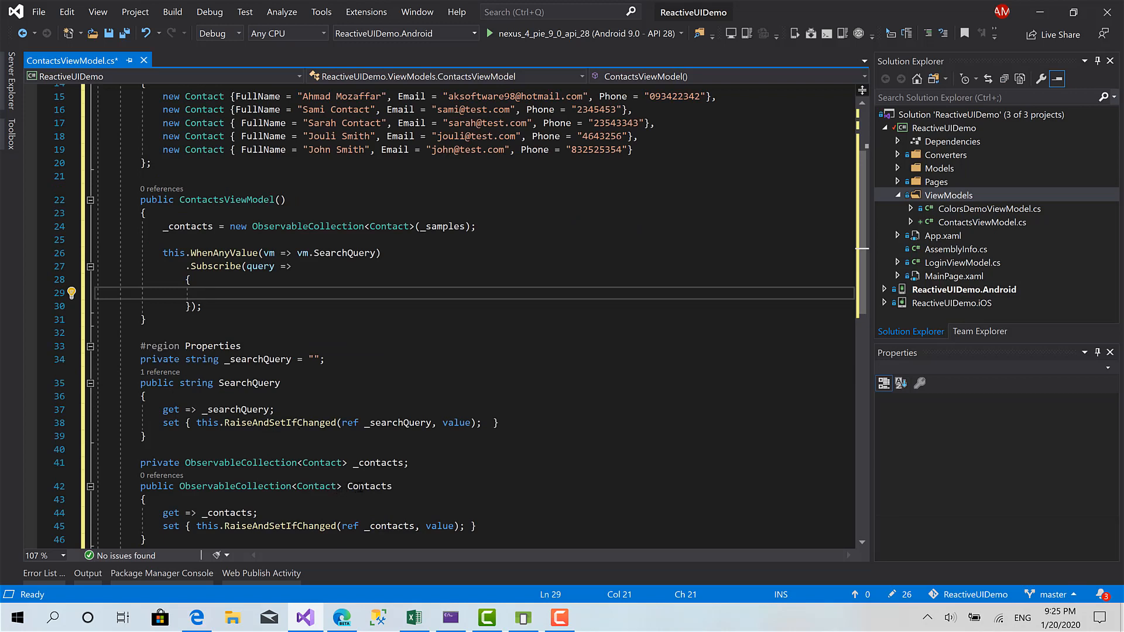
{"action": "mouse_move", "coordinate": [369, 486]}
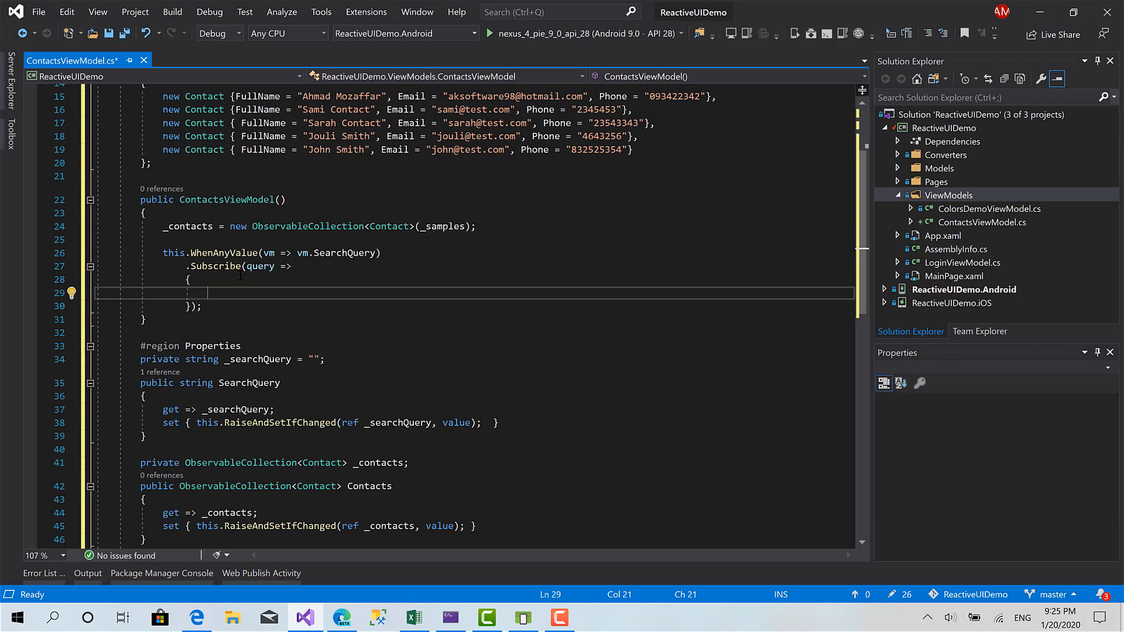
Step: Filter _samples into filteredContacts where FullName, Phone or Email contains the query, with ToList()
{"action": "type", "text": "var filter"}
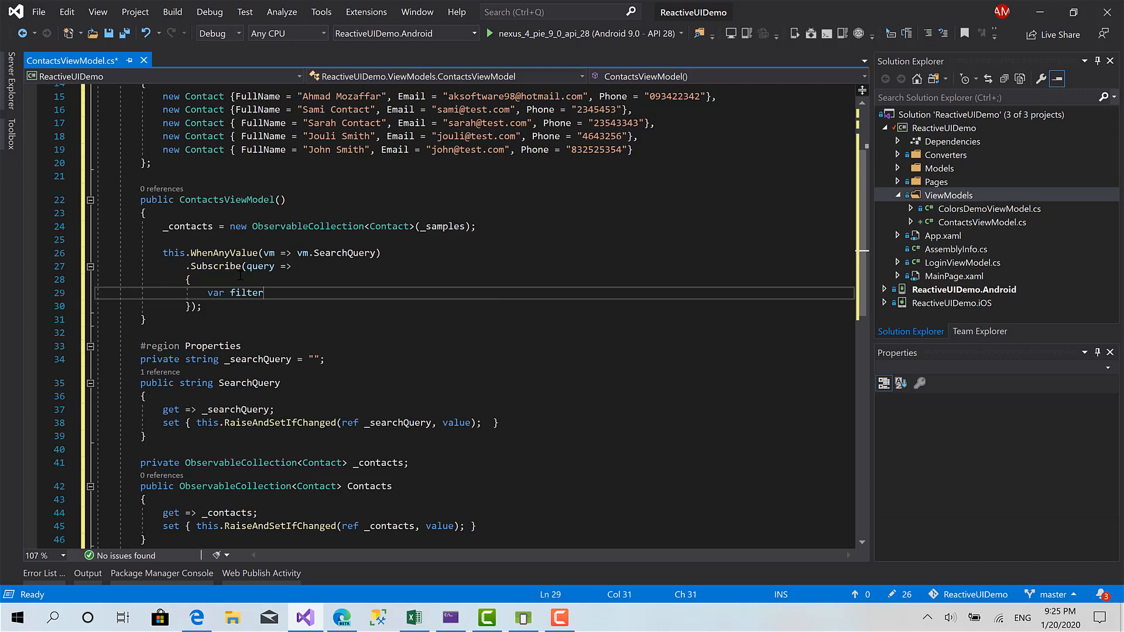
{"action": "type", "text": "redConta"}
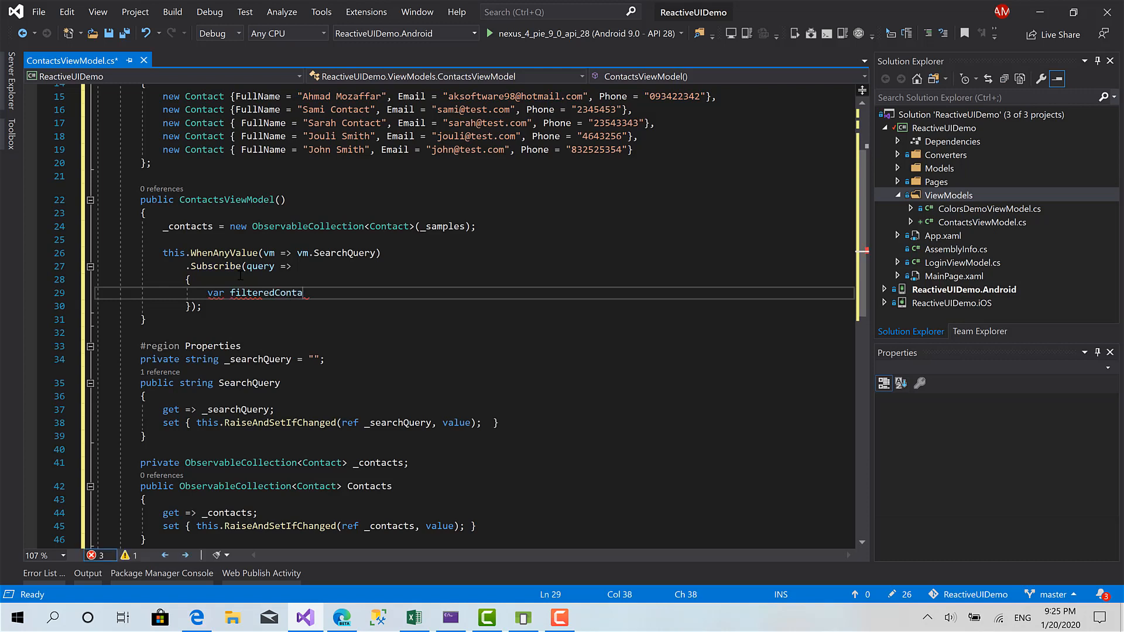
{"action": "type", "text": "cts ="}
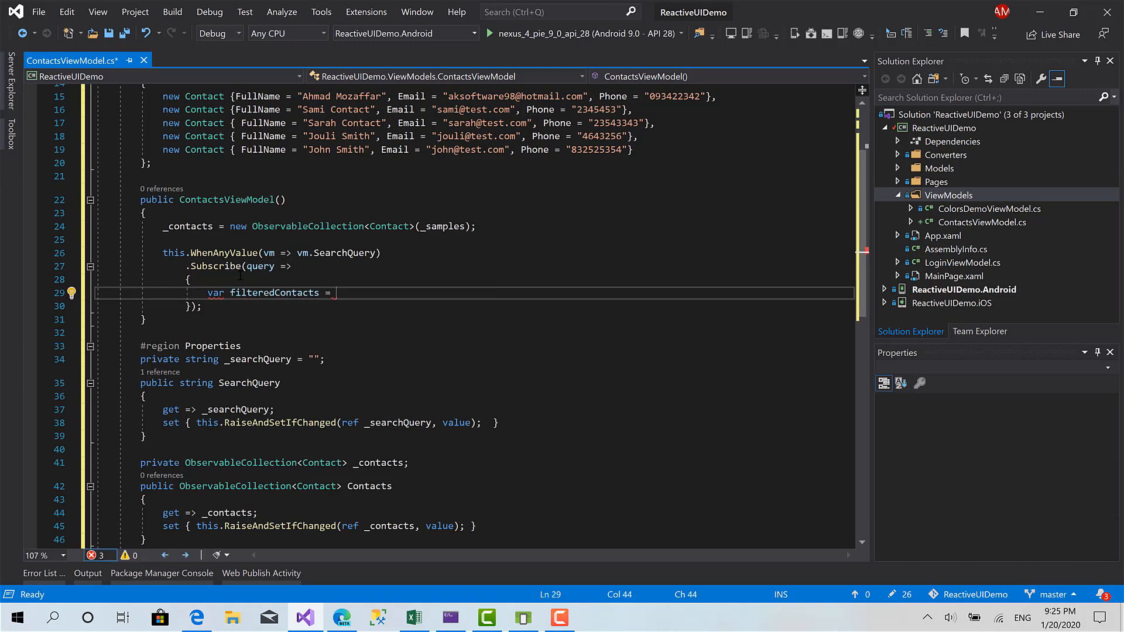
{"action": "type", "text": "_samples"}
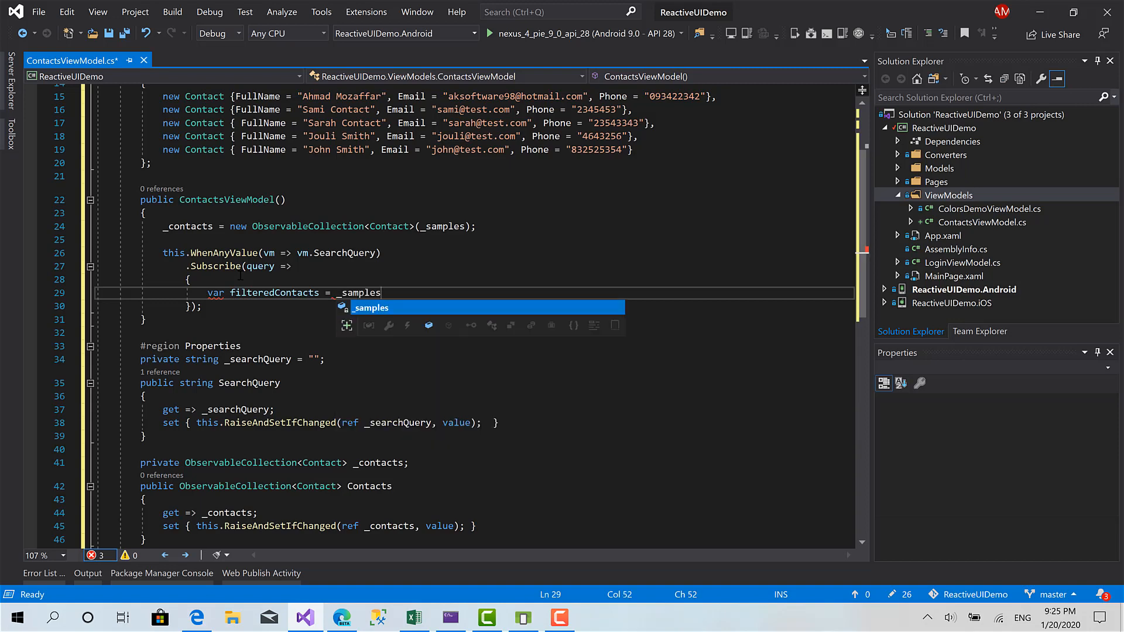
{"action": "type", "text": ".Where"}
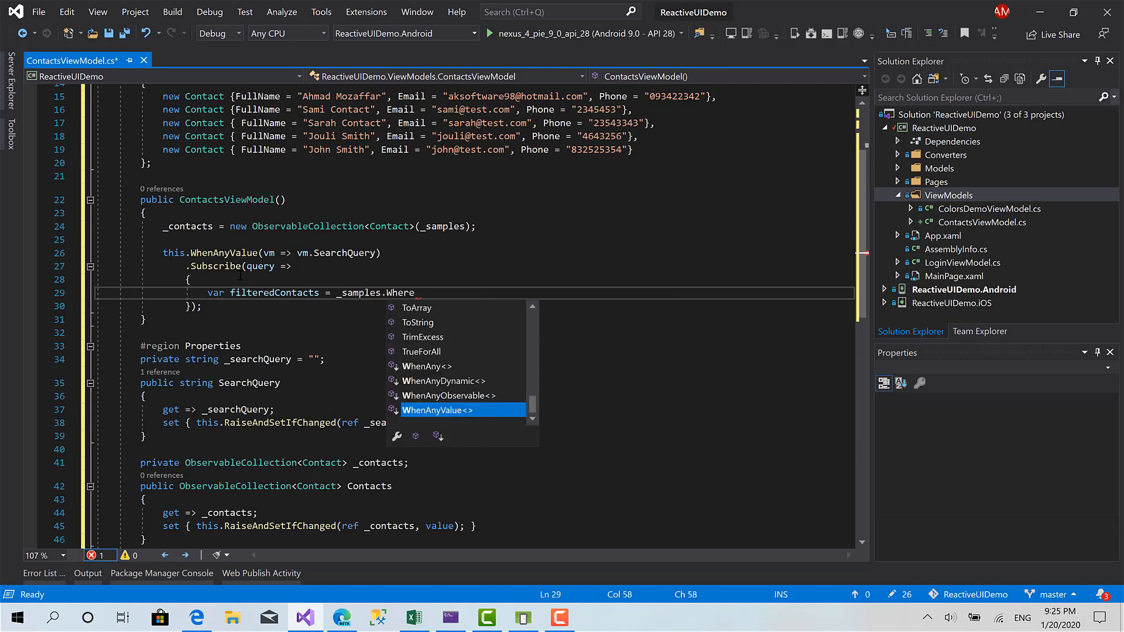
{"action": "type", "text": "()"}
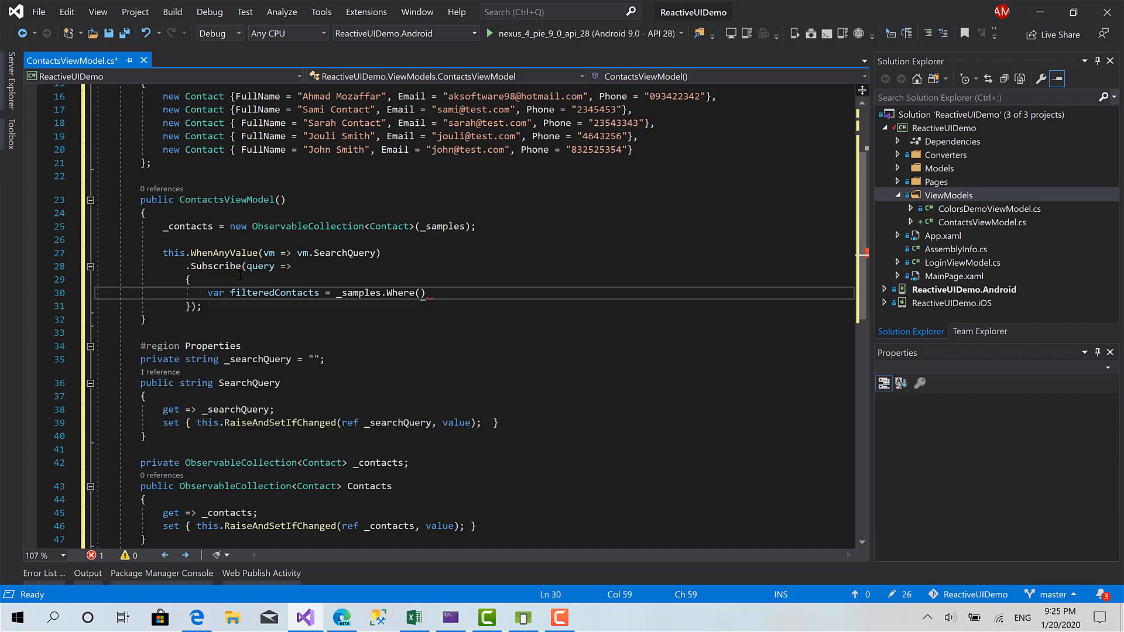
{"action": "type", "text": "c => c.FullName."}
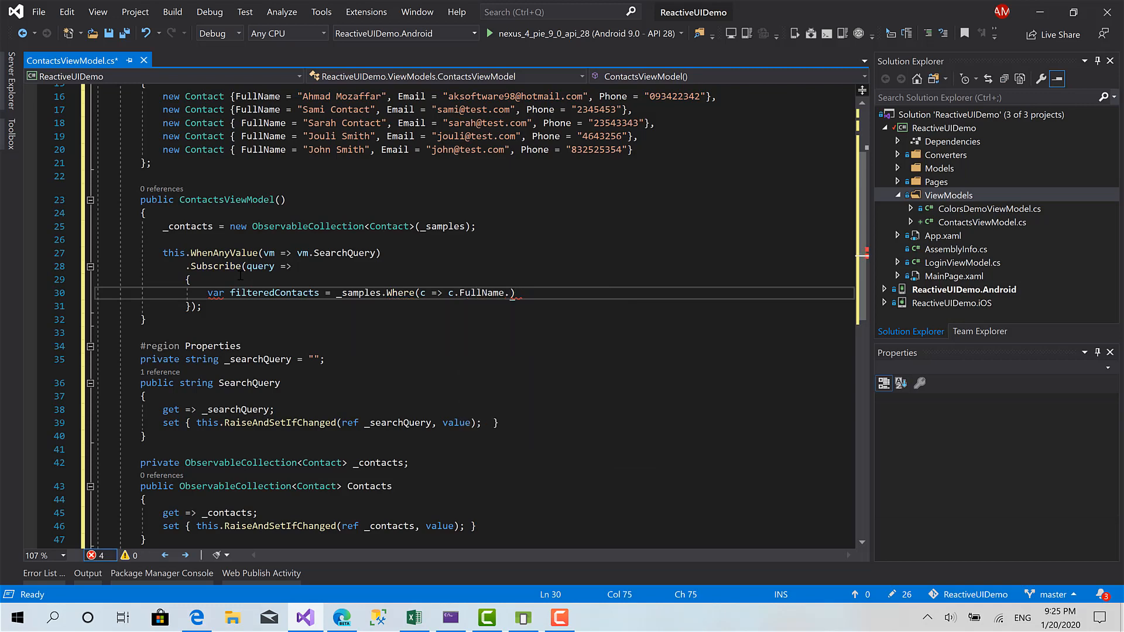
{"action": "type", "text": "ToLower()"}
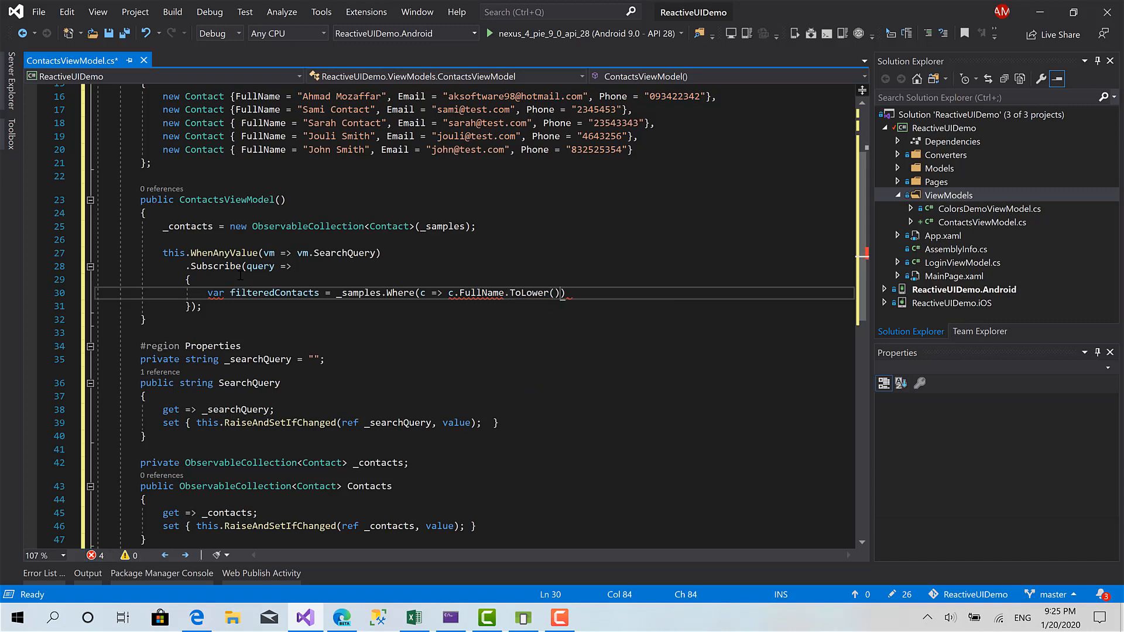
{"action": "type", "text": ".Contains(query"}
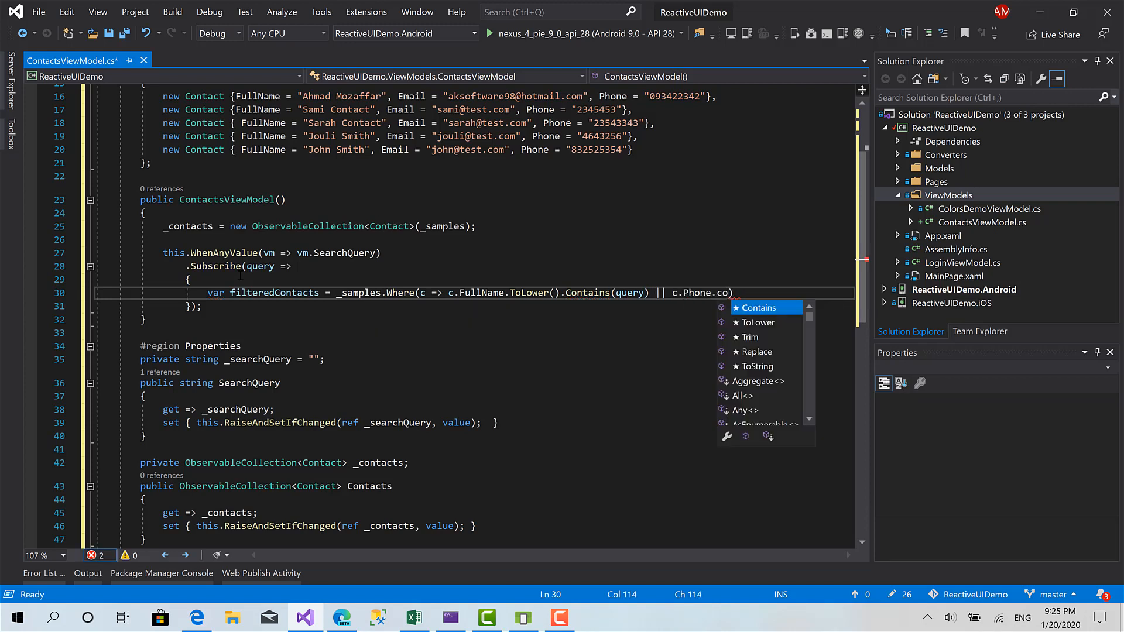
{"action": "type", "text": "ntains(query)"}
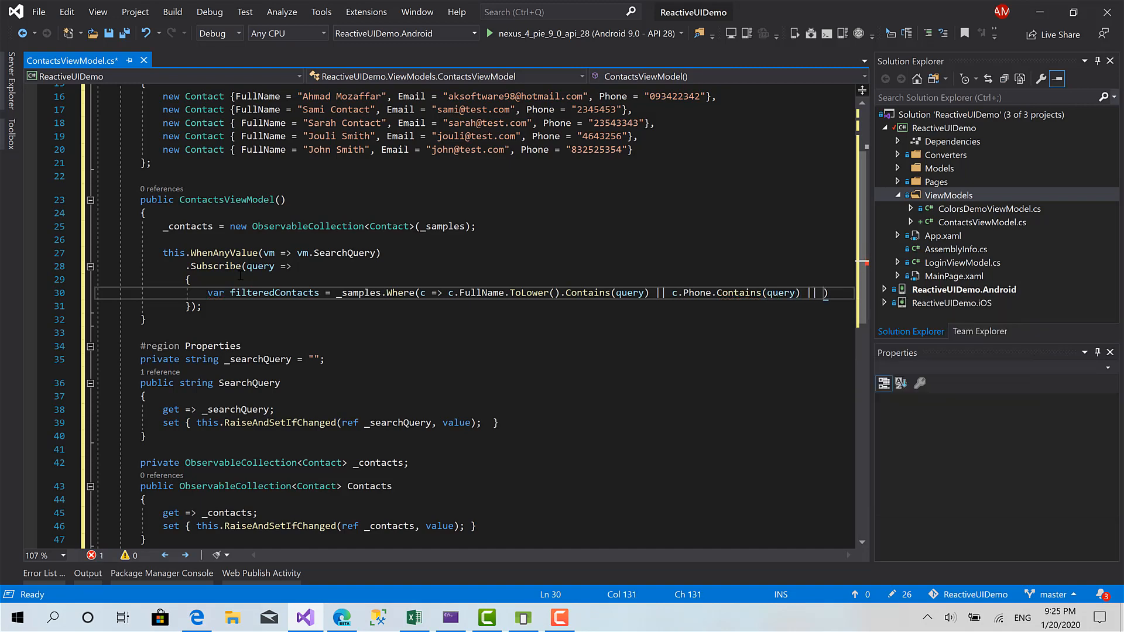
{"action": "type", "text": "c.Email"}
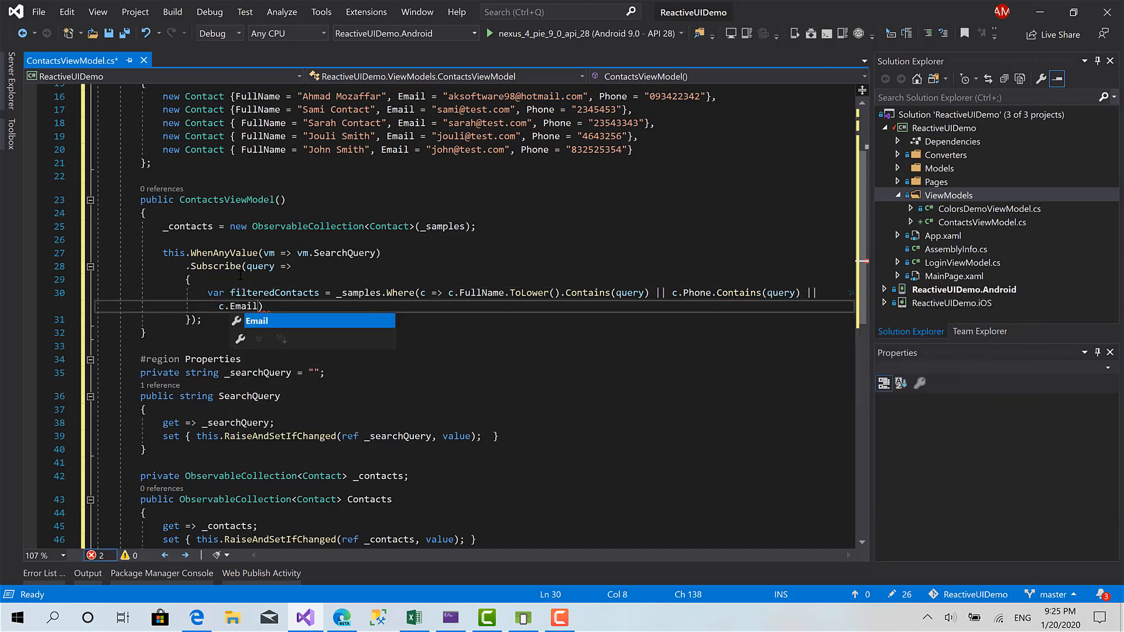
{"action": "type", "text": ".Contains("}
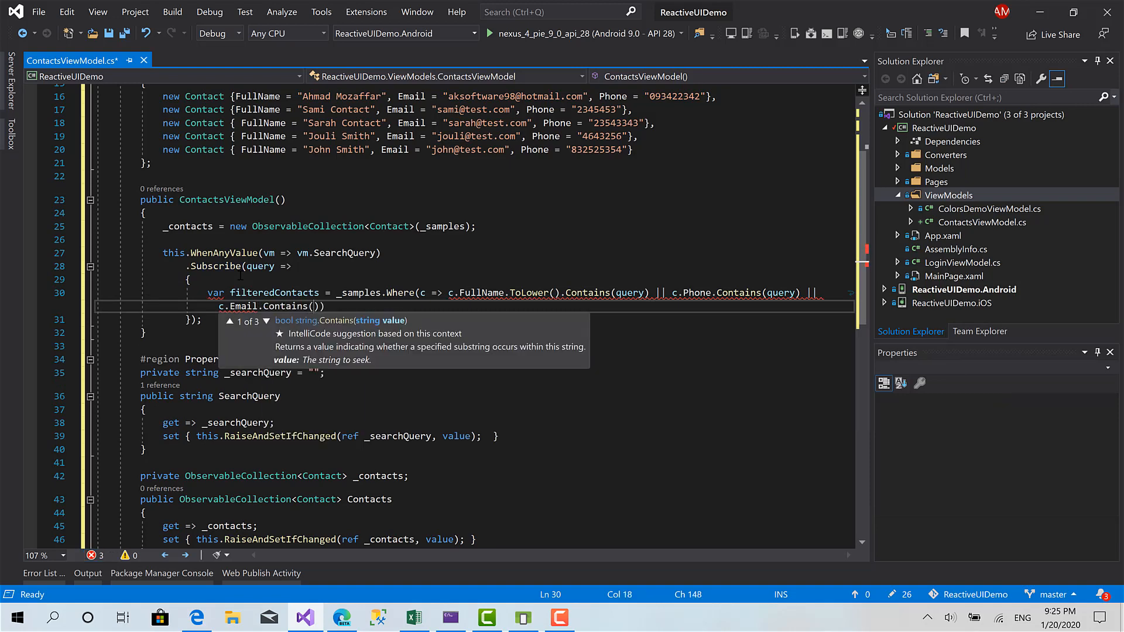
{"action": "type", "text": "query"}
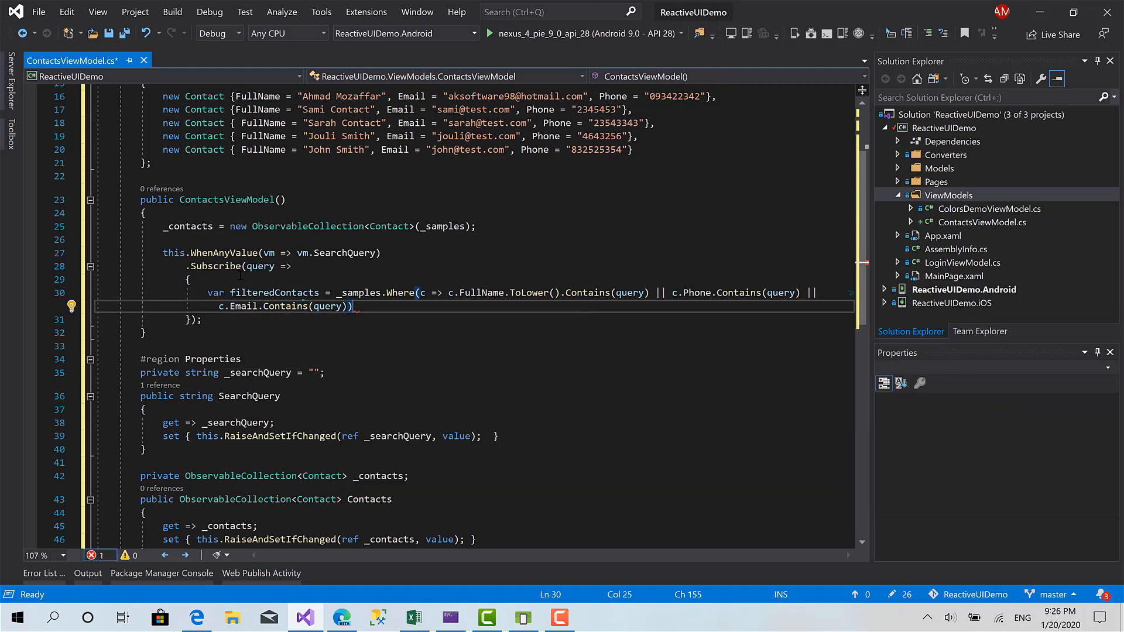
{"action": "type", "text": ".tolist"}
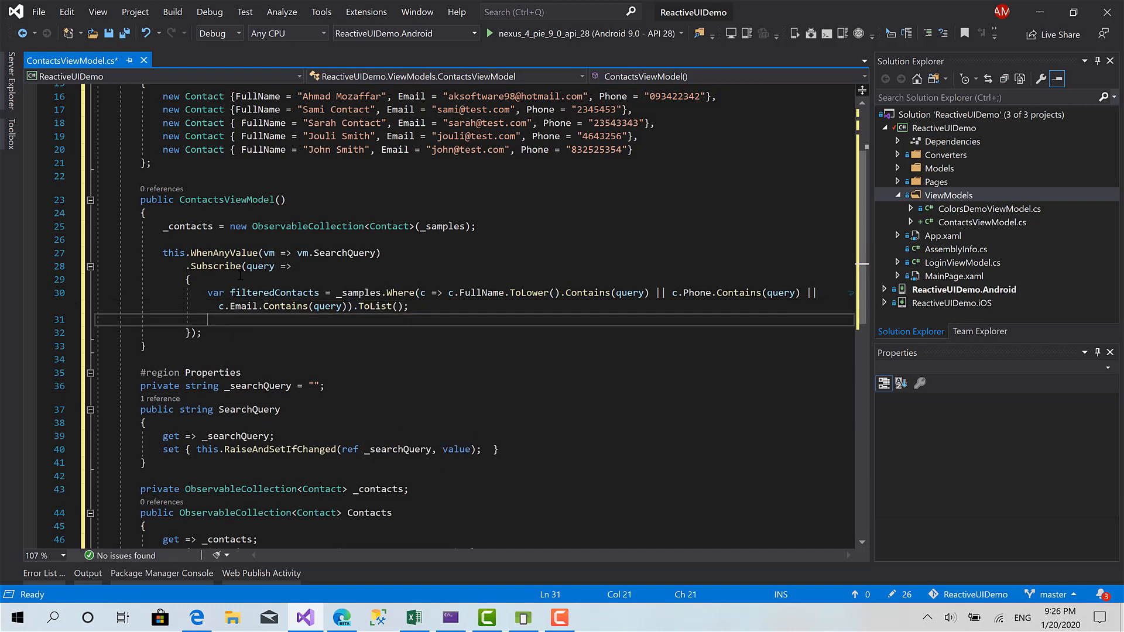
Step: Set Contacts to a new ObservableCollection of filteredContacts
{"action": "type", "text": "Contacts = new ObservableCollection<Contact>("}
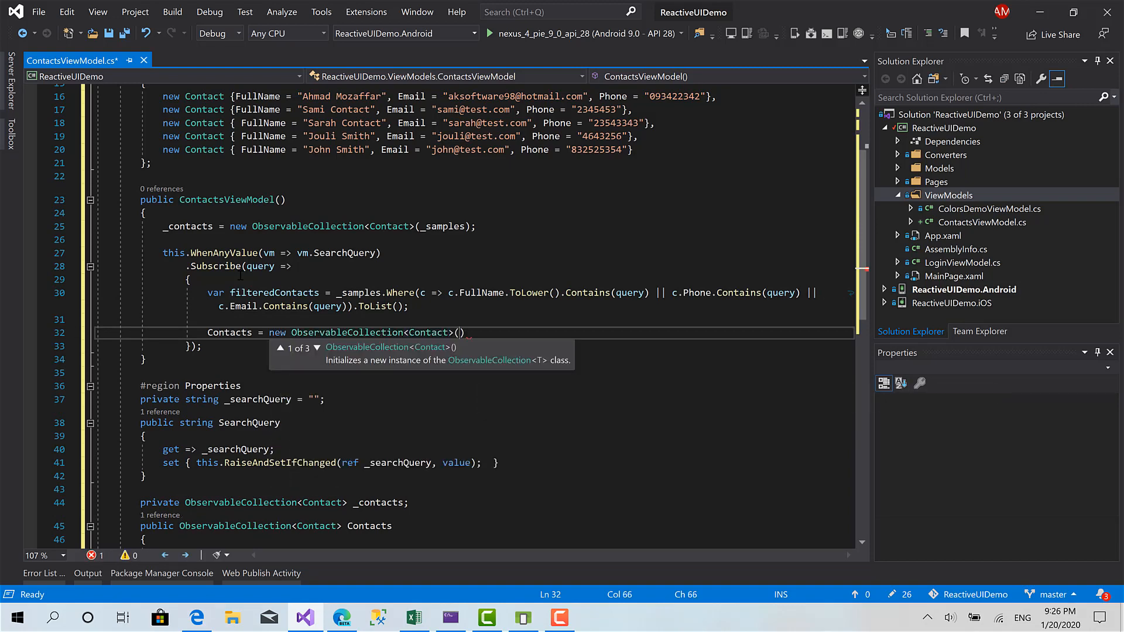
{"action": "type", "text": "filteredContacts"}
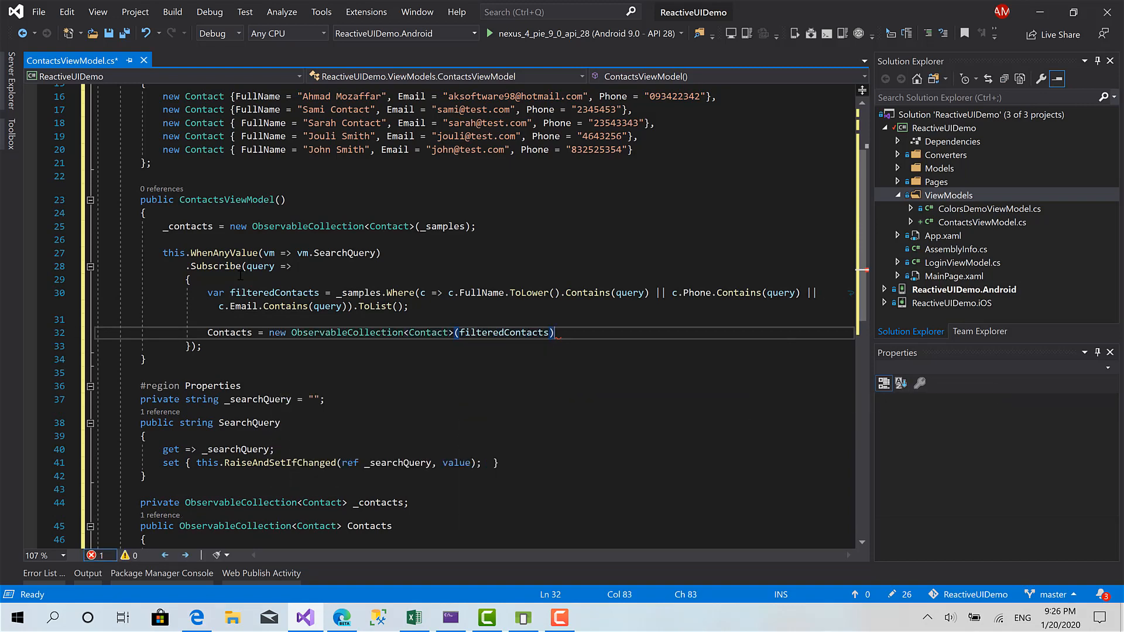
{"action": "type", "text": ";"}
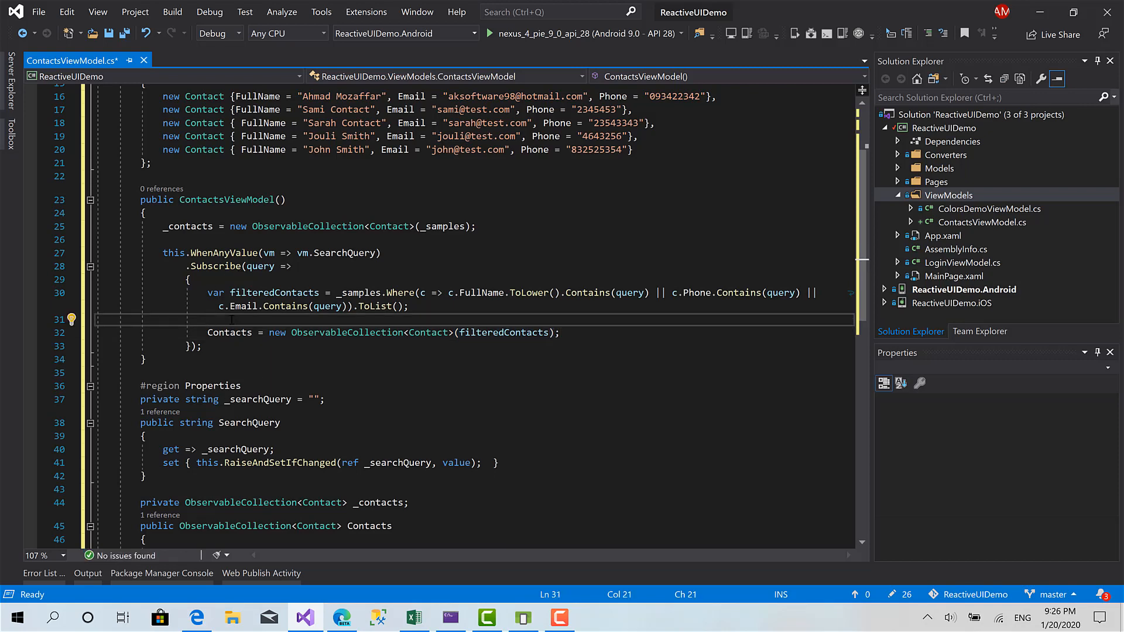
{"action": "mouse_move", "coordinate": [204, 252]}
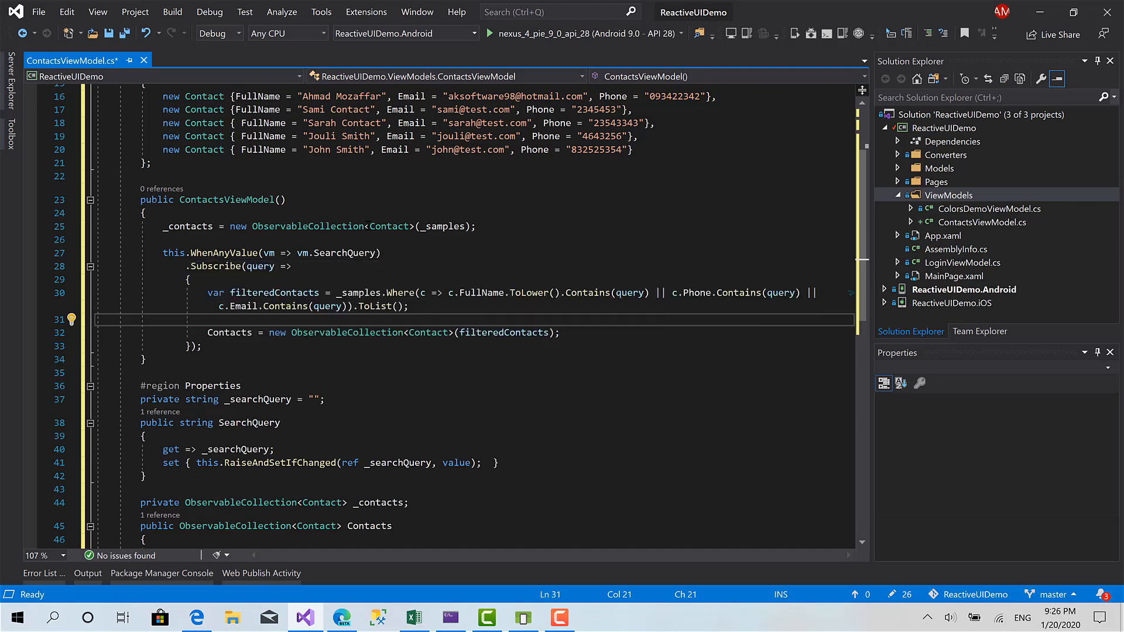
{"action": "double_click", "coordinate": [345, 253]}
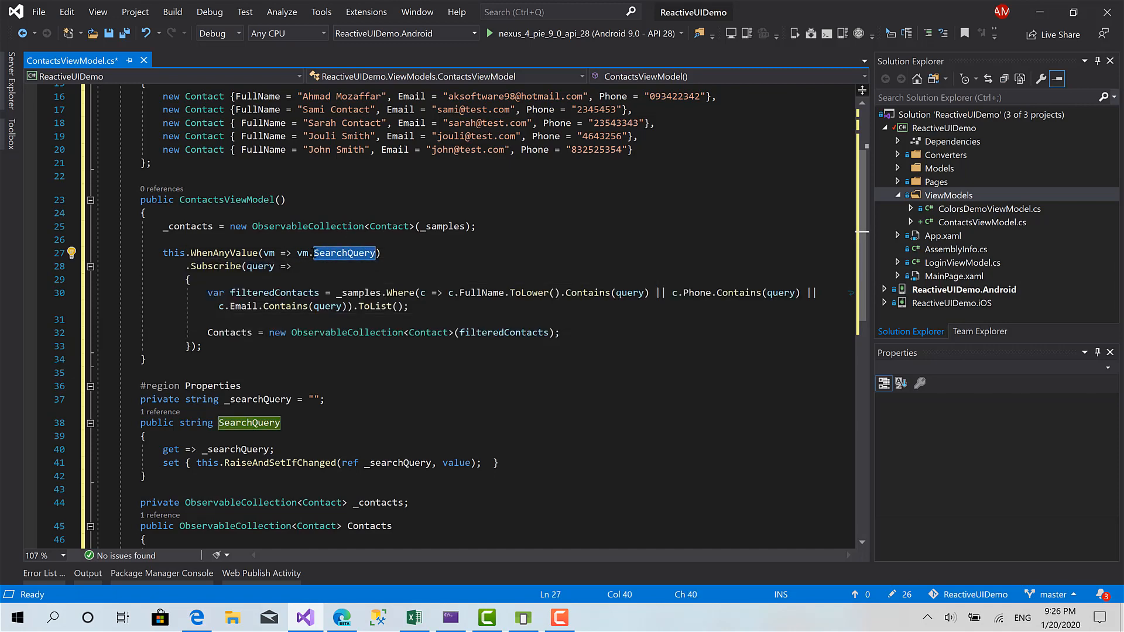
{"action": "mouse_move", "coordinate": [299, 252]}
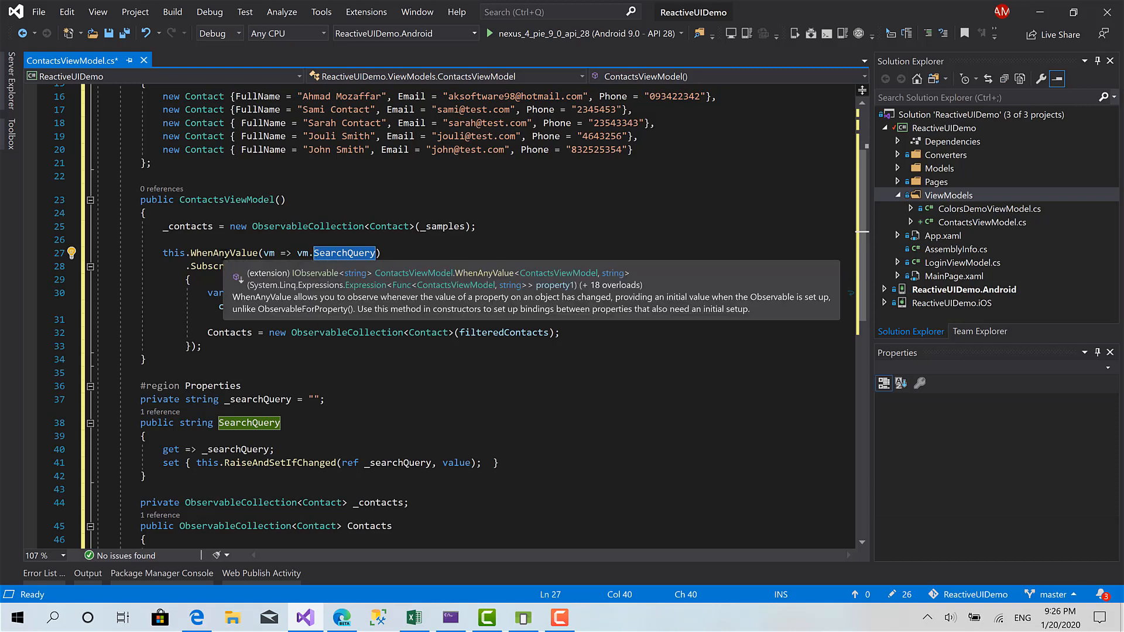
{"action": "mouse_move", "coordinate": [346, 259]}
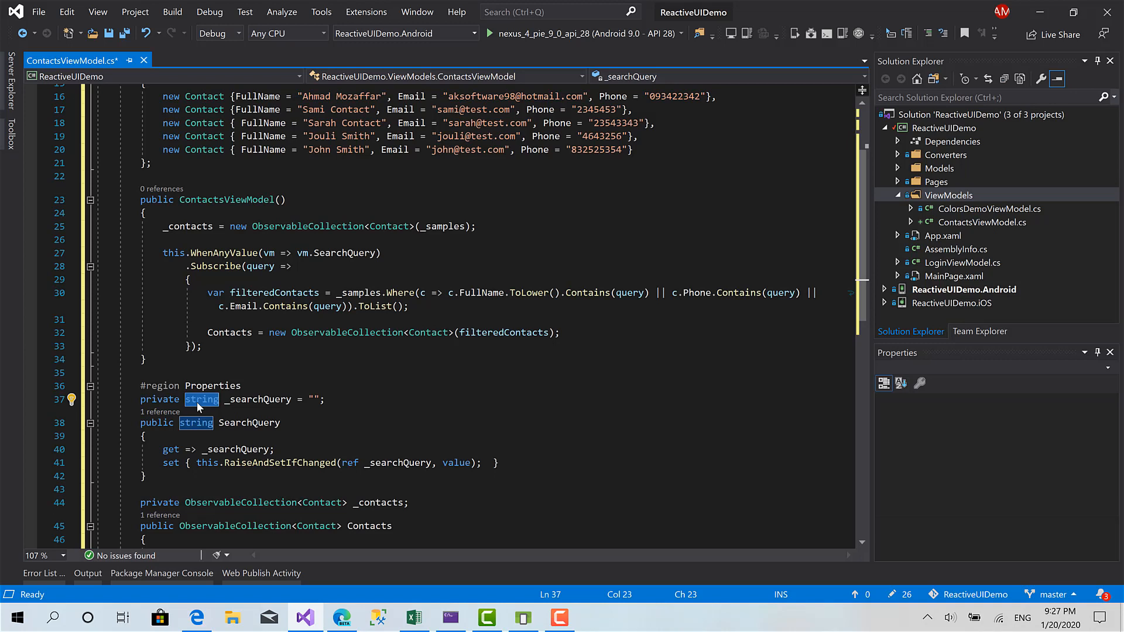
{"action": "left_click", "coordinate": [328, 307]}
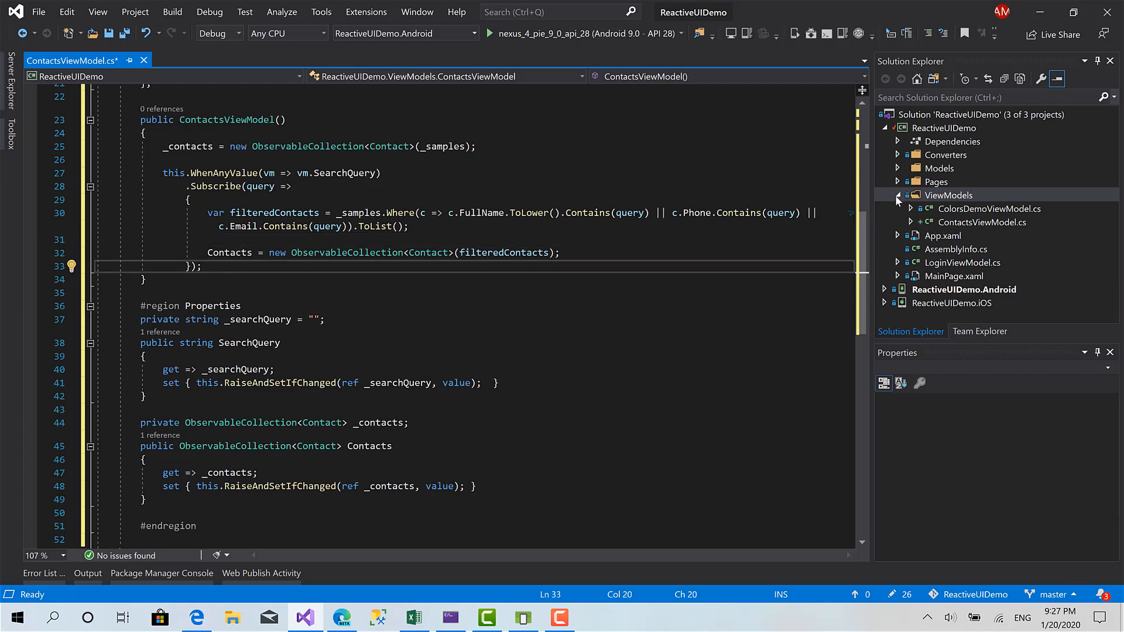
Step: Add a XAML Content Page named Contacts to the Pages folder
{"action": "right_click", "coordinate": [935, 181]}
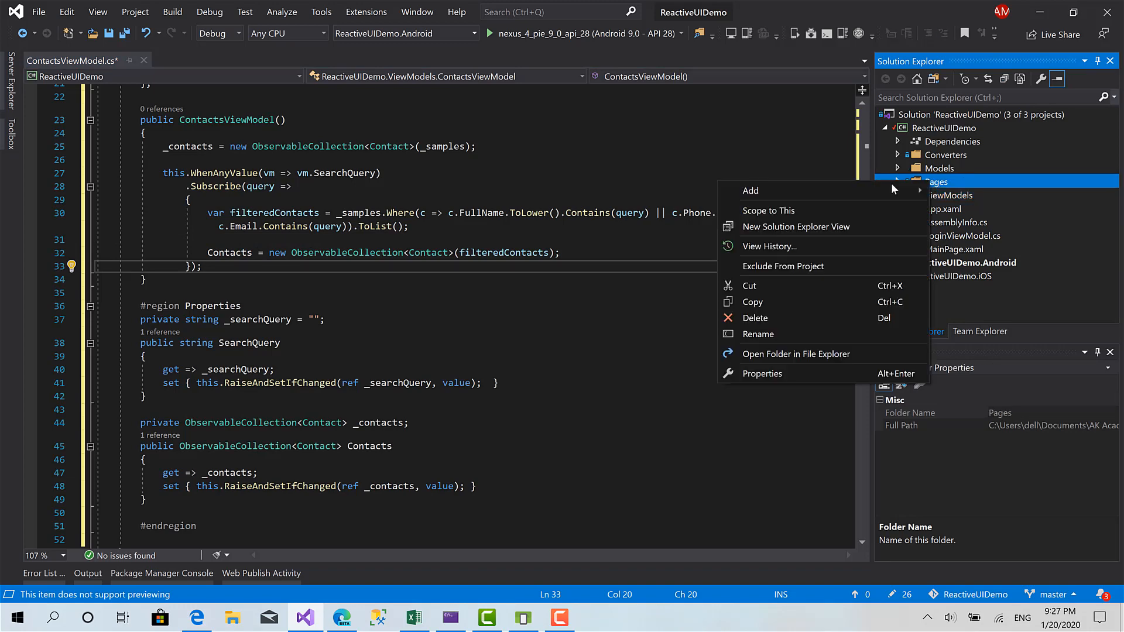
{"action": "mouse_move", "coordinate": [751, 190]}
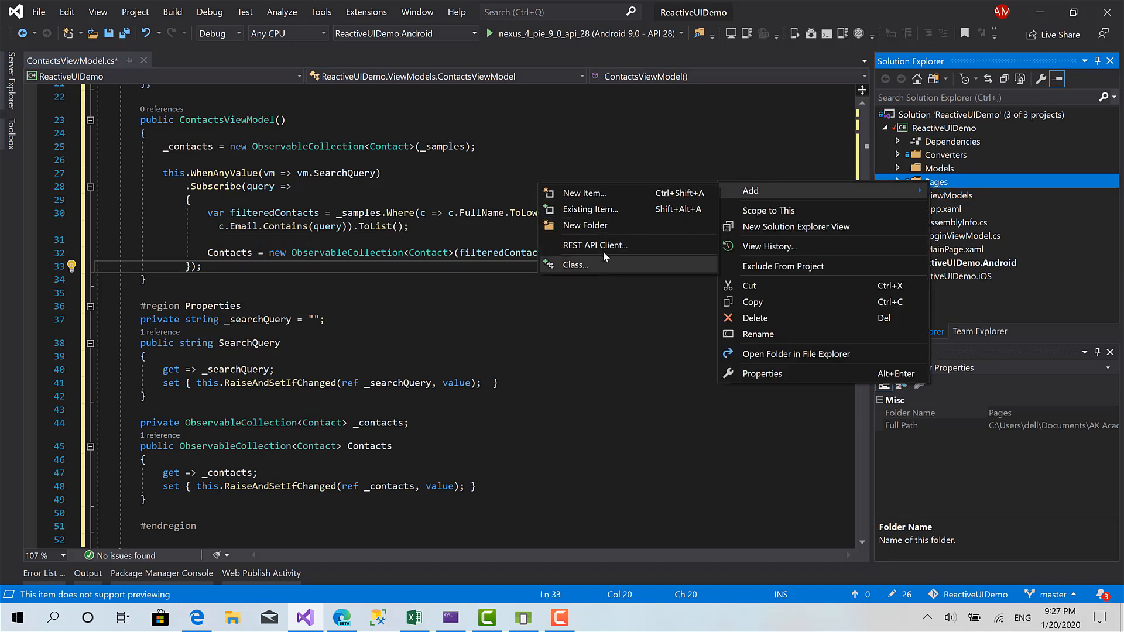
{"action": "left_click", "coordinate": [575, 265]}
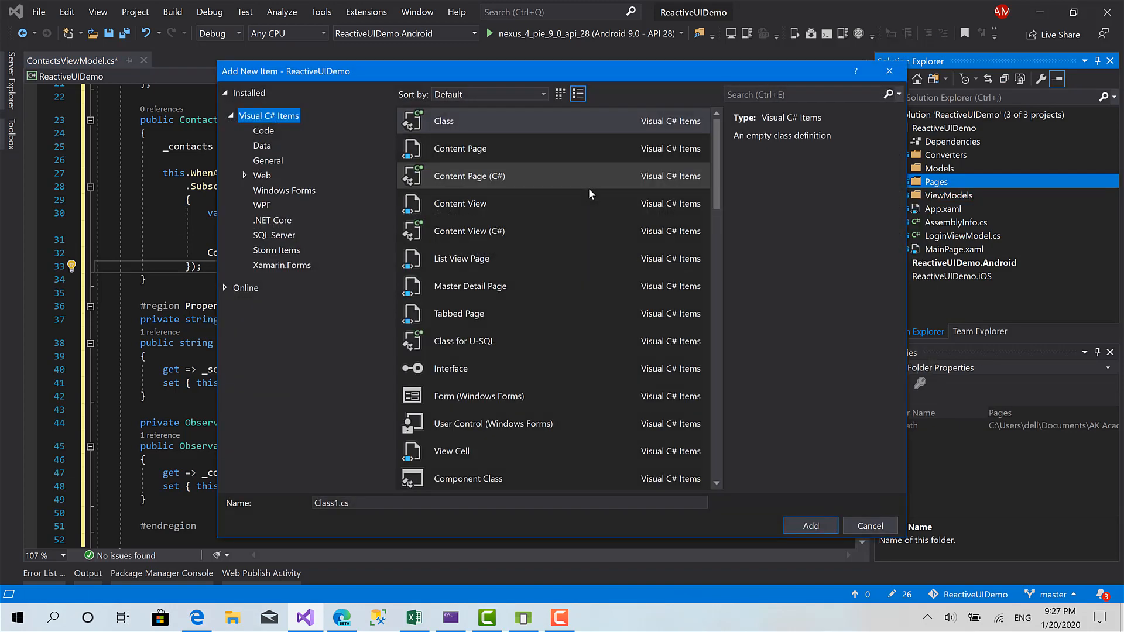
{"action": "left_click", "coordinate": [470, 176]}
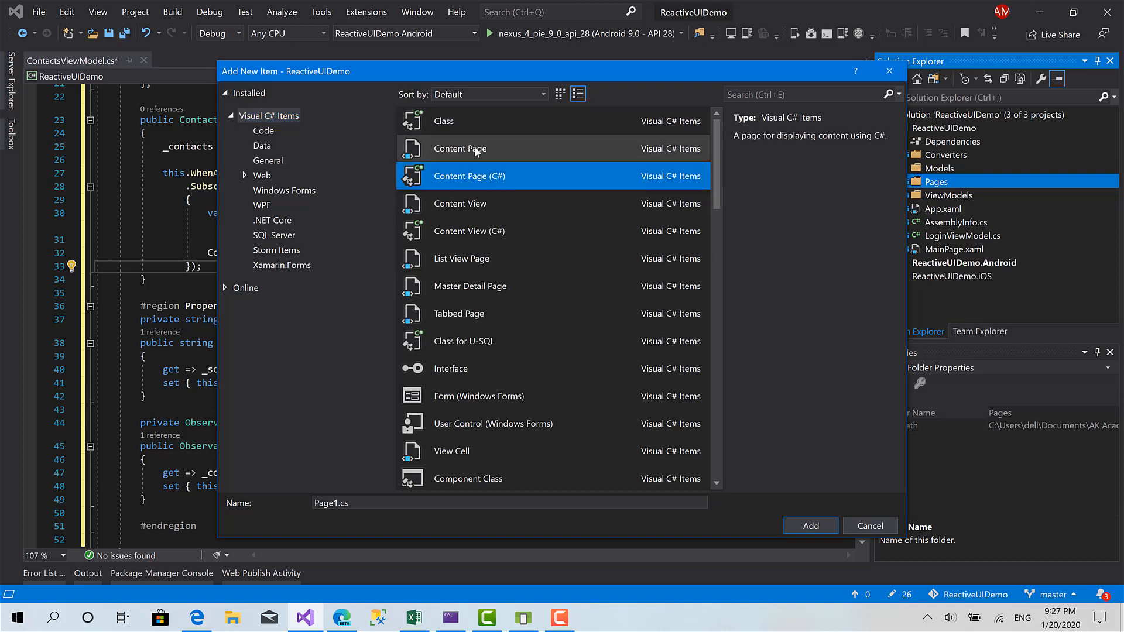
{"action": "left_click", "coordinate": [459, 148]}
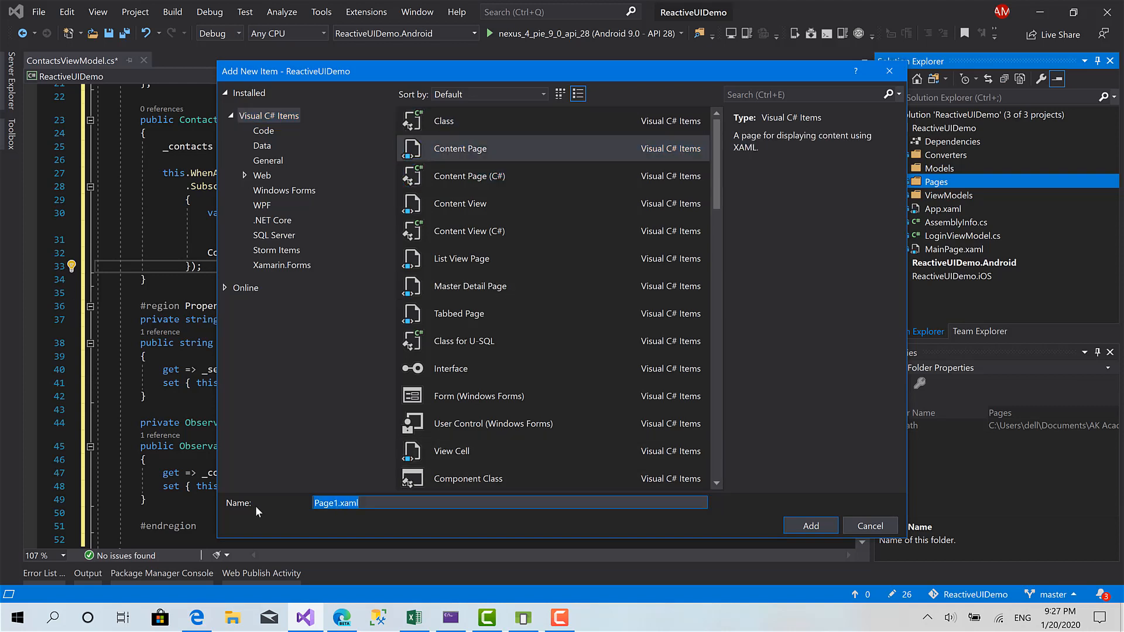
{"action": "type", "text": "c"}
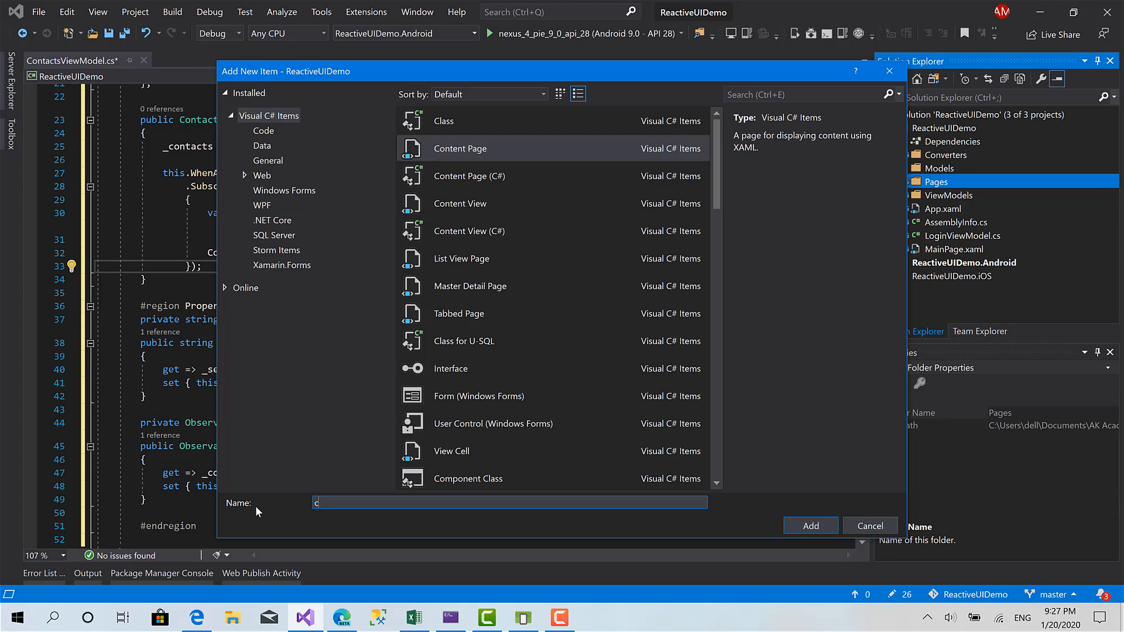
{"action": "type", "text": "ontacts"}
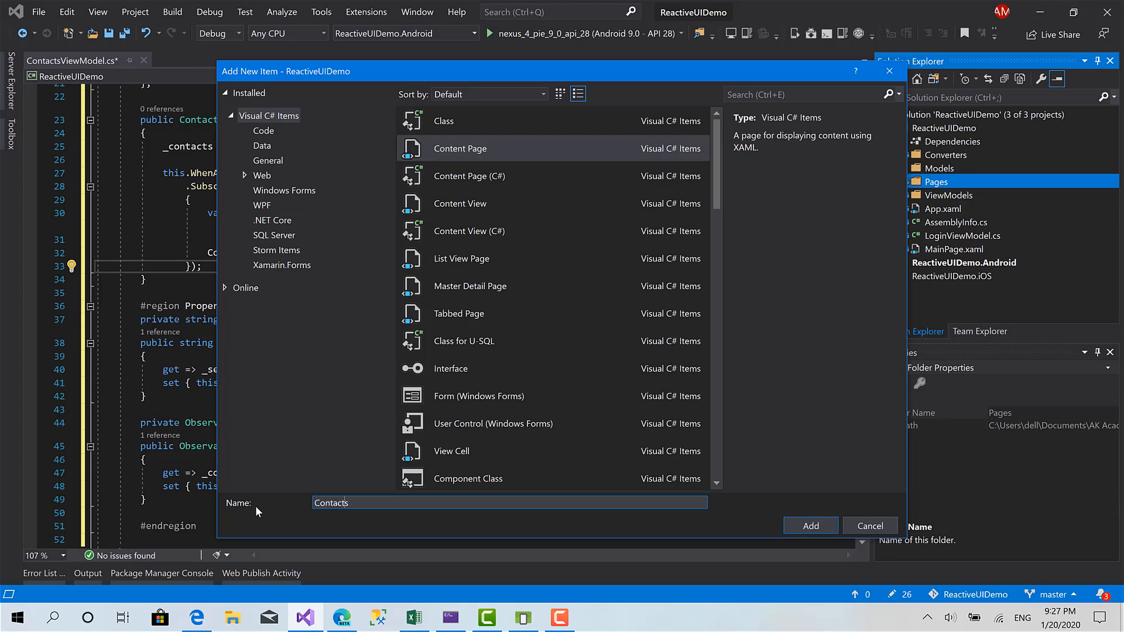
{"action": "left_click", "coordinate": [869, 526]}
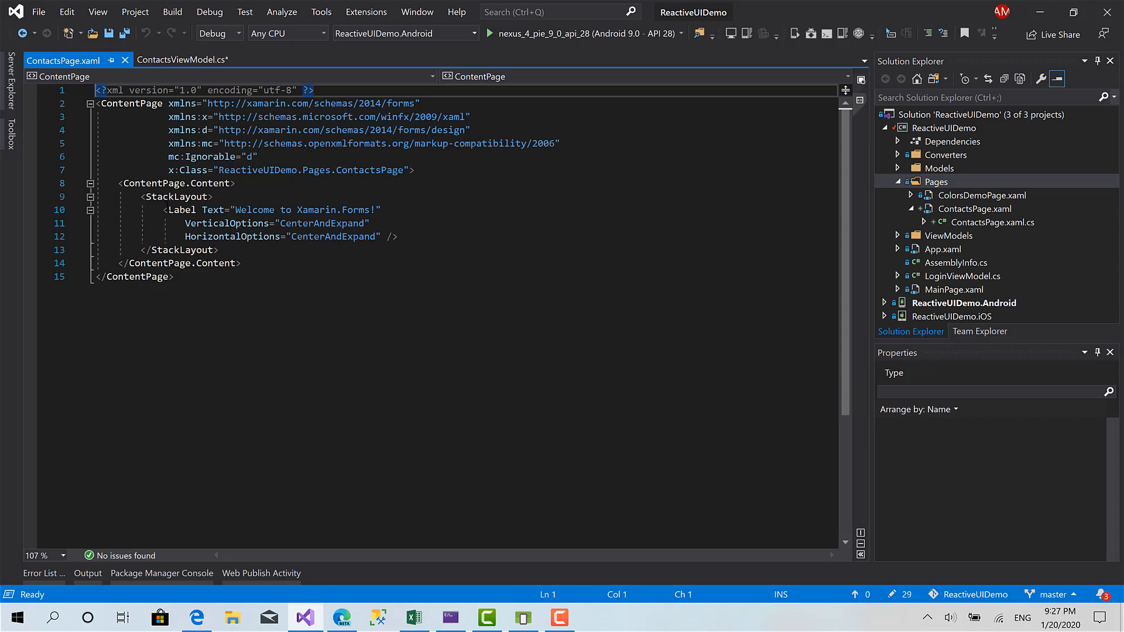
Step: Replace the welcome label with an Entry (Margin 3, Placeholder 'Search') bound to SearchQuery
{"action": "left_click_drag", "start_coordinate": [167, 209], "coordinate": [399, 236]}
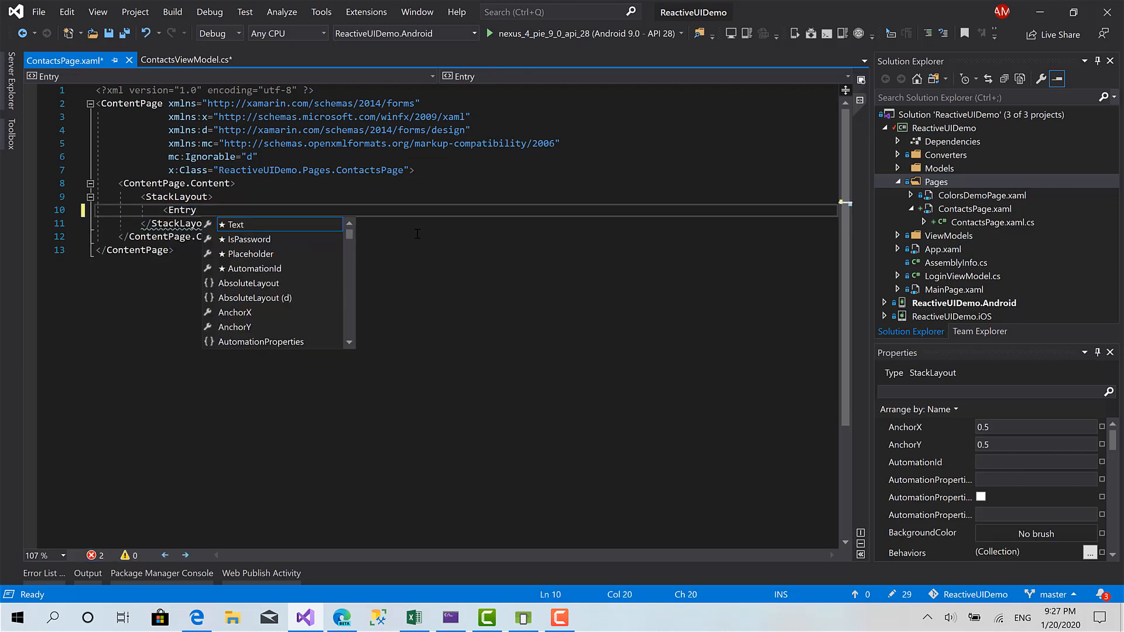
{"action": "type", "text": "Margin=\"3\""}
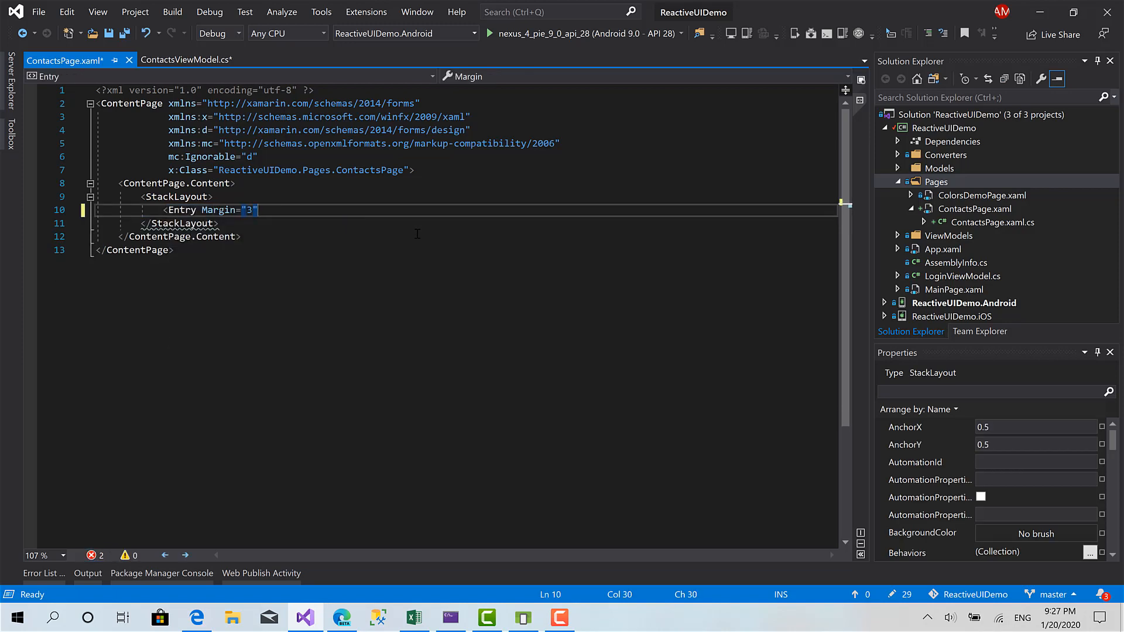
{"action": "type", "text": "Placeholder=\"S\""}
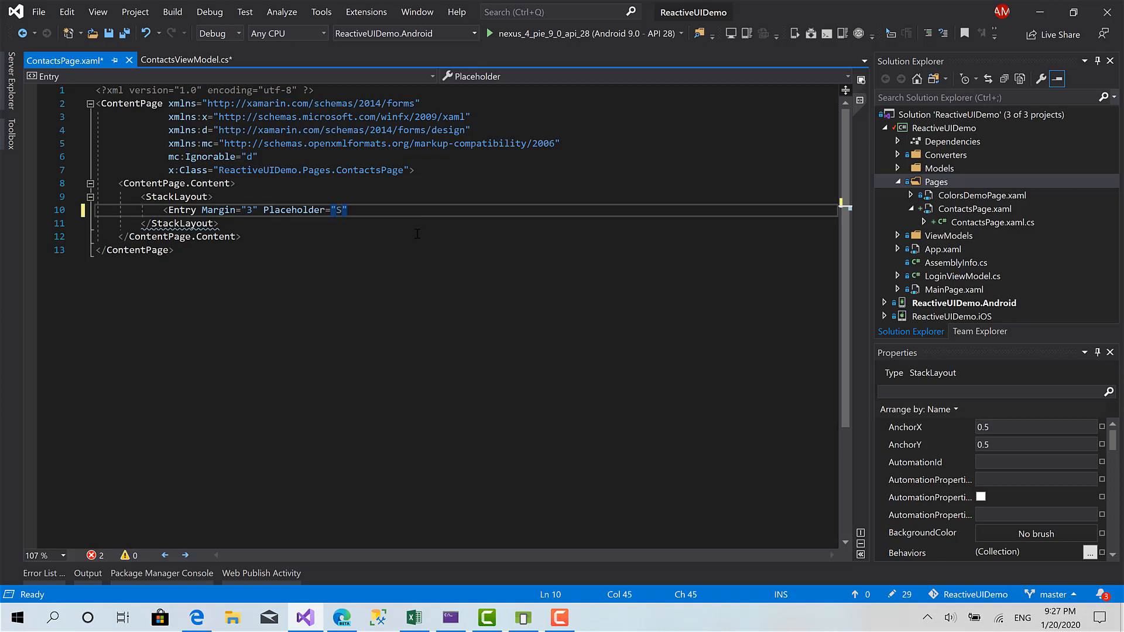
{"action": "type", "text": "earch\" Text=\"{Binding }\""}
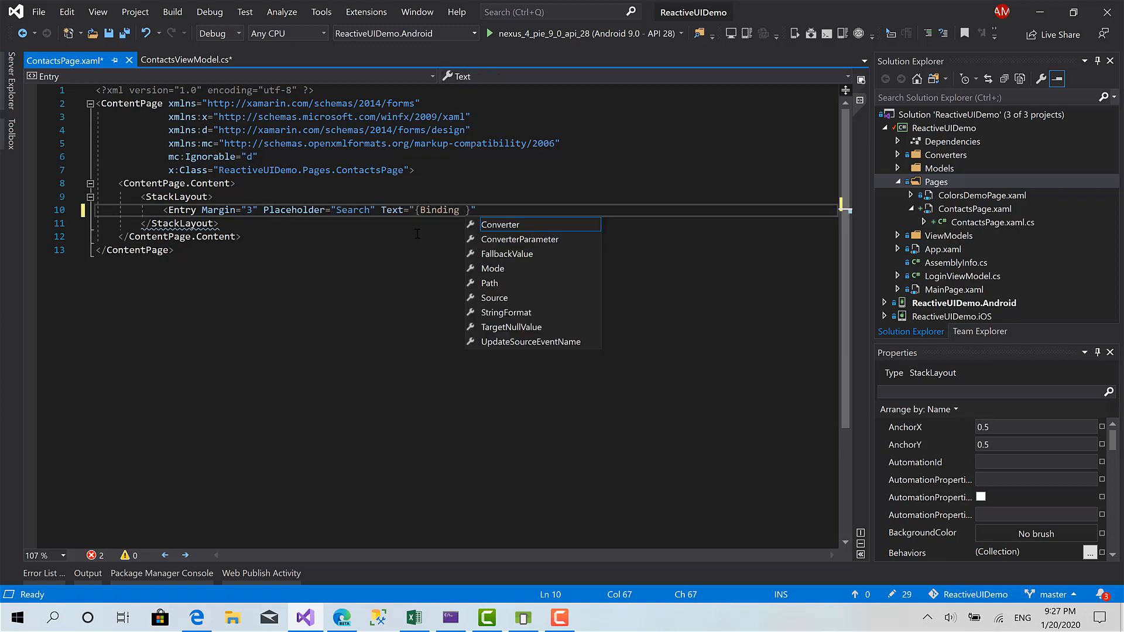
{"action": "type", "text": "SearchQuery"}
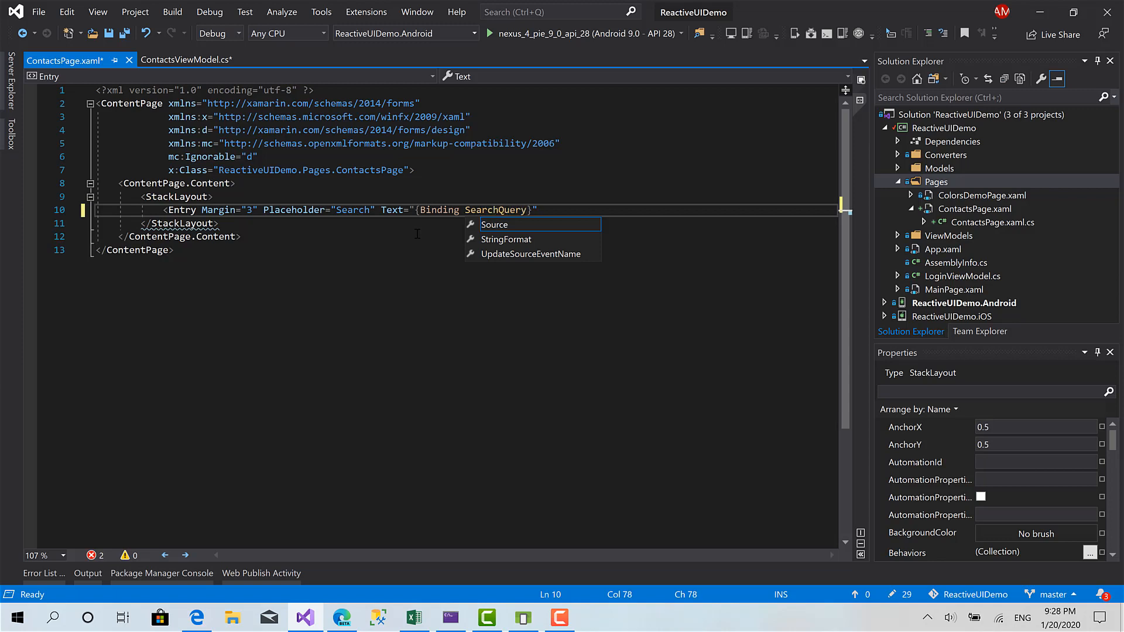
{"action": "type", "text": "/>"}
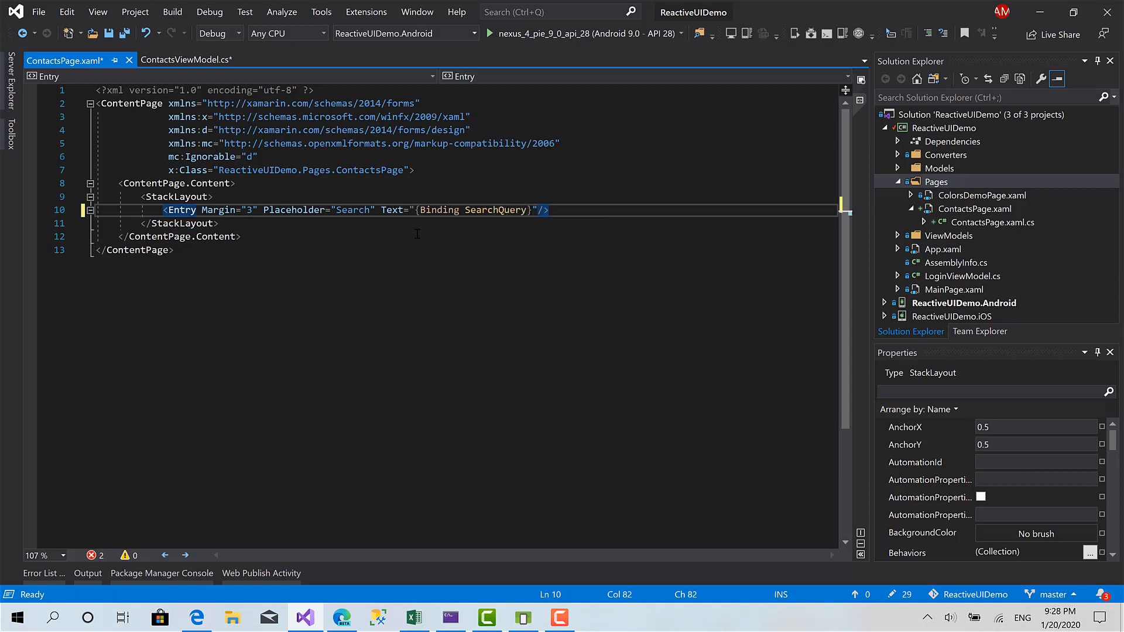
Step: Add a ListView with HasUnevenRows, ItemsSource bound to Contacts and Margin 2
{"action": "type", "text": "<ListView"}
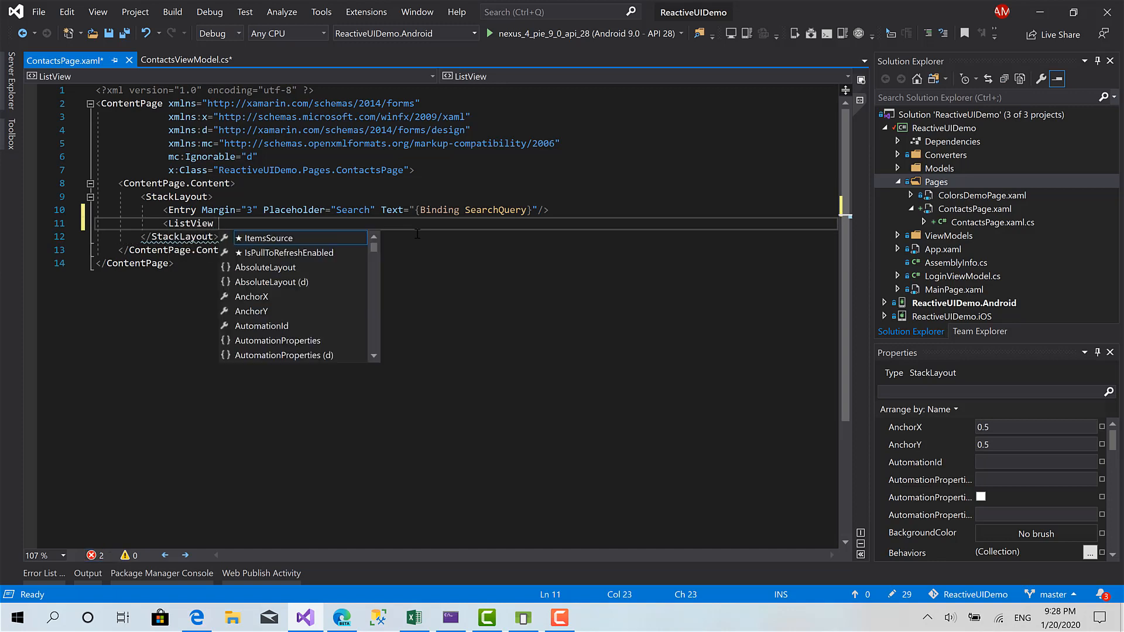
{"action": "type", "text": "HasUnevenRows=\"t"}
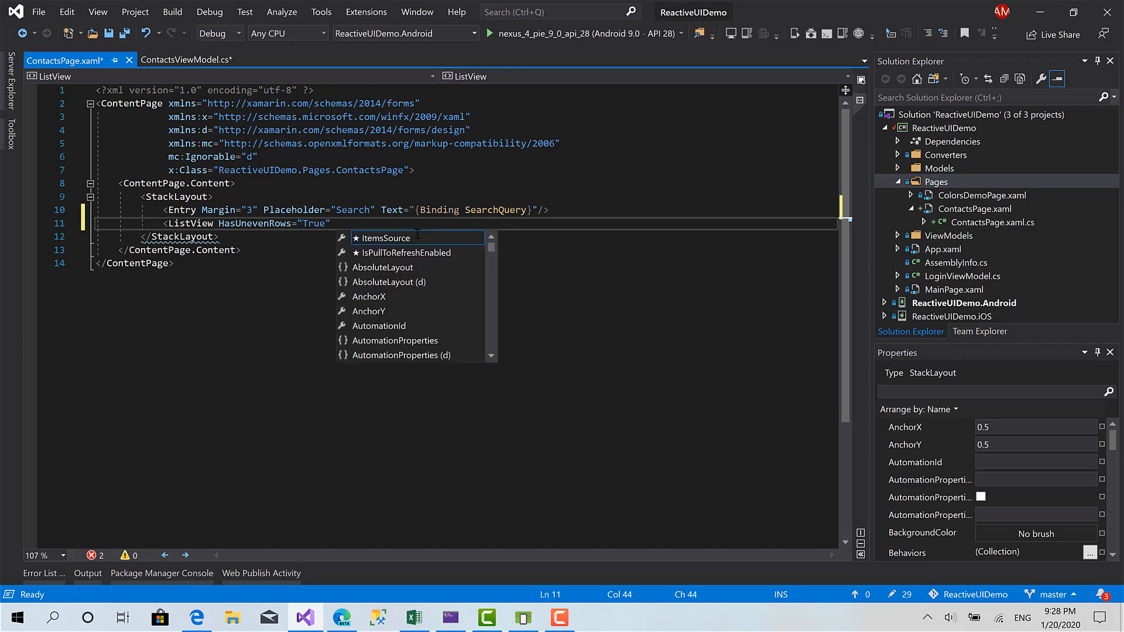
{"action": "type", "text": "ItemsSource=\"{Binding }\""}
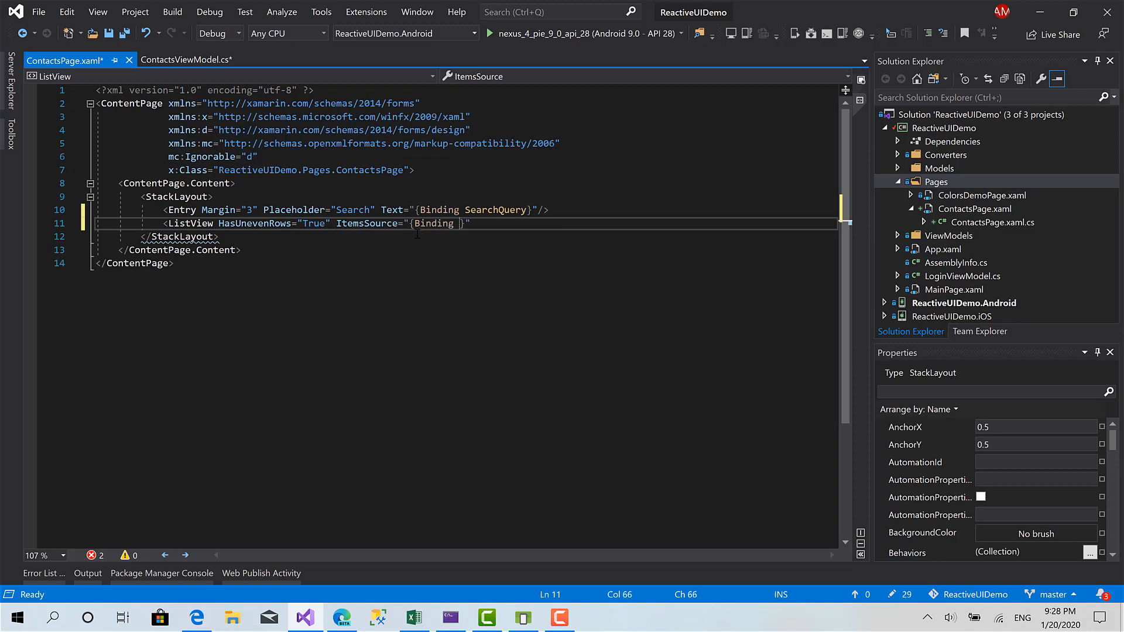
{"action": "type", "text": "Contacts"}
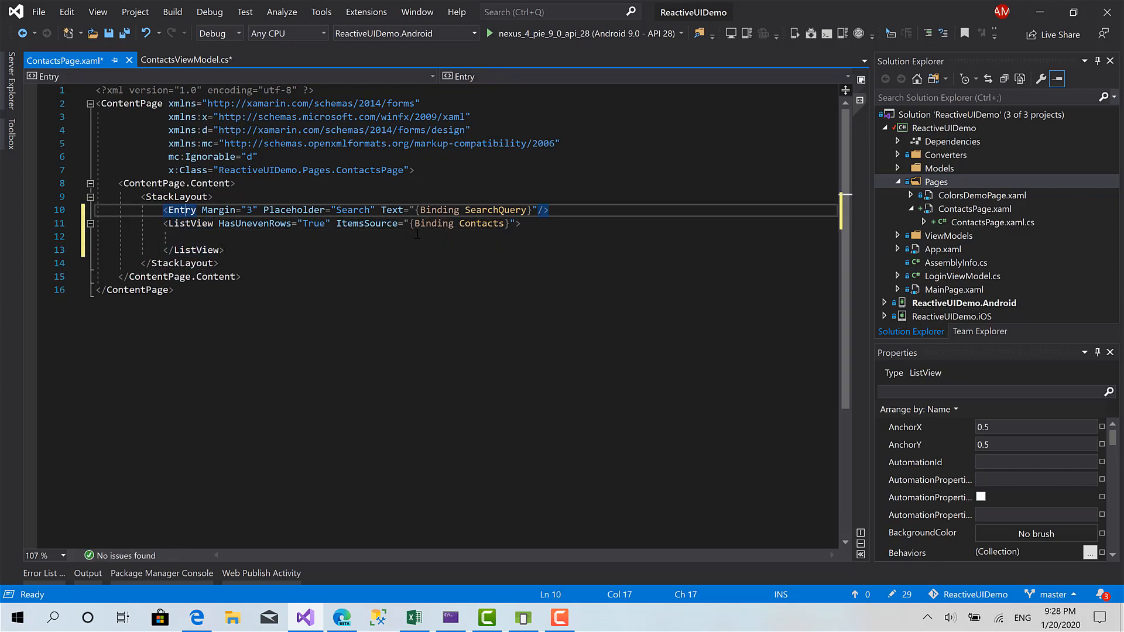
{"action": "type", "text": "ma"}
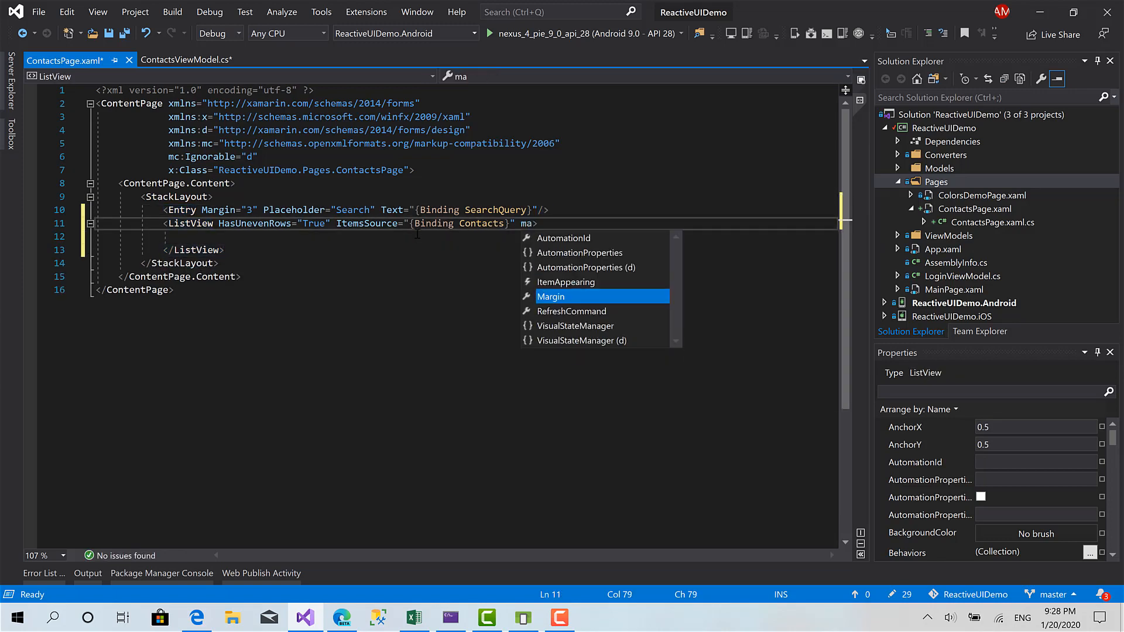
{"action": "type", "text": "Margin=\"2\""}
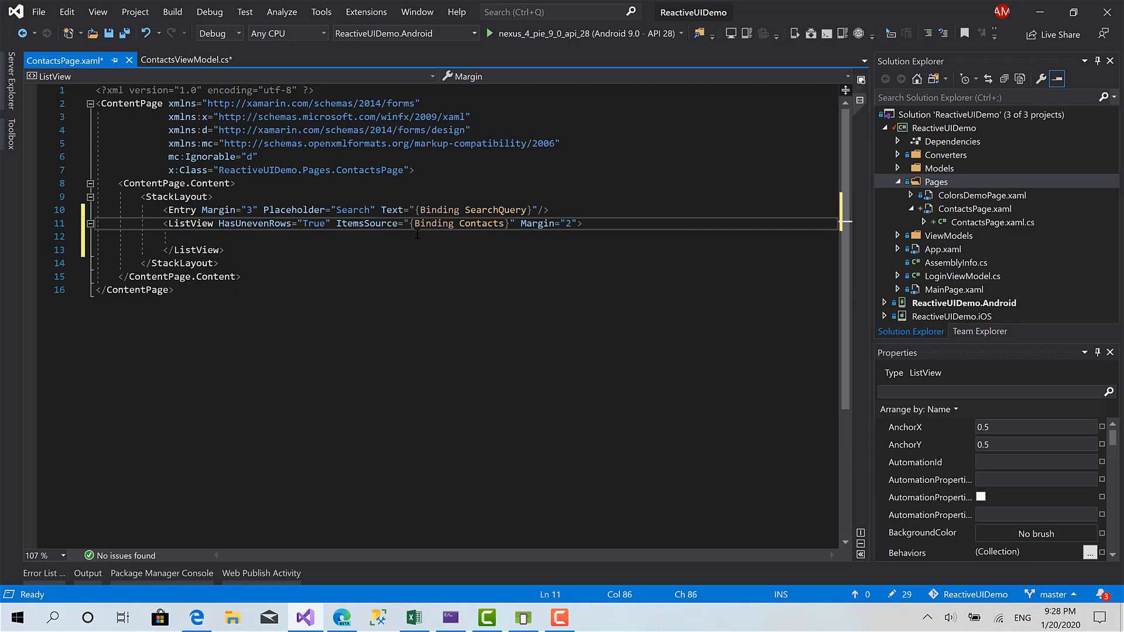
{"action": "type", "text": "<ListView.ItemTemplate>"}
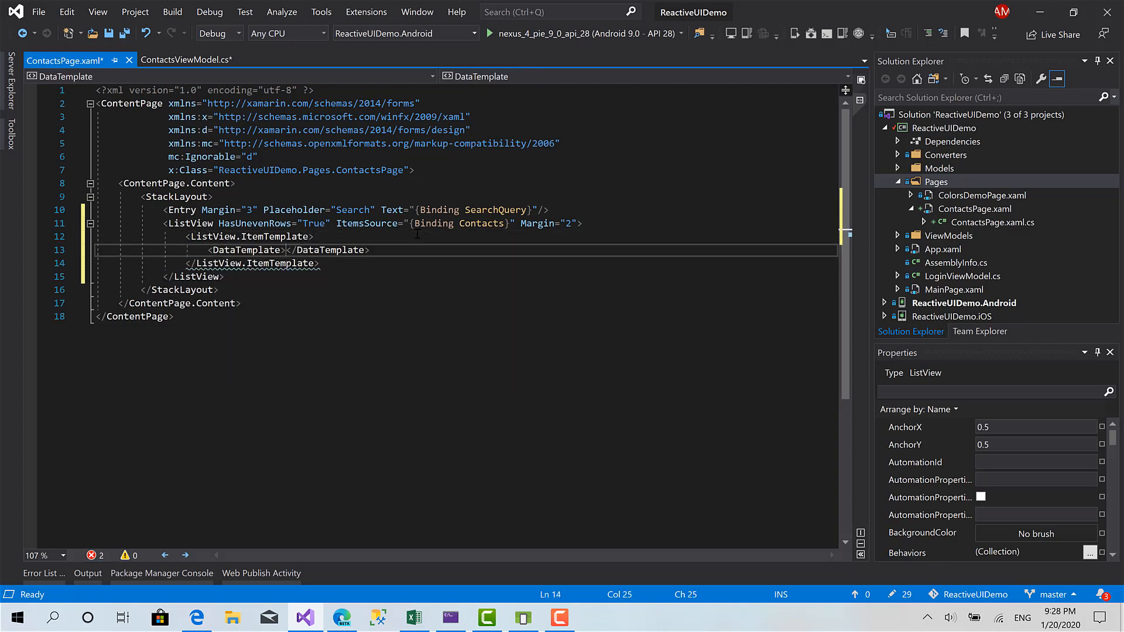
Step: Add a ViewCell holding a Frame with CornerRadius 5, Margin 2 and Padding 4
{"action": "type", "text": "<ViewCell>"}
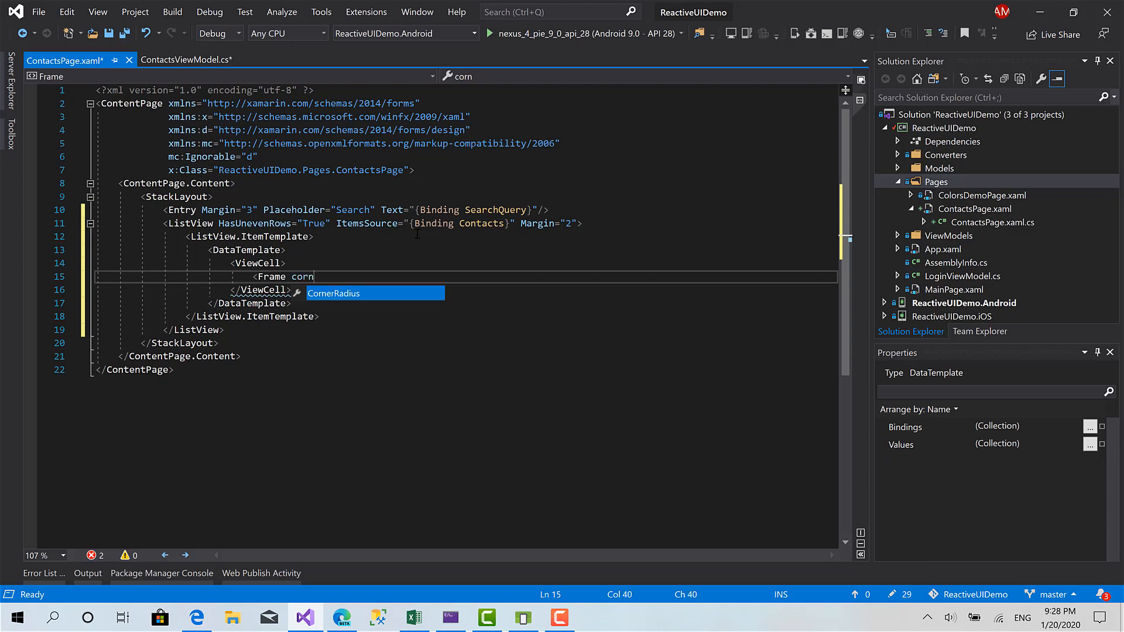
{"action": "type", "text": "CornerRadius=\"5\""}
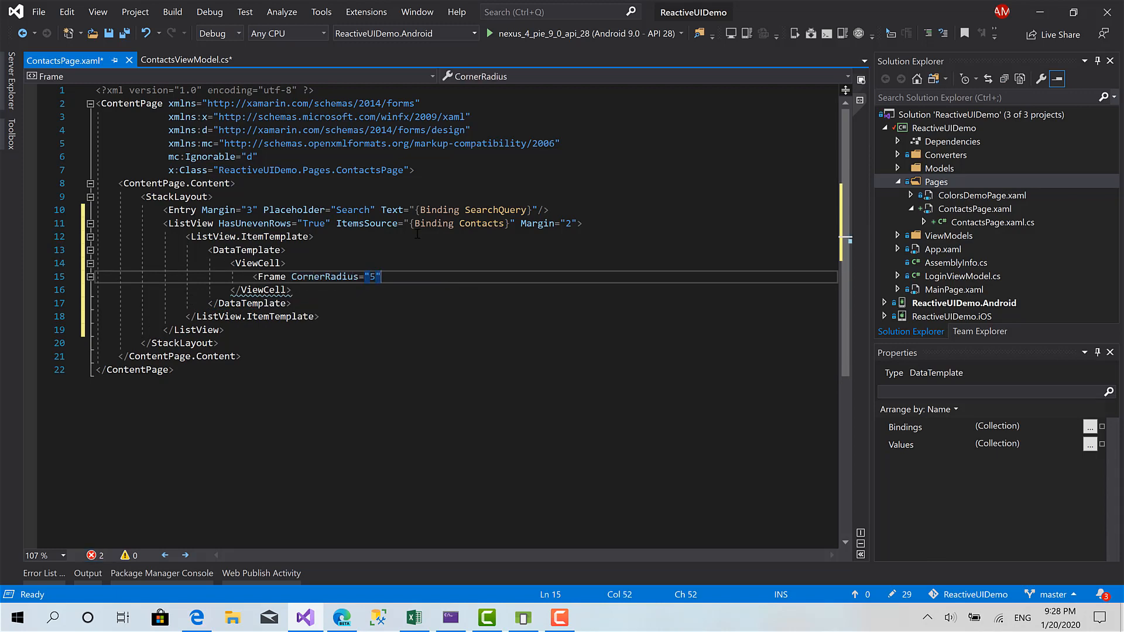
{"action": "type", "text": "Margin=\"\""}
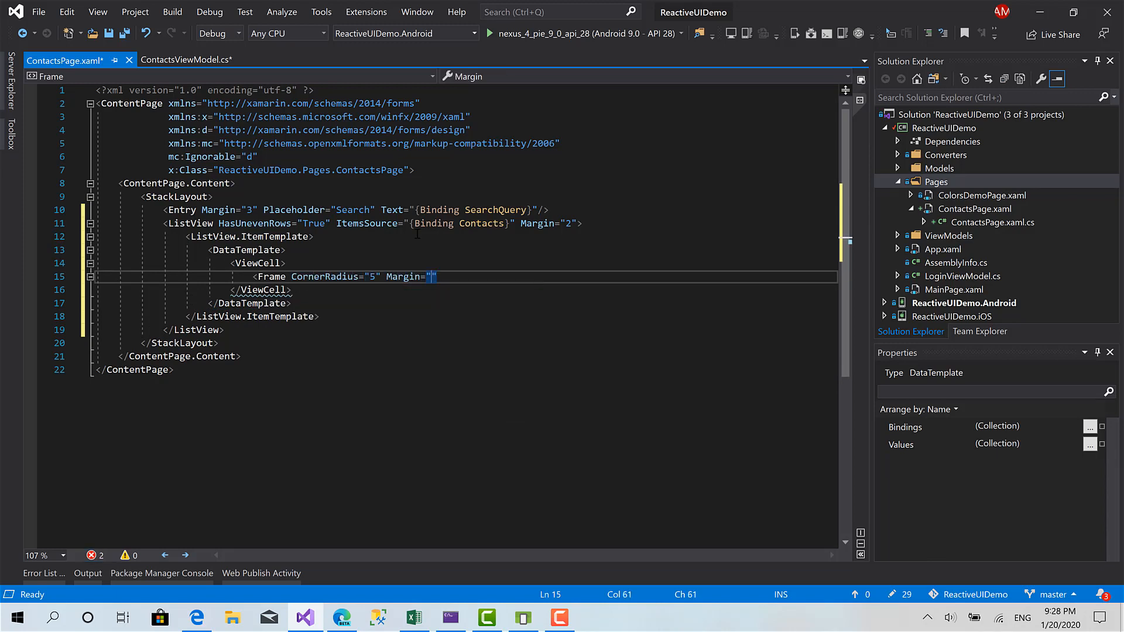
{"action": "type", "text": "pa"}
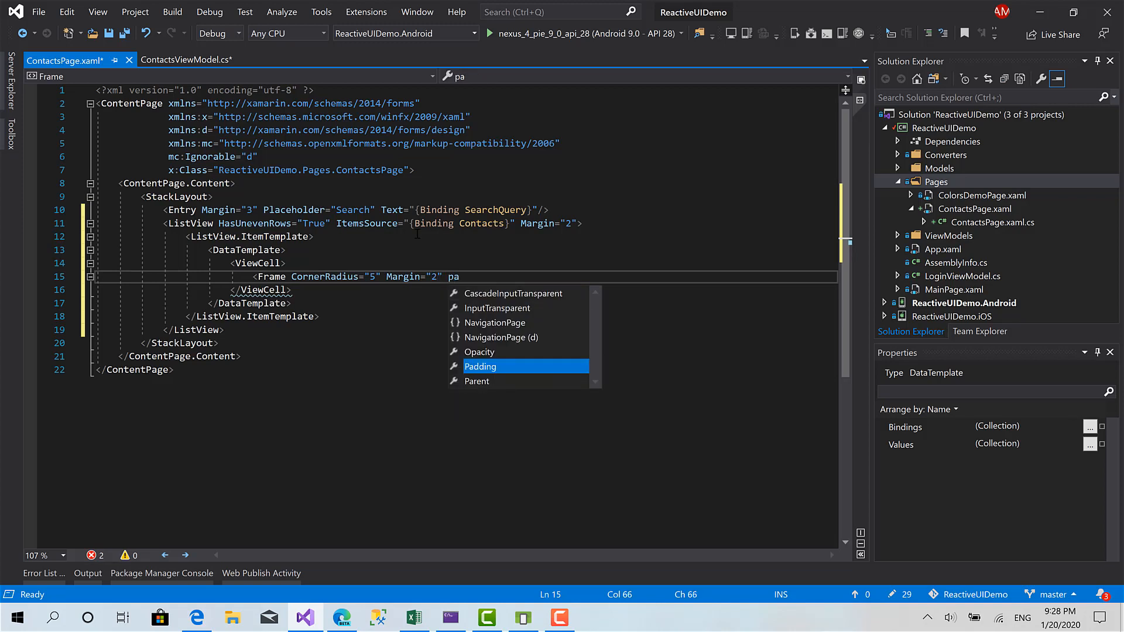
{"action": "type", "text": "Padding=\"4\">"}
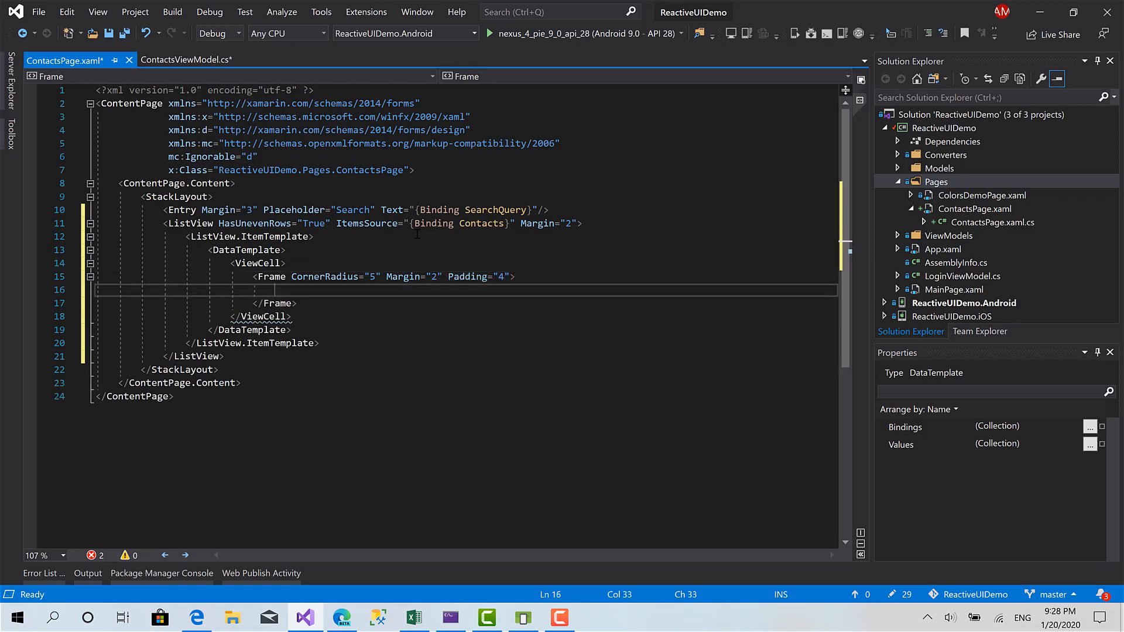
Step: Add a centred, black Label bound to FullName inside the frame
{"action": "type", "text": "<Label h"}
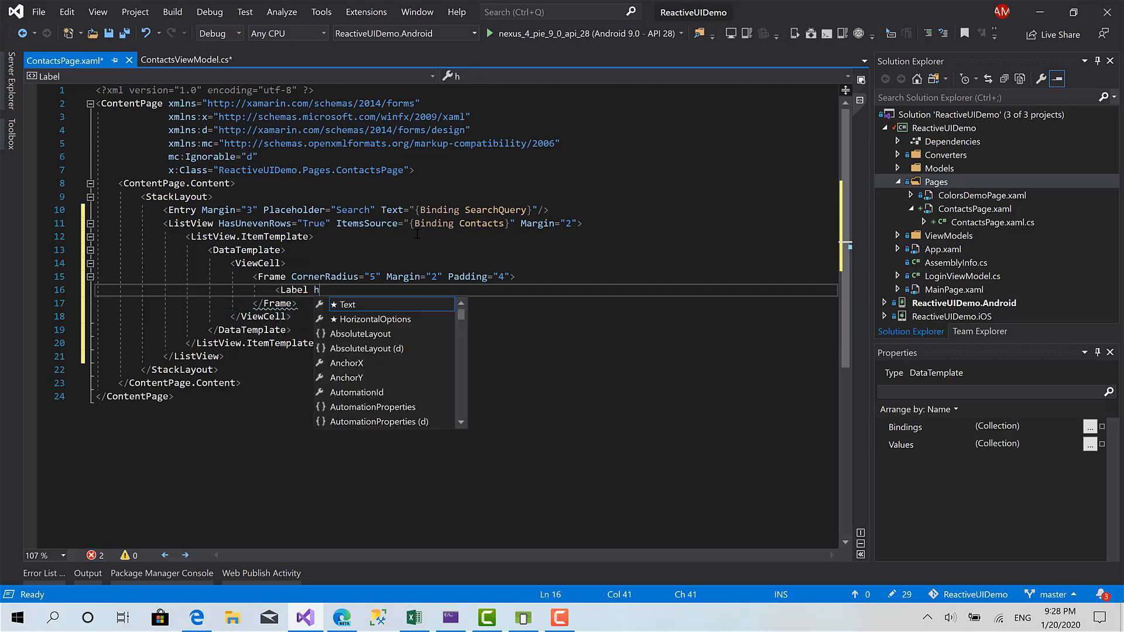
{"action": "type", "text": "HorizontalOptions=\"Center\" Text=\""}
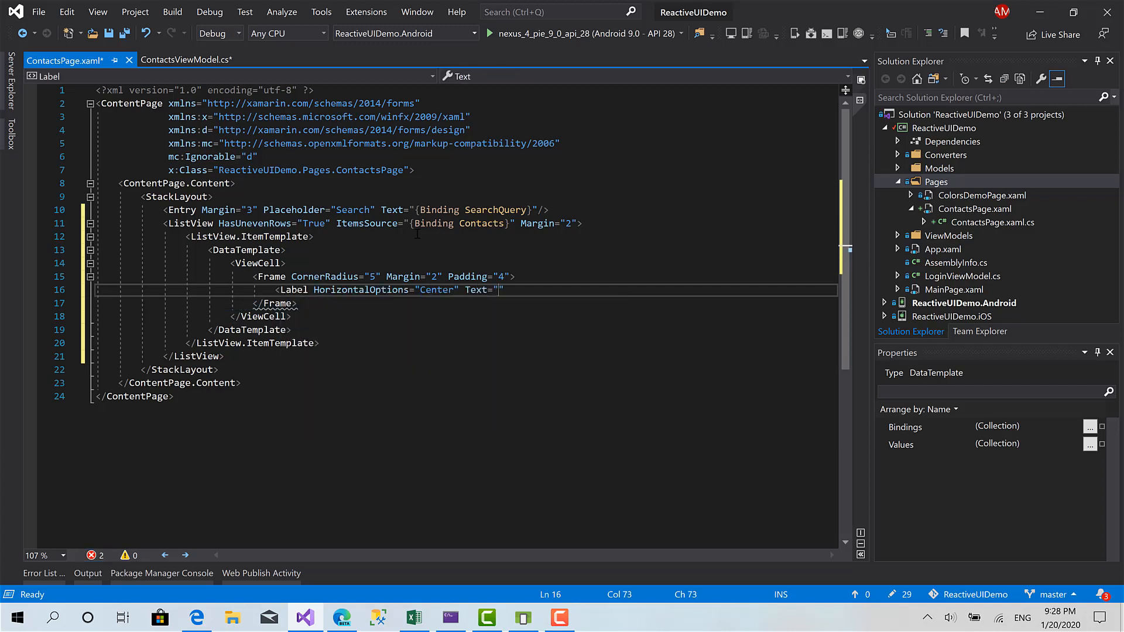
{"action": "type", "text": "{Binding"}
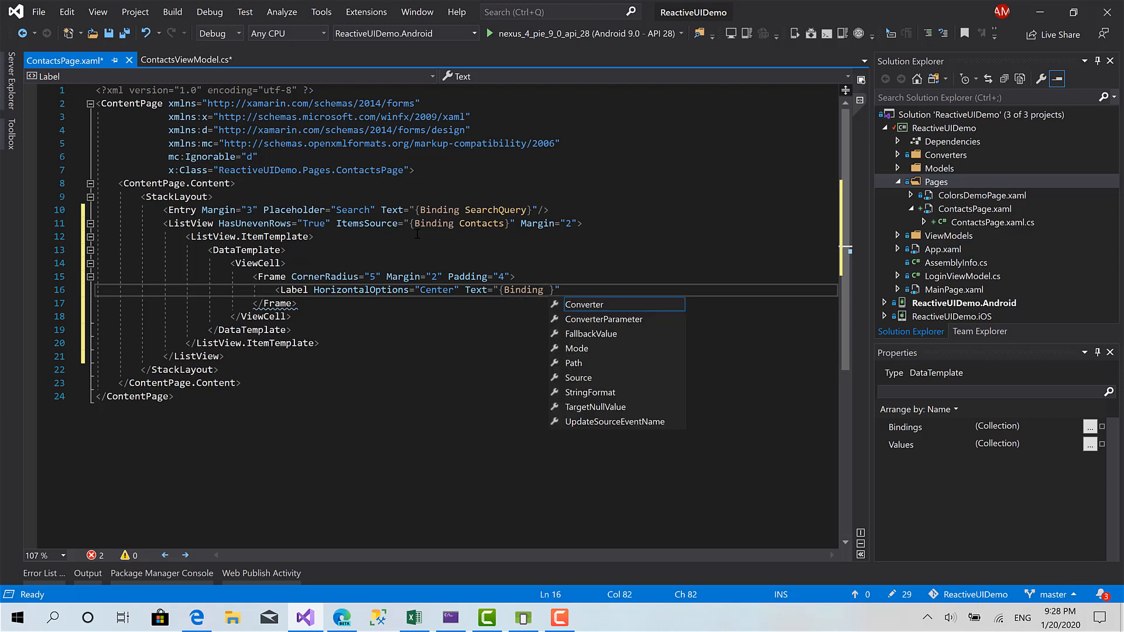
{"action": "type", "text": "FullName}"}
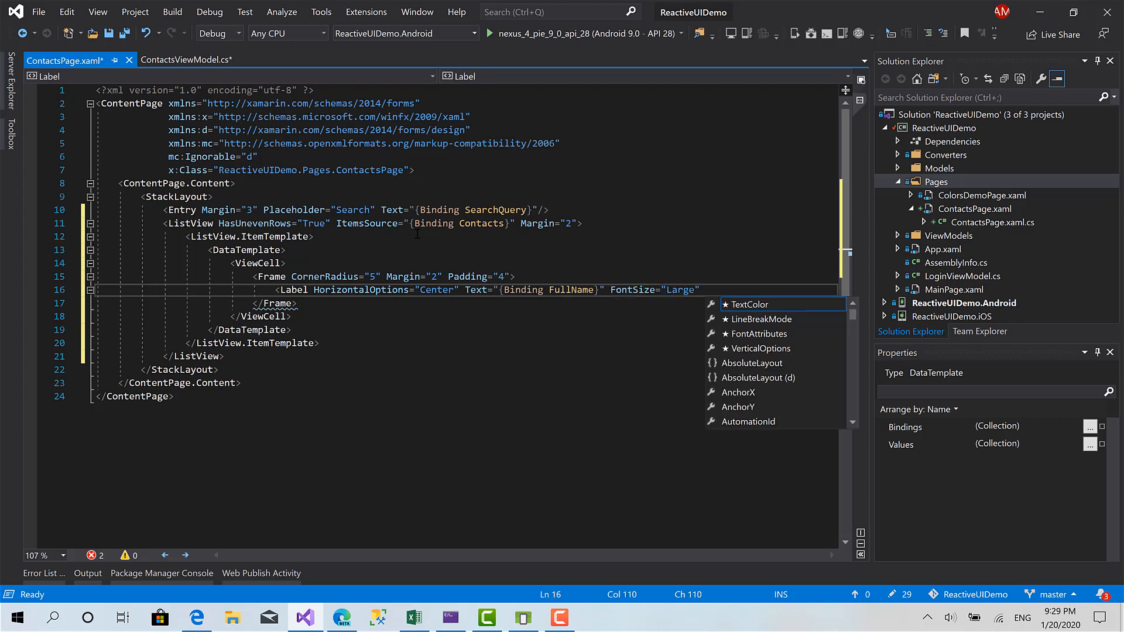
{"action": "type", "text": "te"}
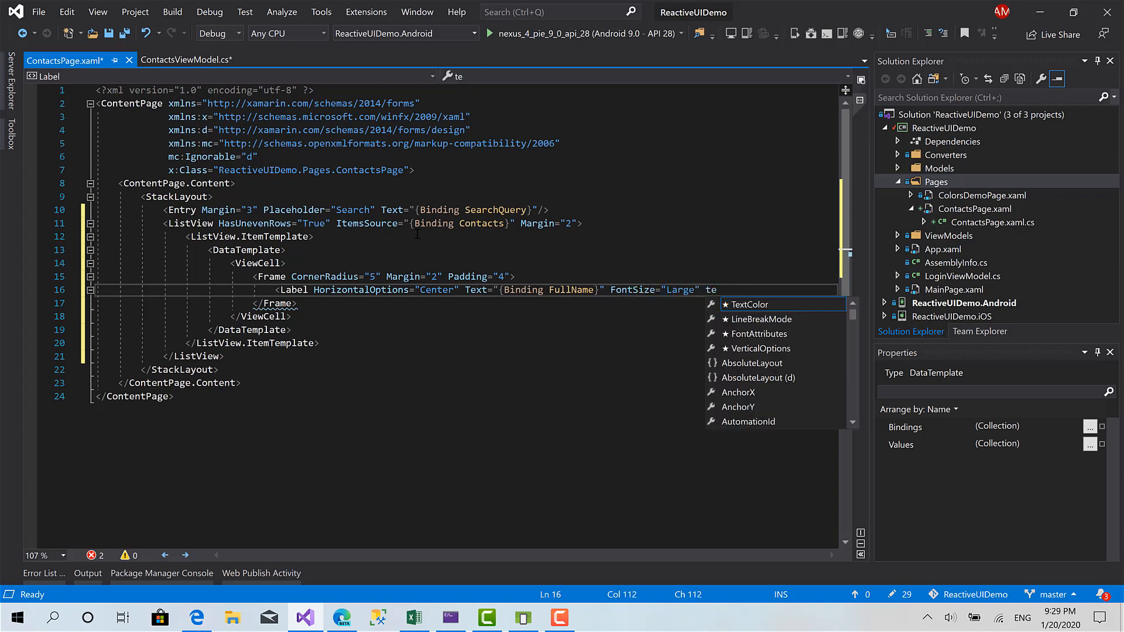
{"action": "type", "text": "extColor=\"Black\"/>"}
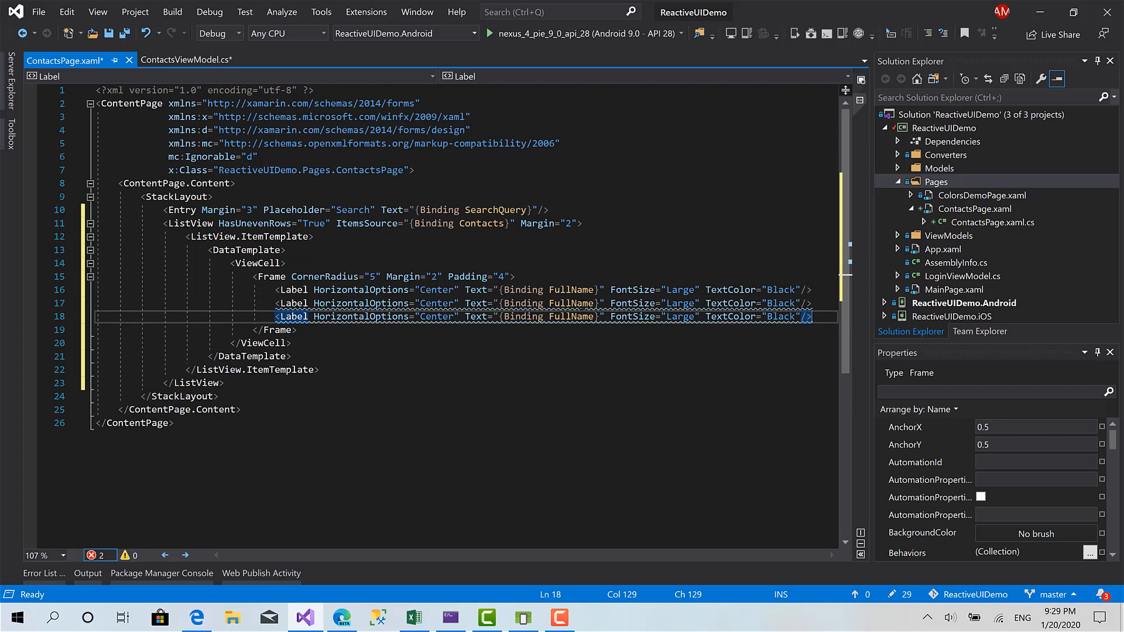
{"action": "double_click", "coordinate": [572, 303]}
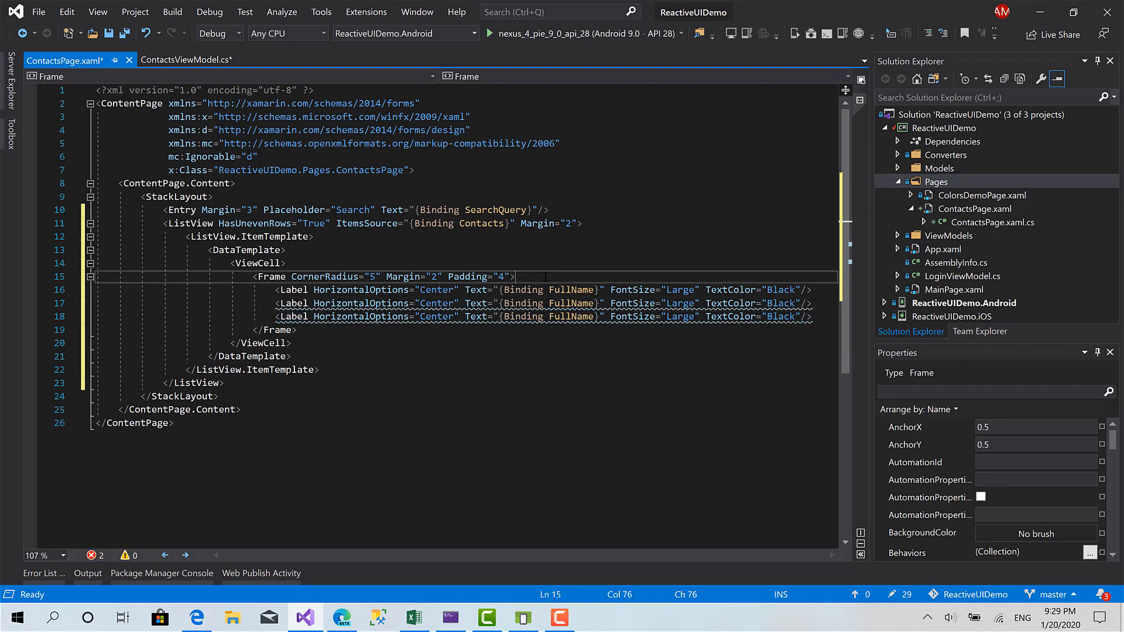
Step: Wrap the labels in a StackLayout with Spacing 3; bind the second and third to Phone and Email
{"action": "type", "text": "<StackLayout Spacing=\"3\">"}
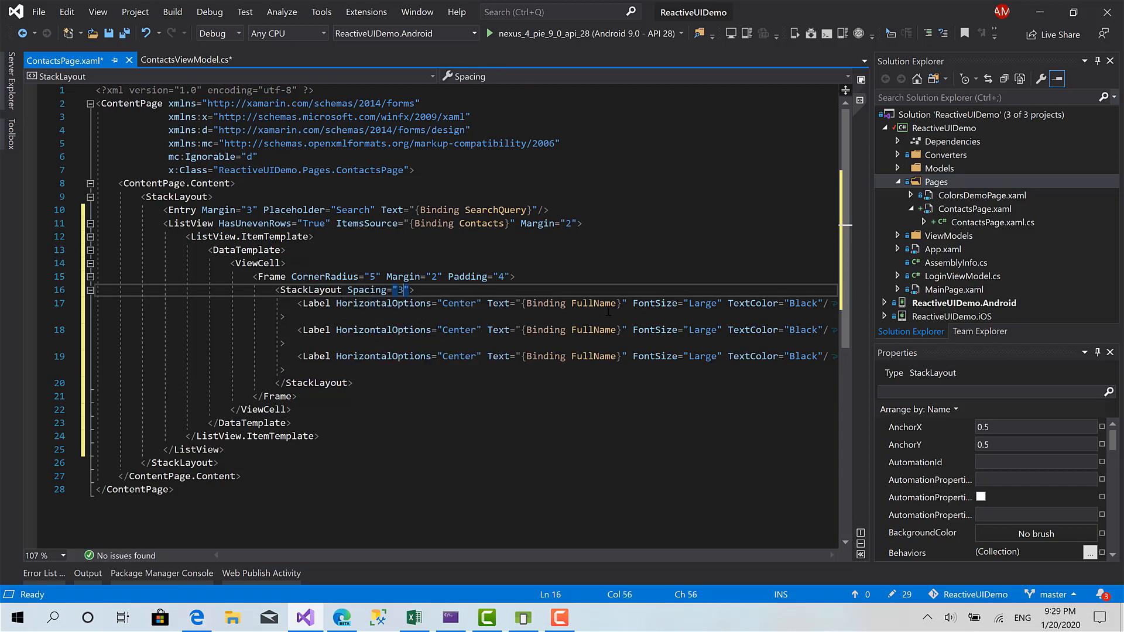
{"action": "type", "text": "Phon"}
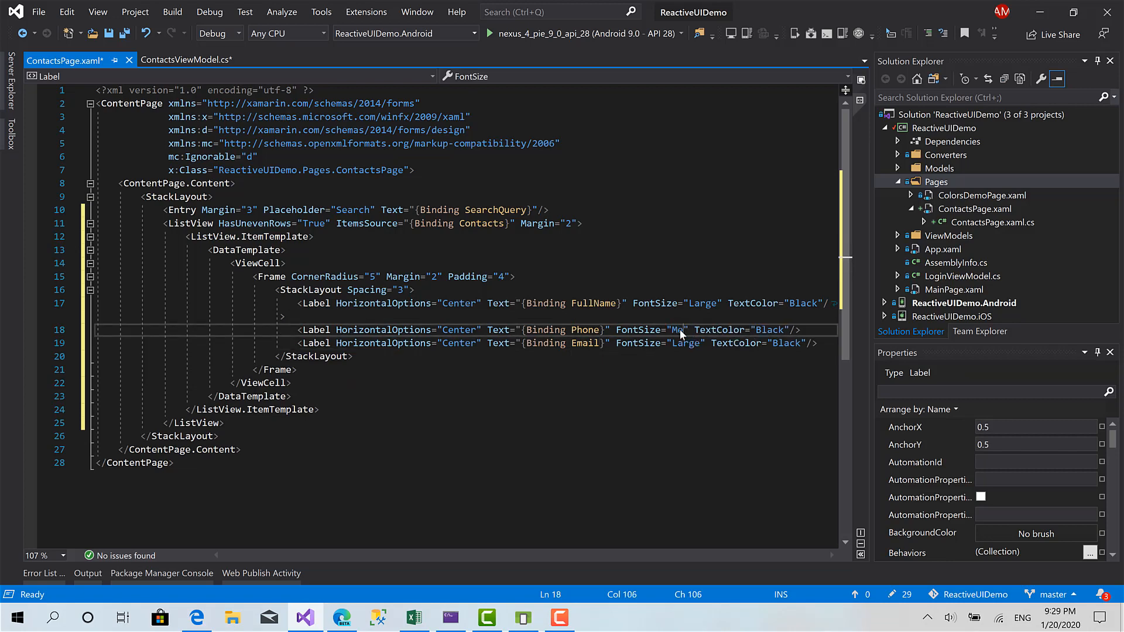
Step: Make the Phone label Medium and DarkGray, and the Email label Small and Gray
{"action": "double_click", "coordinate": [685, 342]}
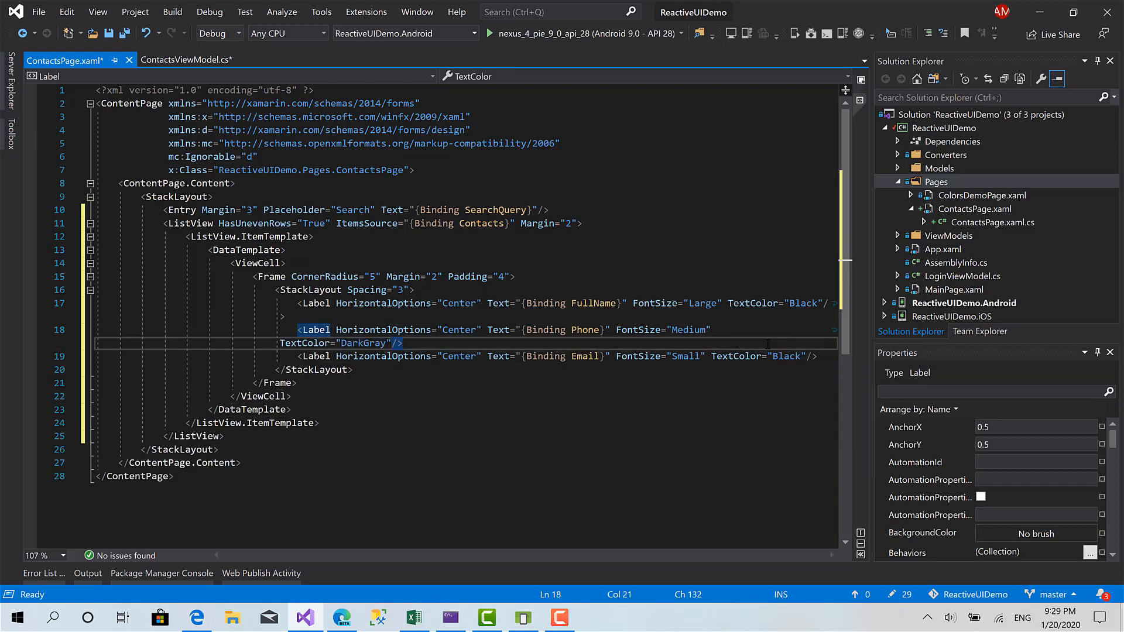
{"action": "double_click", "coordinate": [786, 357]}
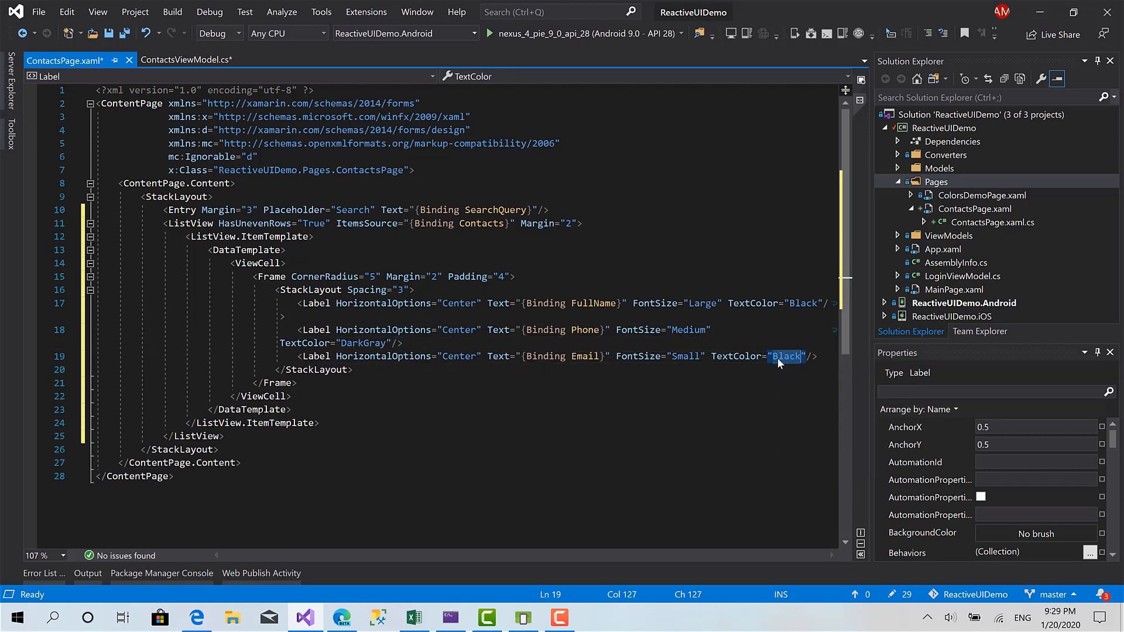
{"action": "type", "text": "Gray"}
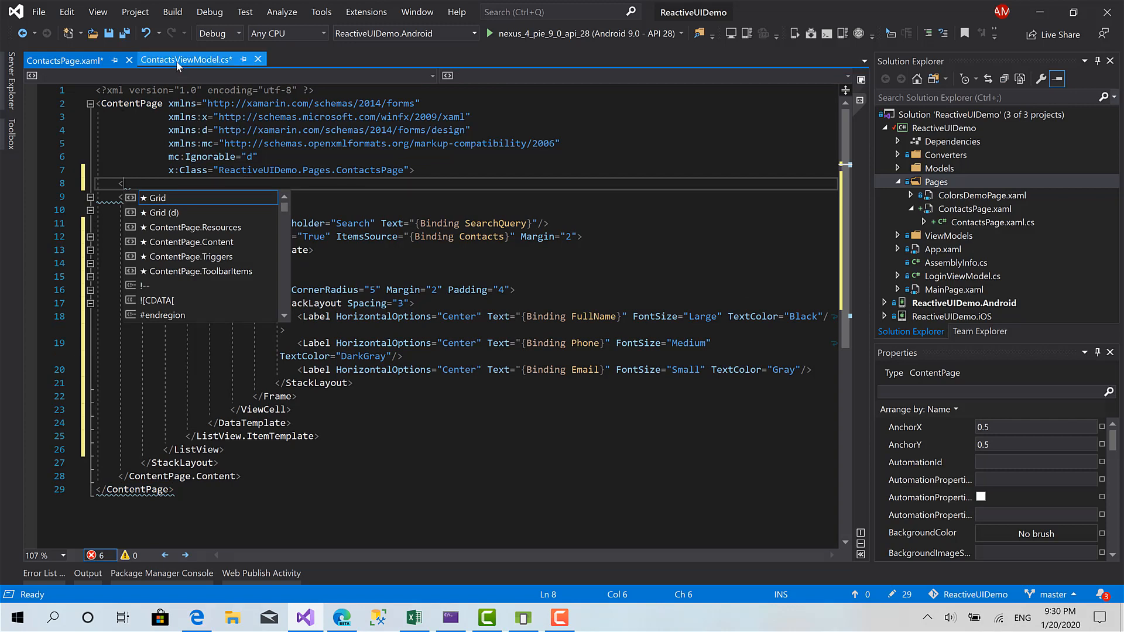
Step: Set BindingContext to new ContactsViewModel() and import ReactiveUIDemo.ViewModels via quick action
{"action": "type", "text": "ContentPage.Resources."}
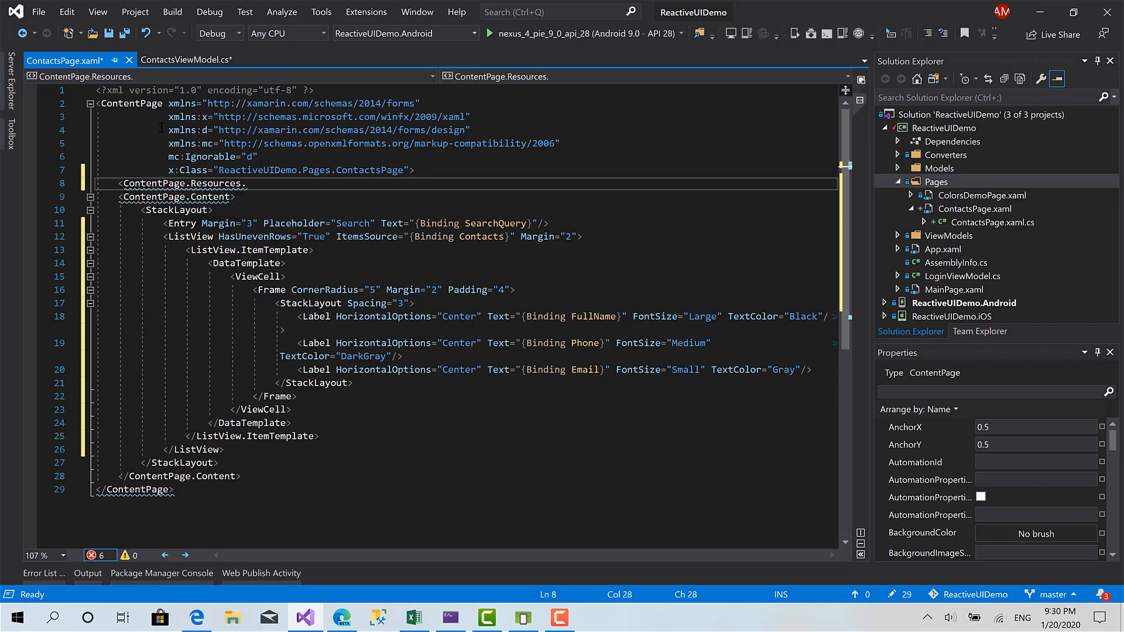
{"action": "type", "text": "R"}
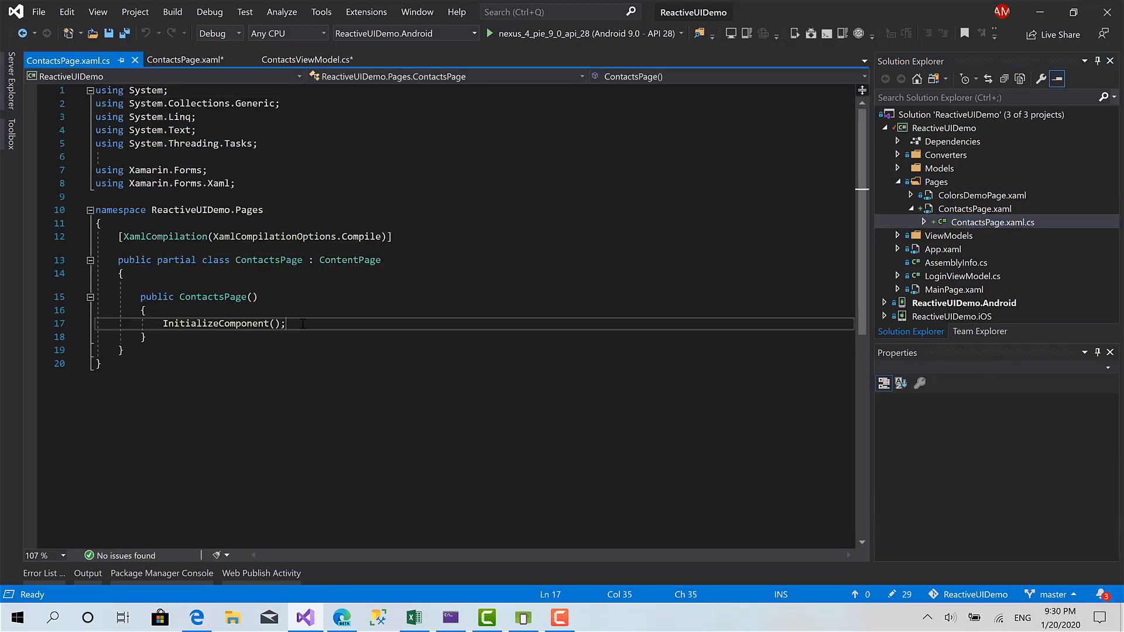
{"action": "type", "text": "B"}
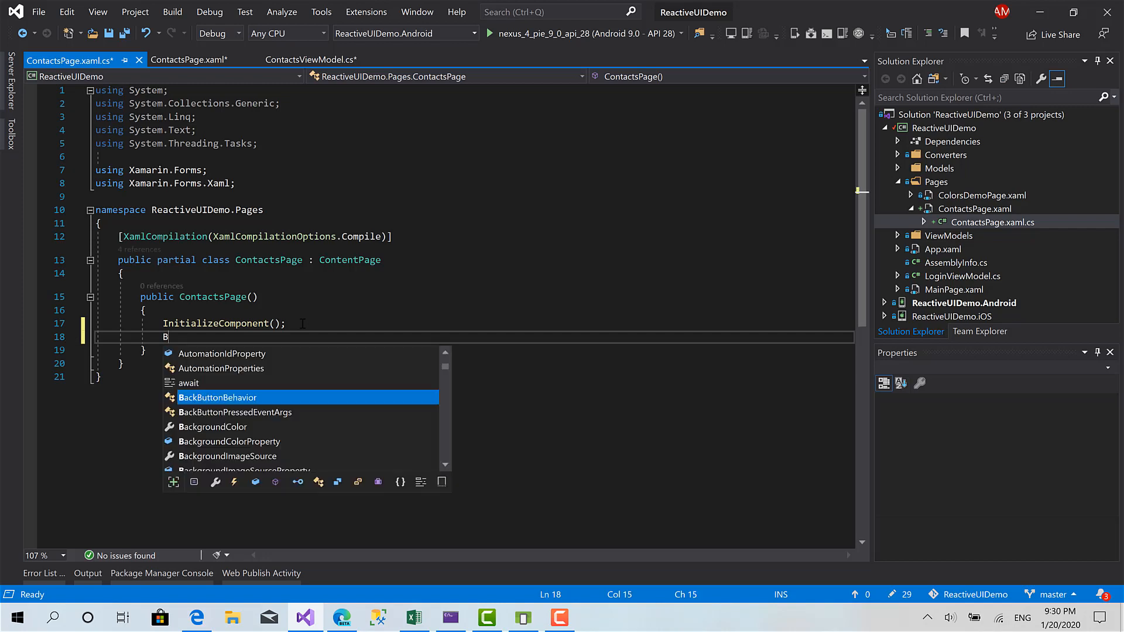
{"action": "type", "text": "indingContext = new"}
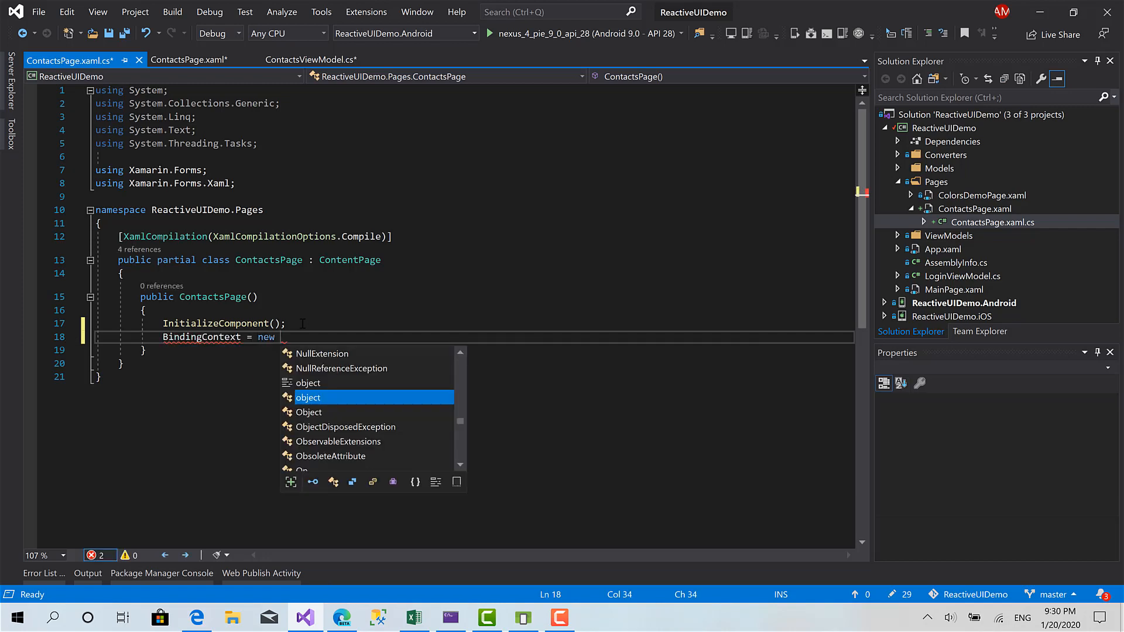
{"action": "type", "text": "ContactsViewModel("}
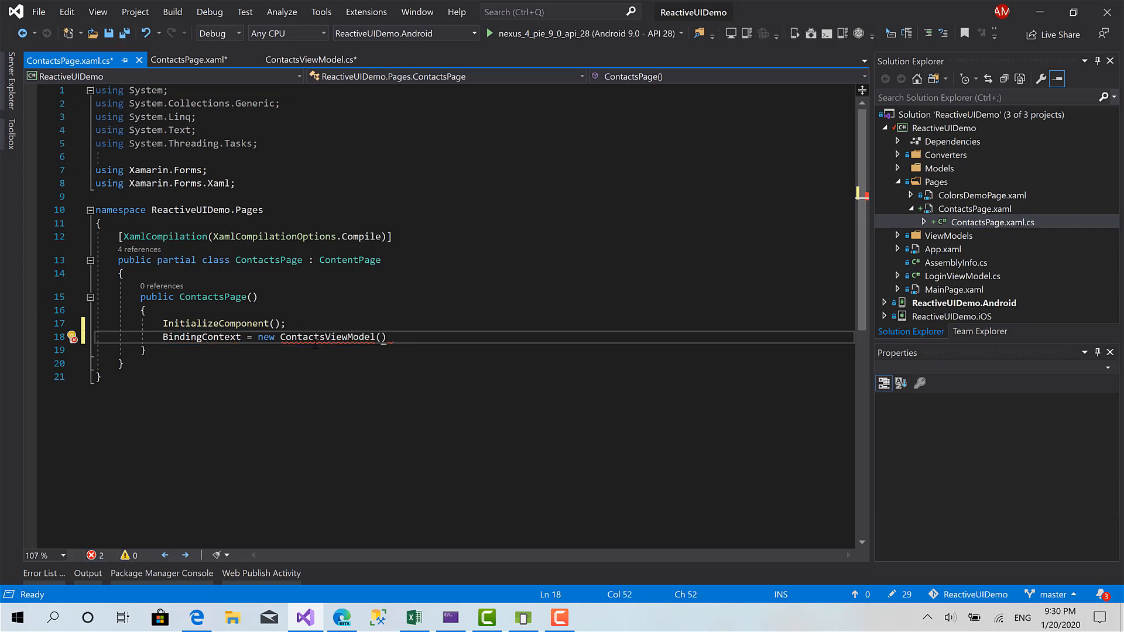
{"action": "left_click", "coordinate": [293, 351]}
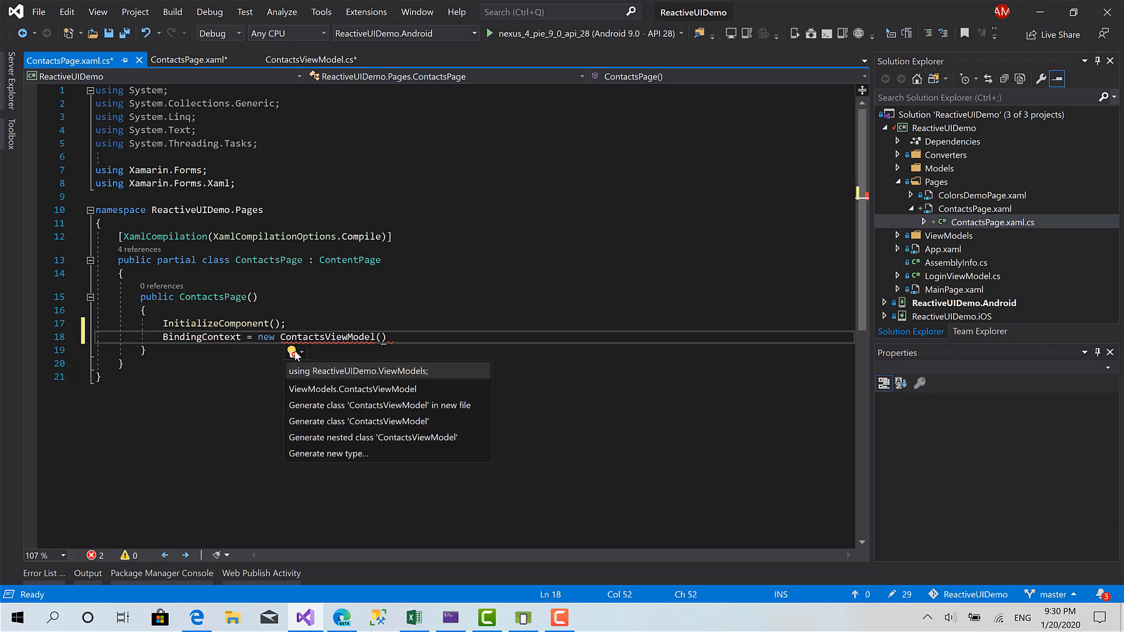
{"action": "left_click", "coordinate": [358, 370]}
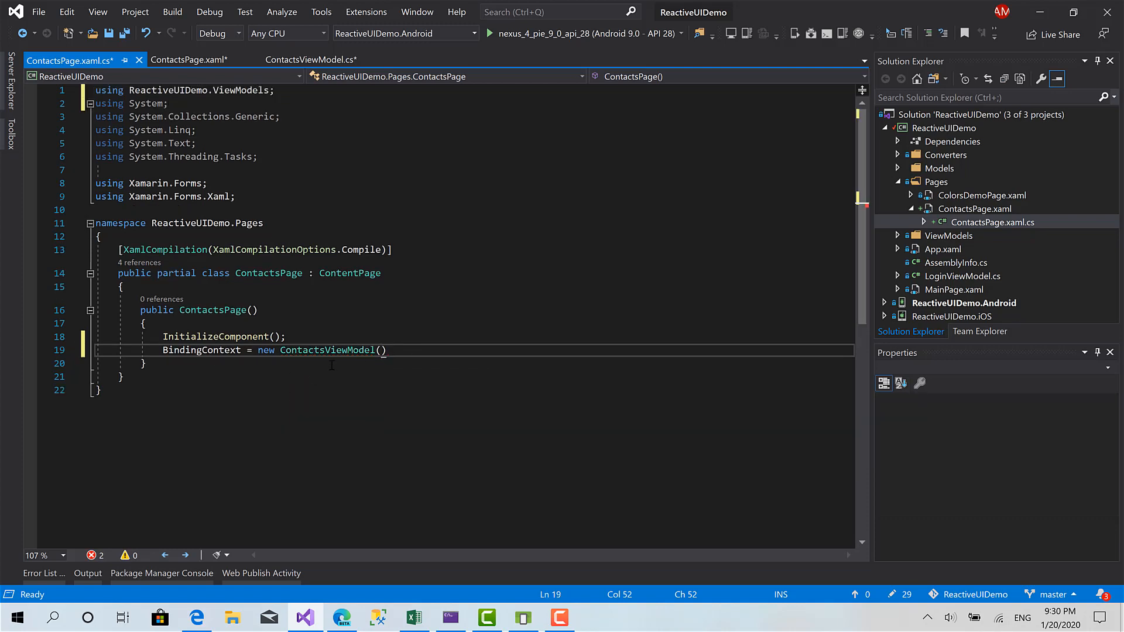
{"action": "type", "text": ";"}
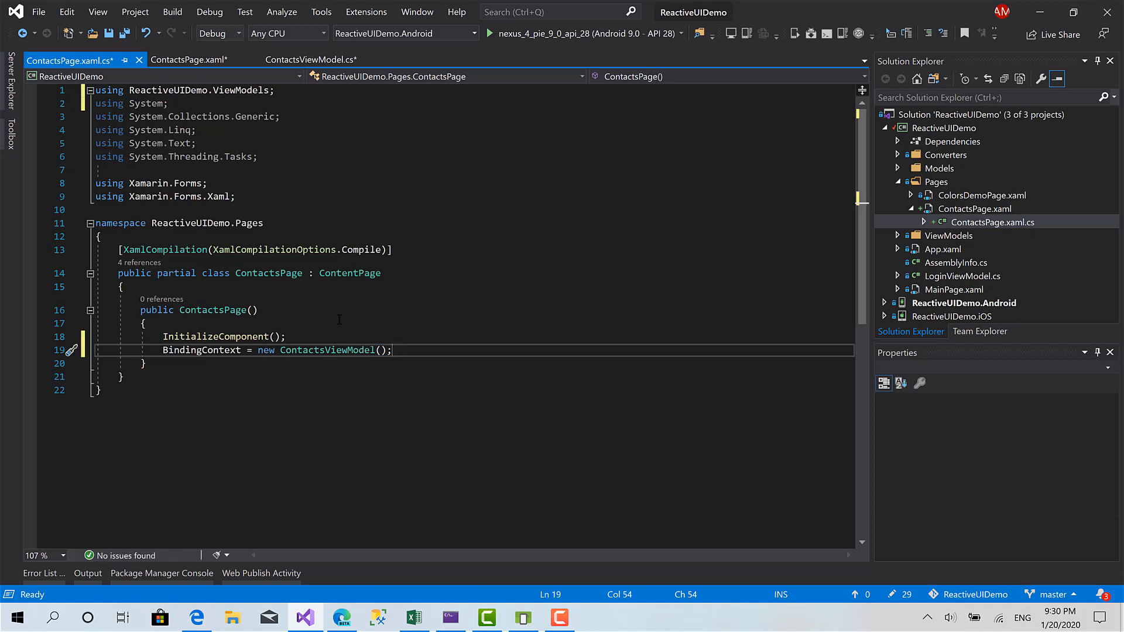
{"action": "mouse_move", "coordinate": [453, 183]}
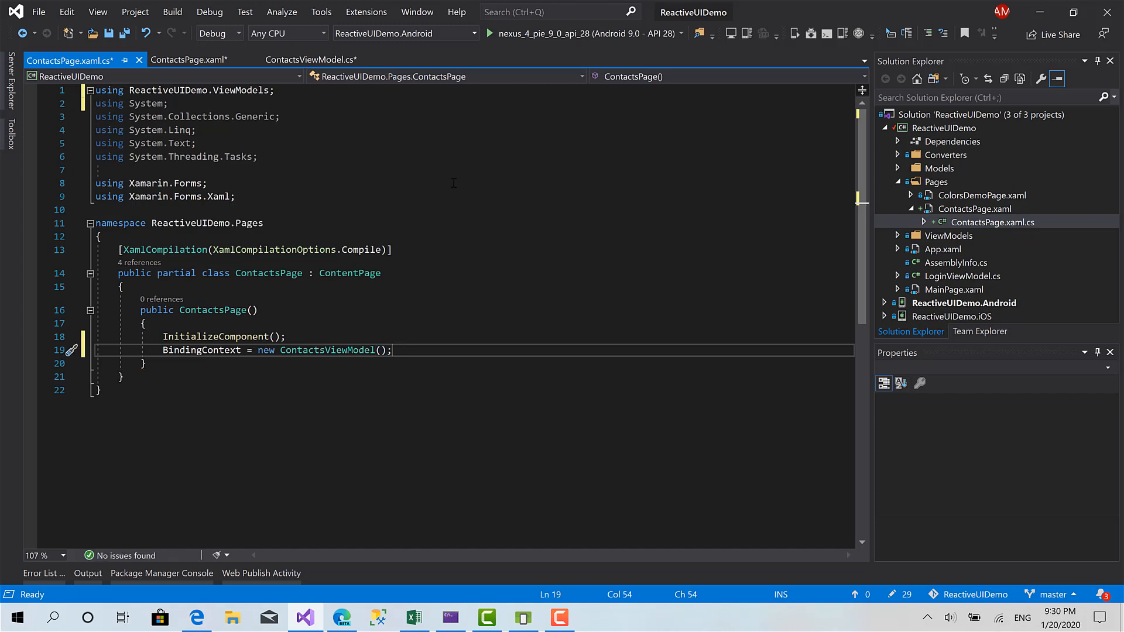
{"action": "left_click", "coordinate": [936, 181]}
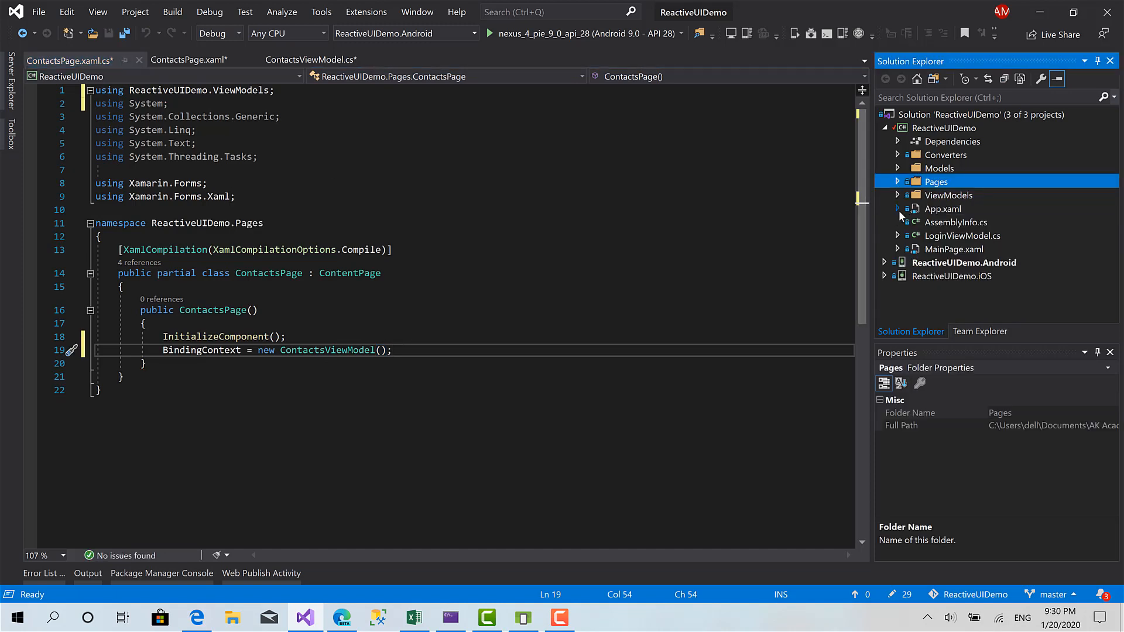
Step: Set MainPage to new ContactsPage() in App.xaml.cs and debug on the Nexus 4 emulator
{"action": "double_click", "coordinate": [960, 222]}
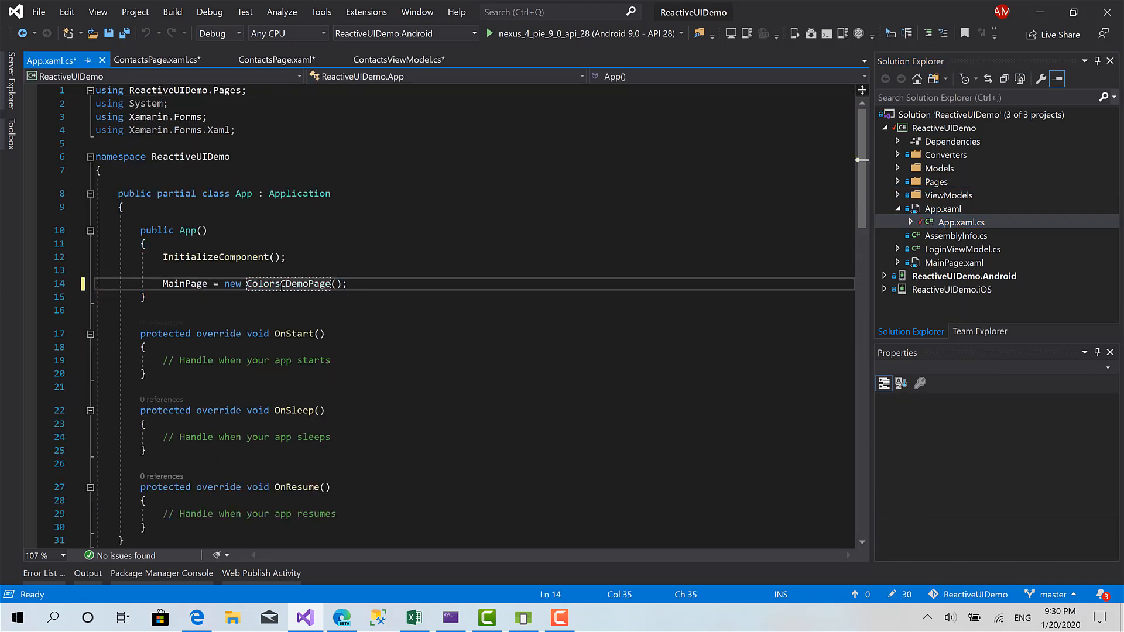
{"action": "type", "text": "Contac"}
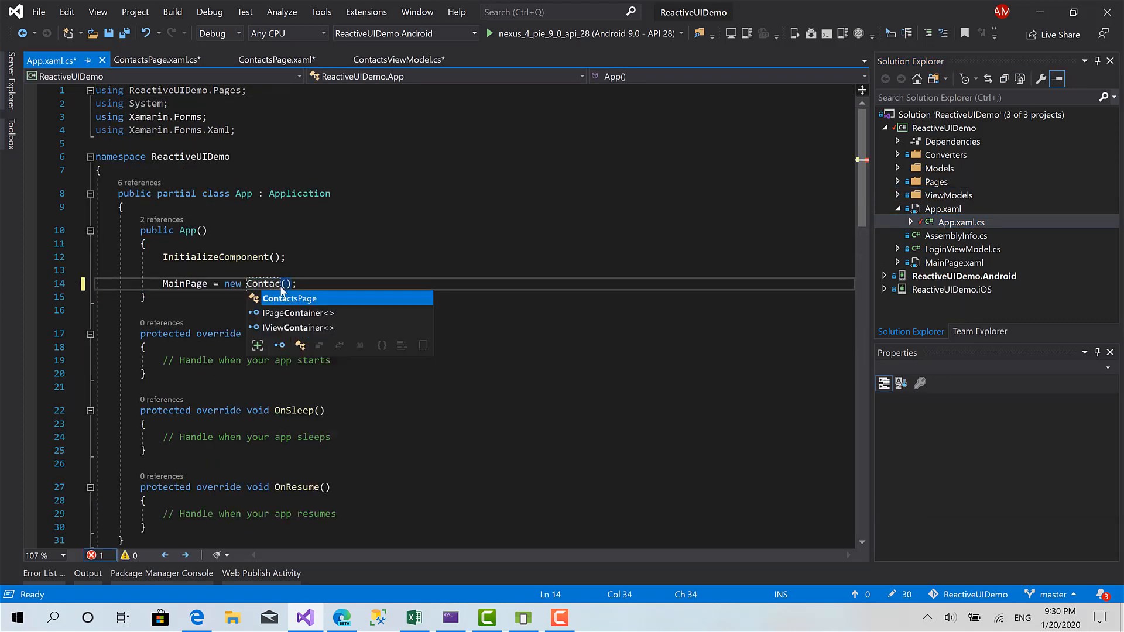
{"action": "key", "text": "Tab"}
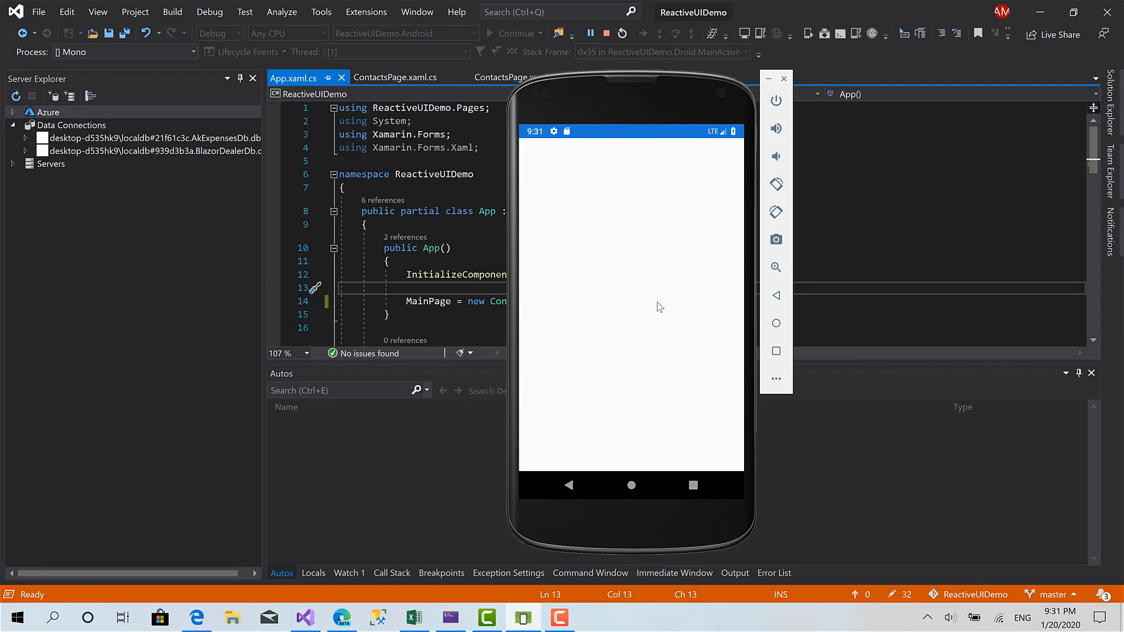
{"action": "mouse_move", "coordinate": [592, 100]}
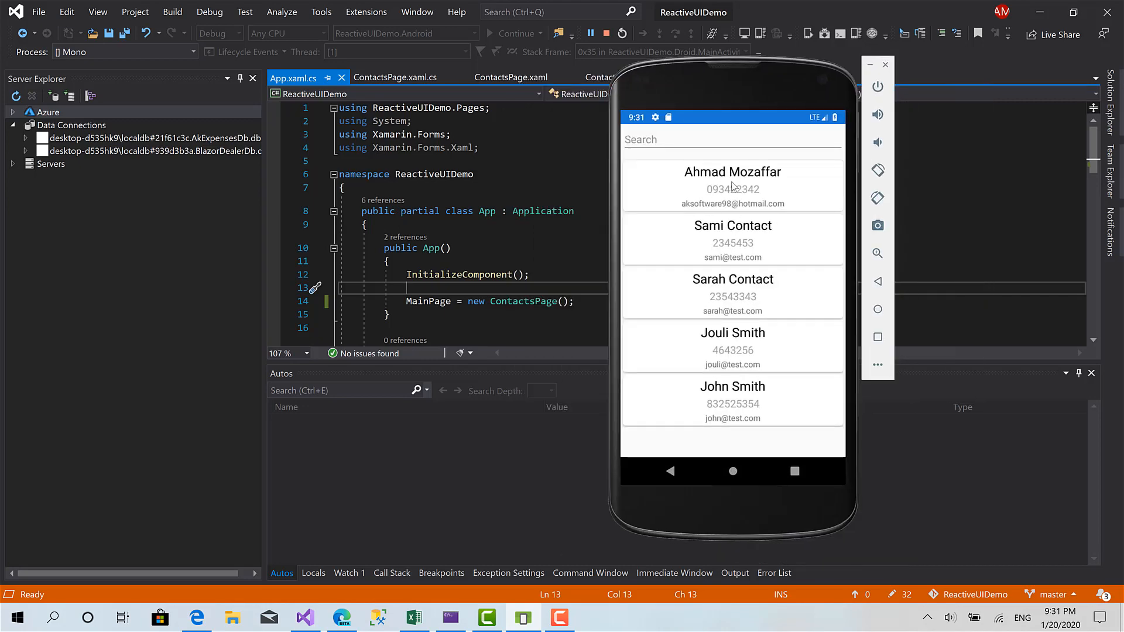
{"action": "mouse_move", "coordinate": [652, 186]}
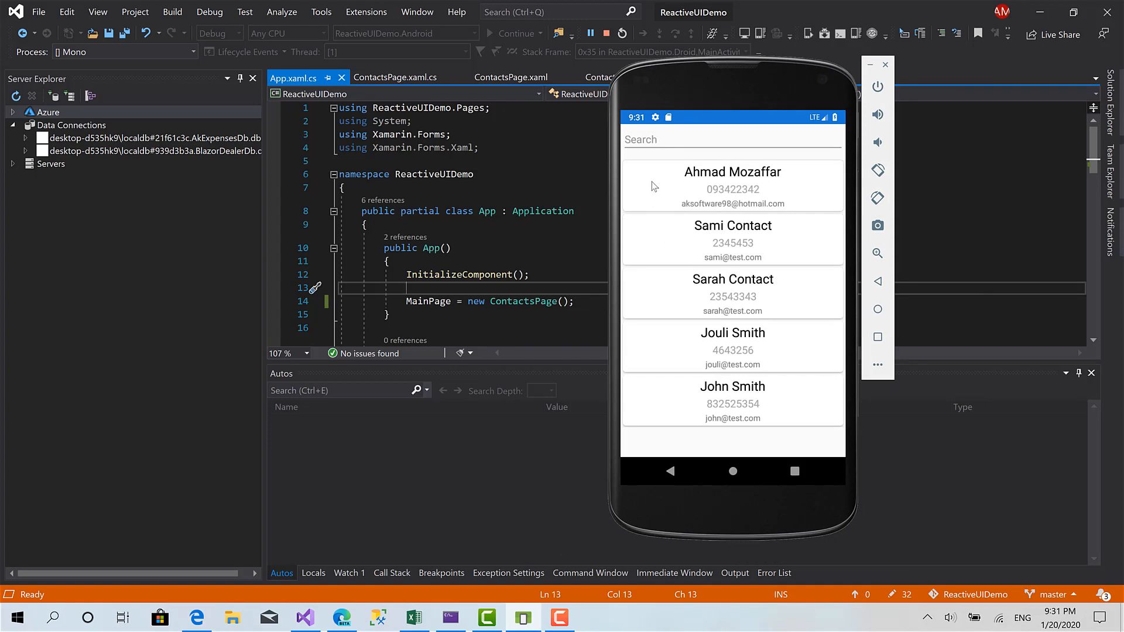
Step: Try the search queries 'ahm', 'conti' and '342' in the running app
{"action": "left_click", "coordinate": [732, 140]}
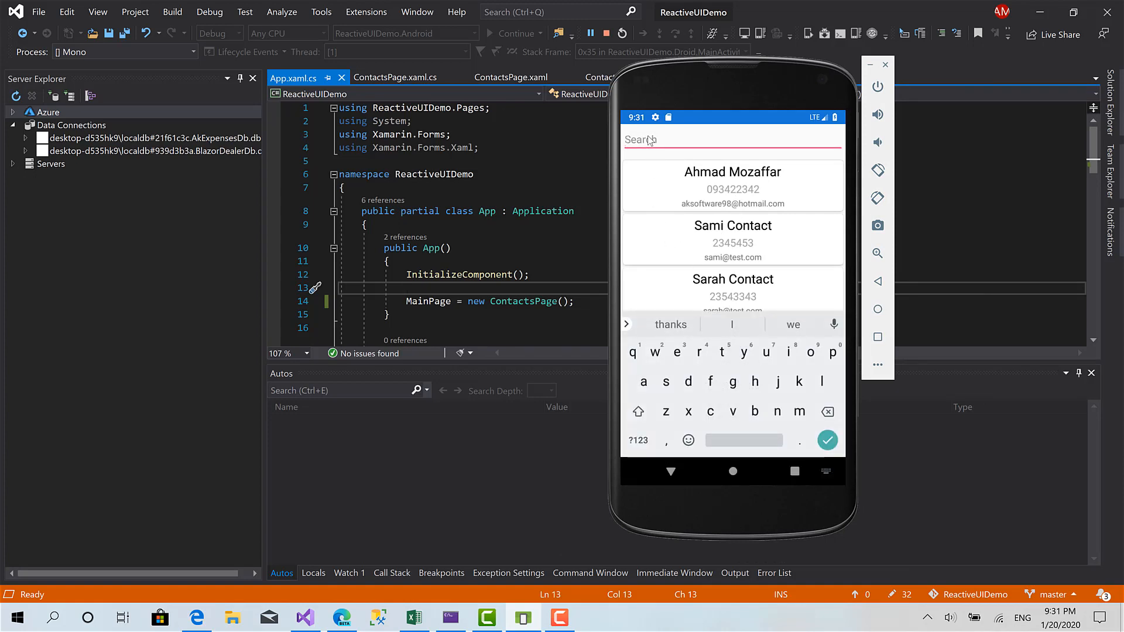
{"action": "type", "text": "ahm"}
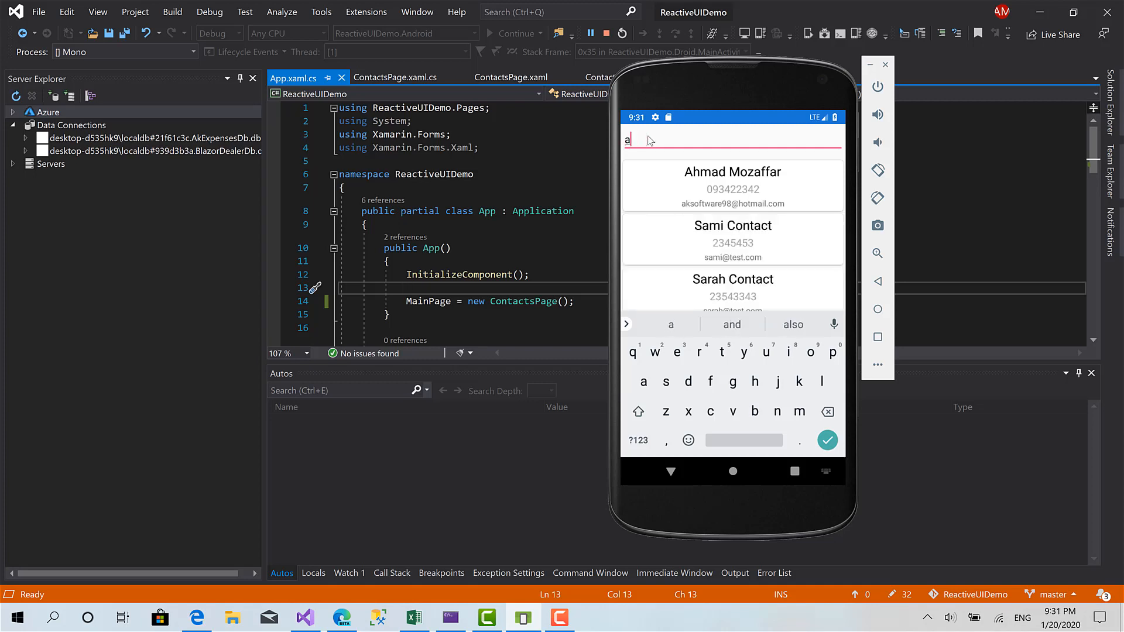
{"action": "type", "text": "conti"}
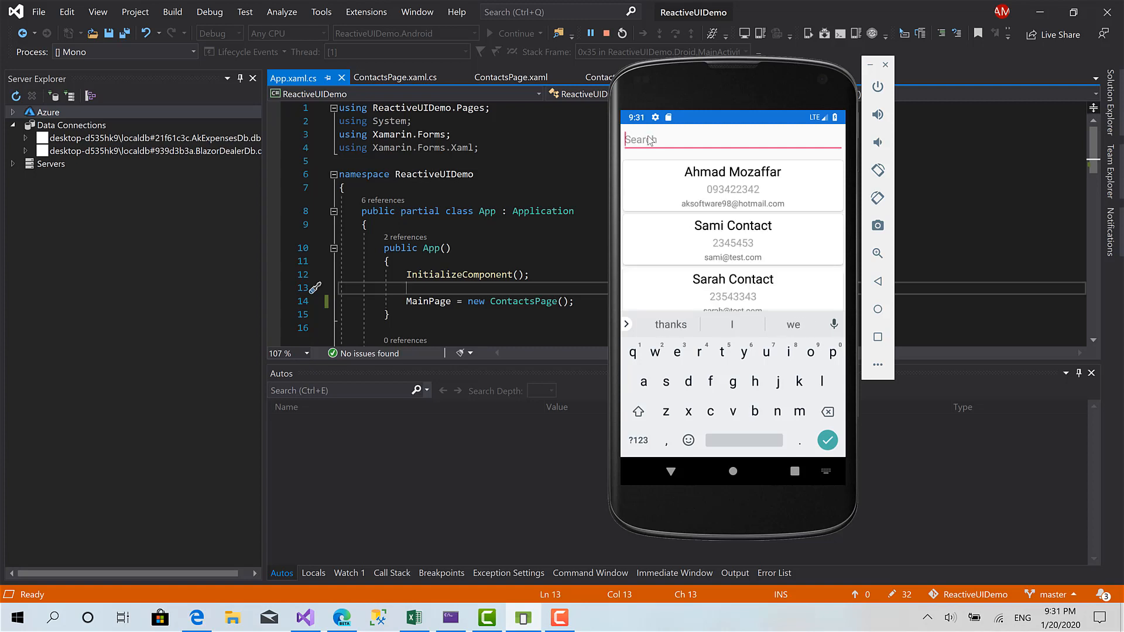
{"action": "type", "text": "342"}
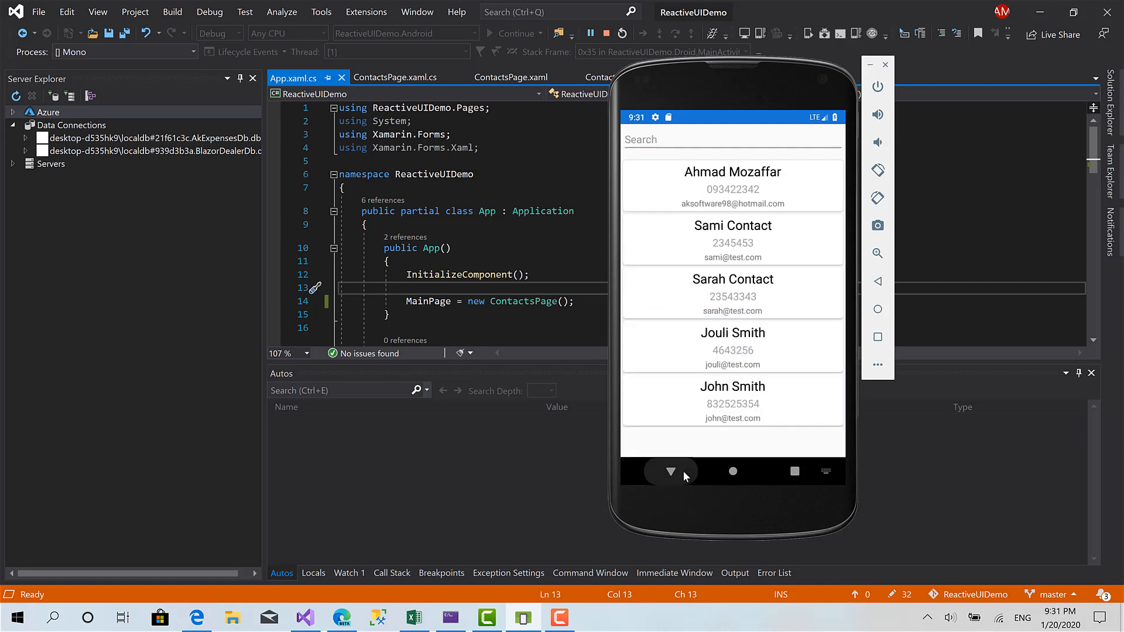
{"action": "left_click", "coordinate": [670, 470]}
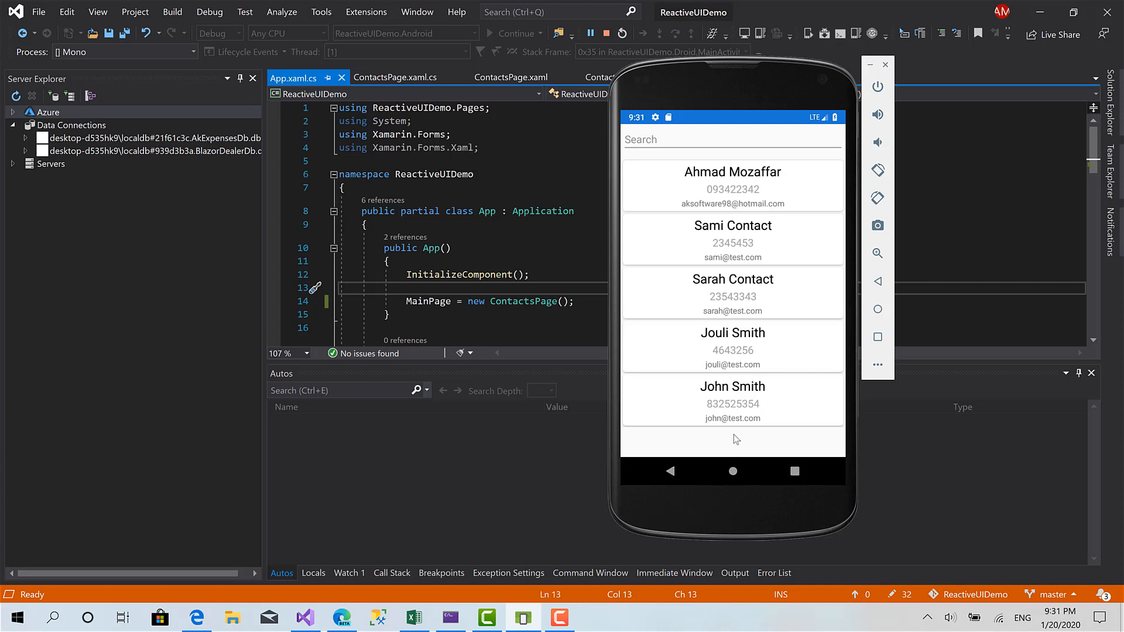
{"action": "mouse_move", "coordinate": [759, 197]}
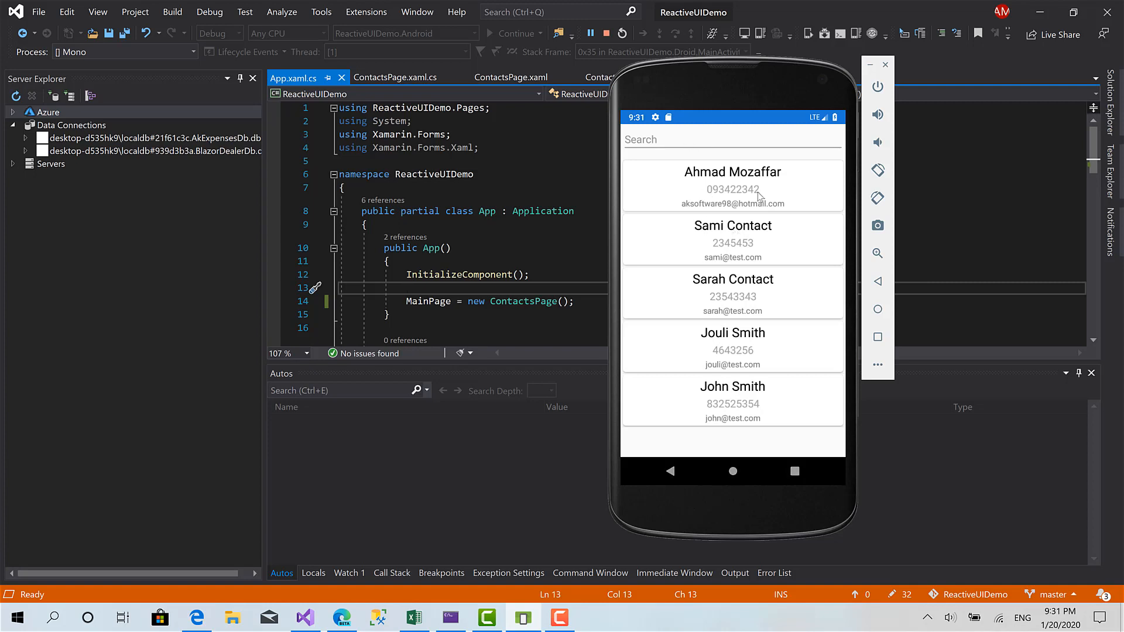
{"action": "mouse_move", "coordinate": [738, 259]}
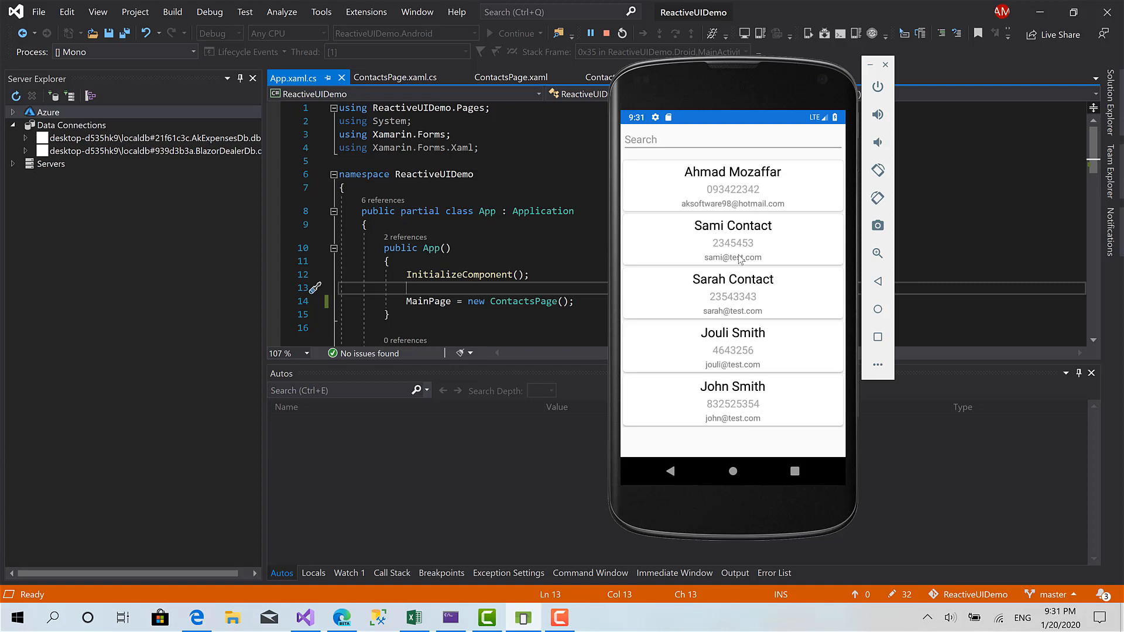
{"action": "left_click", "coordinate": [731, 139]}
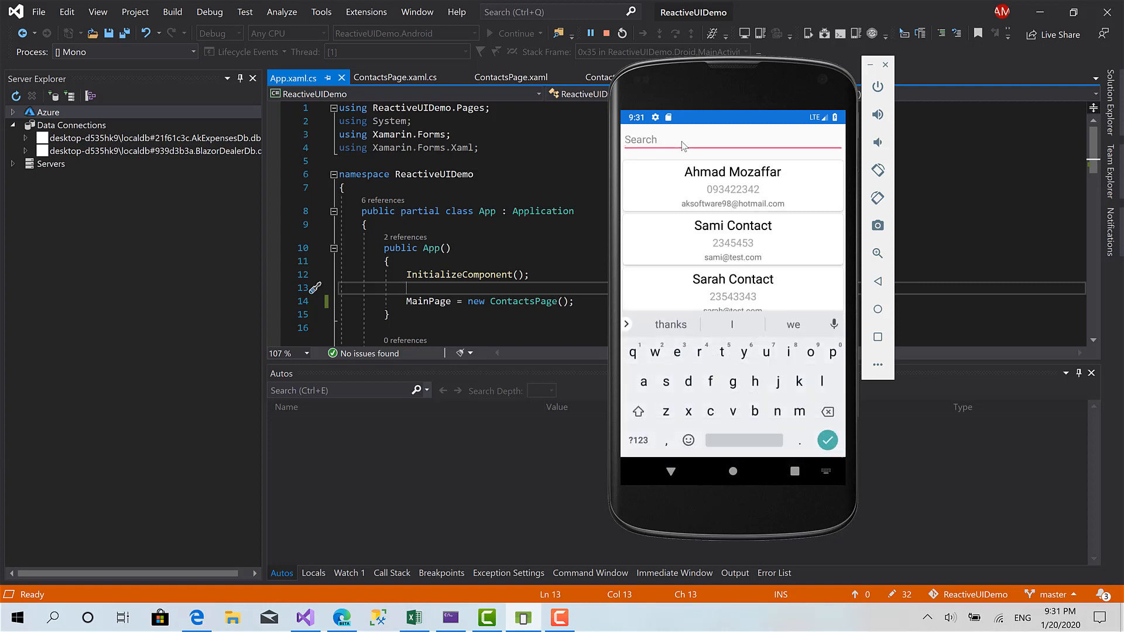
{"action": "type", "text": "ahmad"}
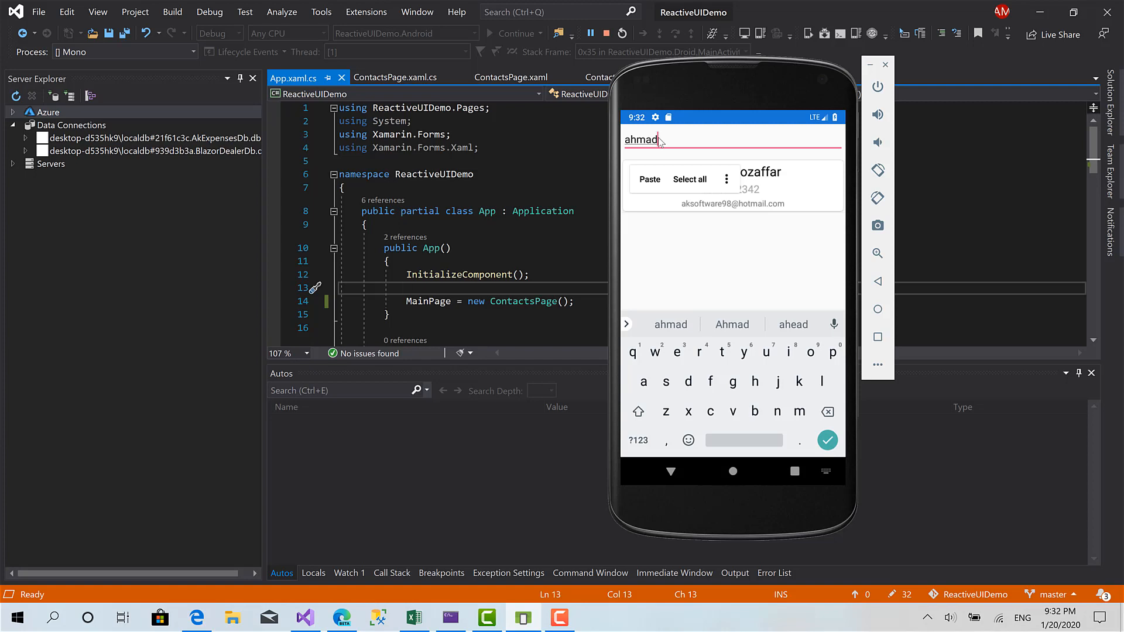
{"action": "left_click", "coordinate": [606, 34]}
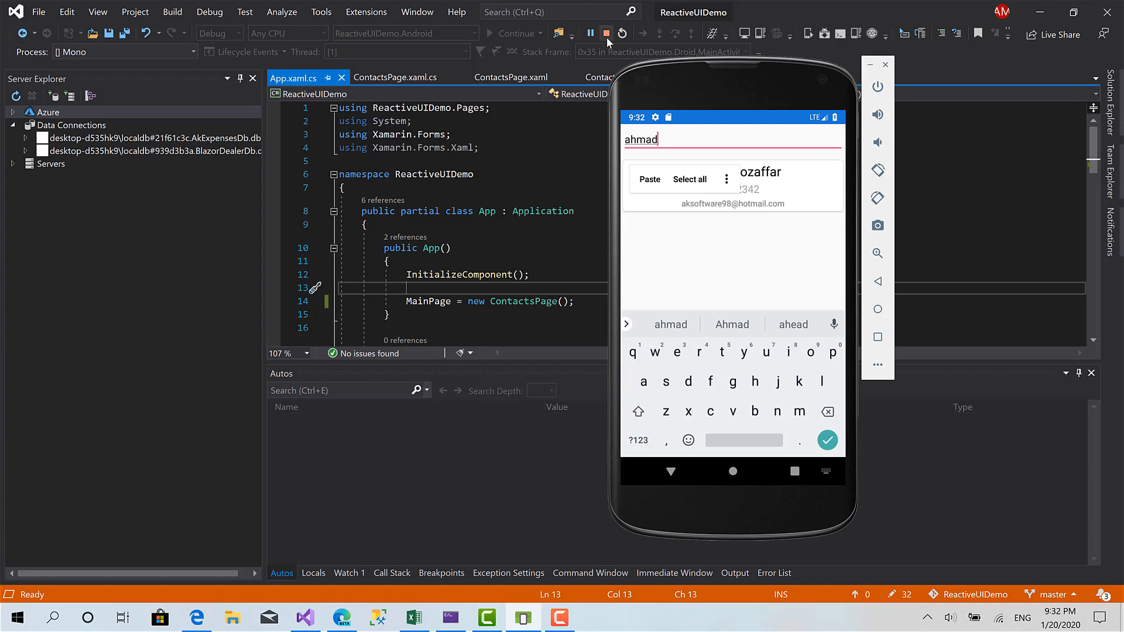
{"action": "left_click", "coordinate": [606, 33]}
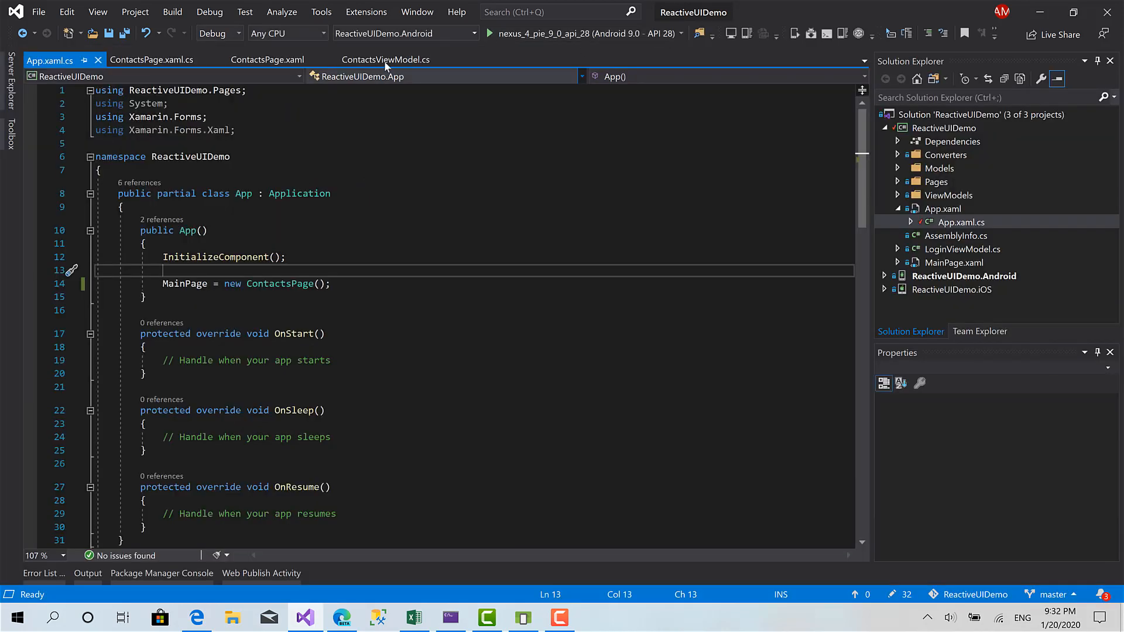
Step: Insert .Throttle(TimeSpan.FromSeconds(1)) after WhenAnyValue on SearchQuery in ContactsViewModel.cs
{"action": "left_click", "coordinate": [385, 59]}
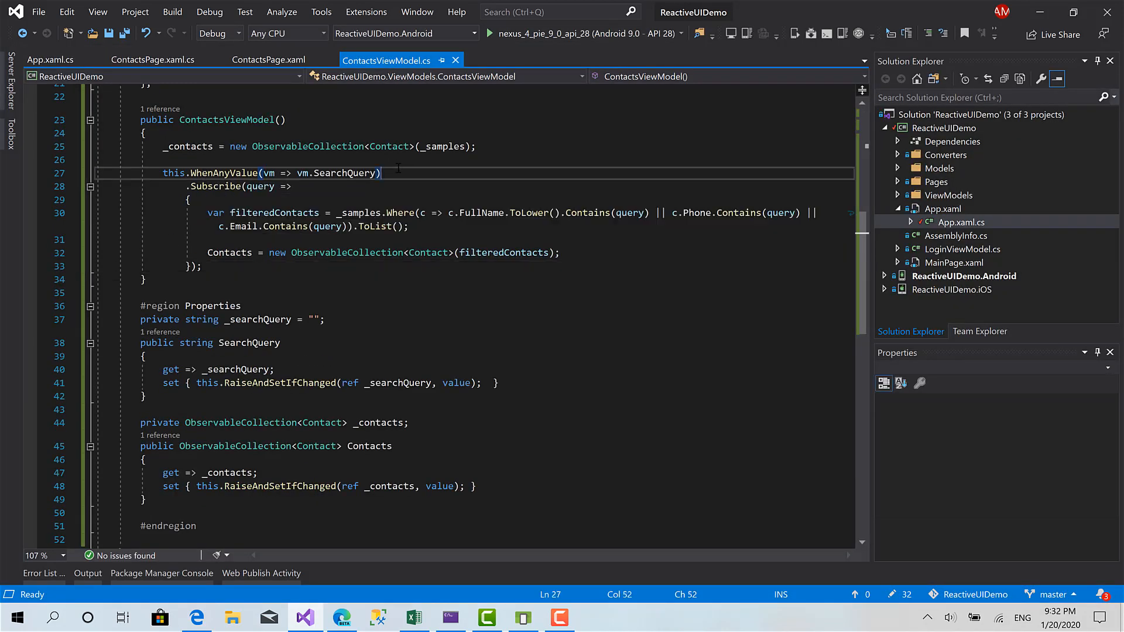
{"action": "type", "text": "T"}
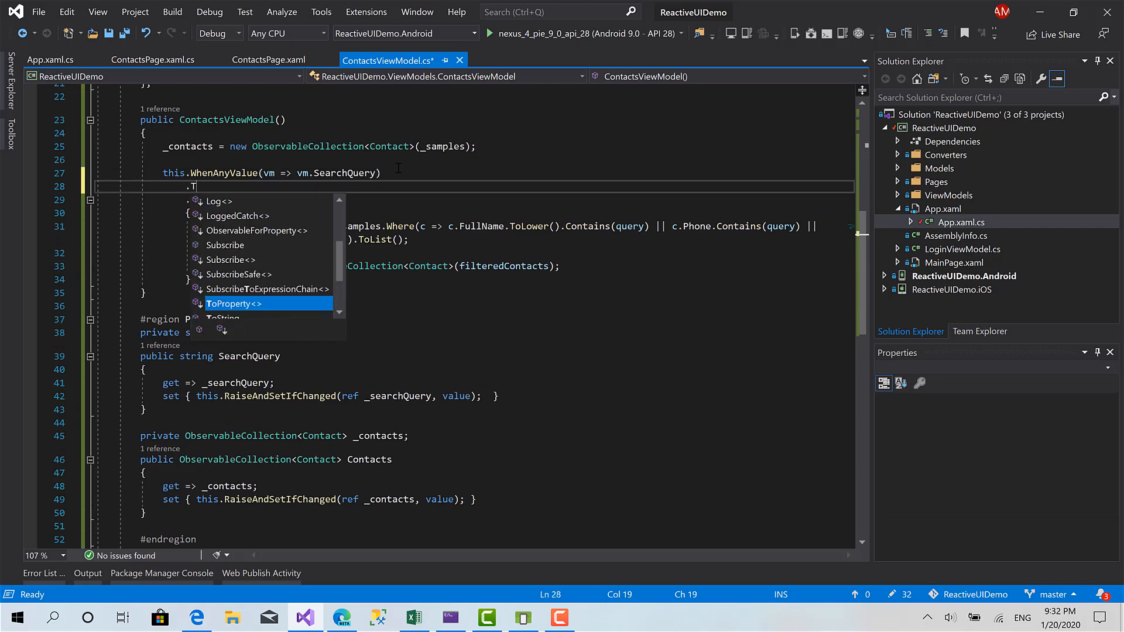
{"action": "type", "text": "hrottle()"}
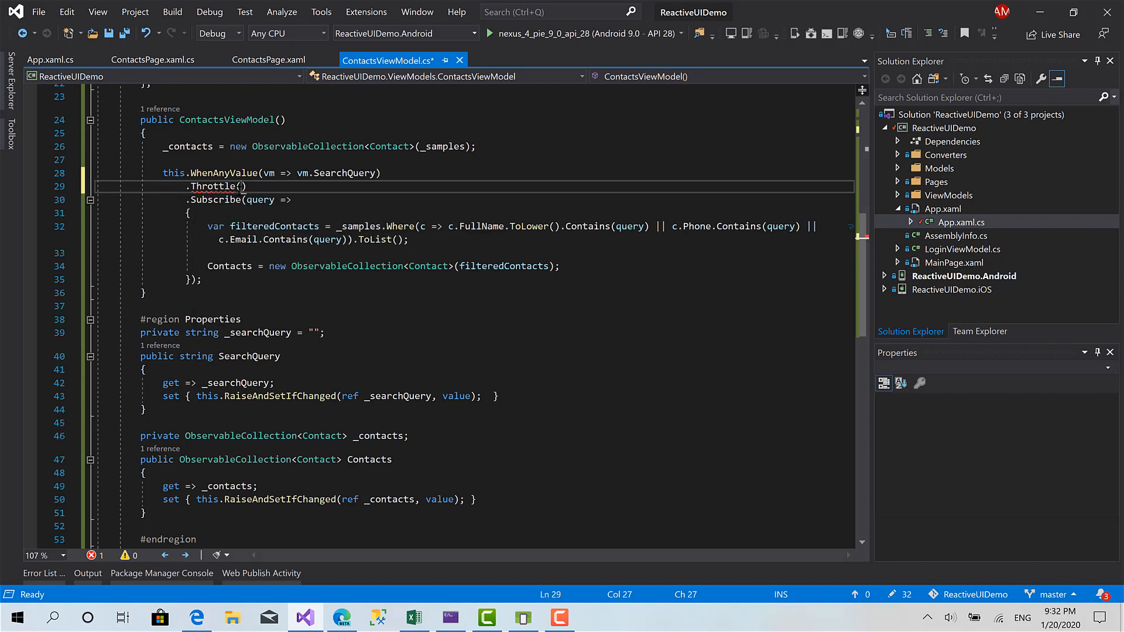
{"action": "type", "text": "TimeS"}
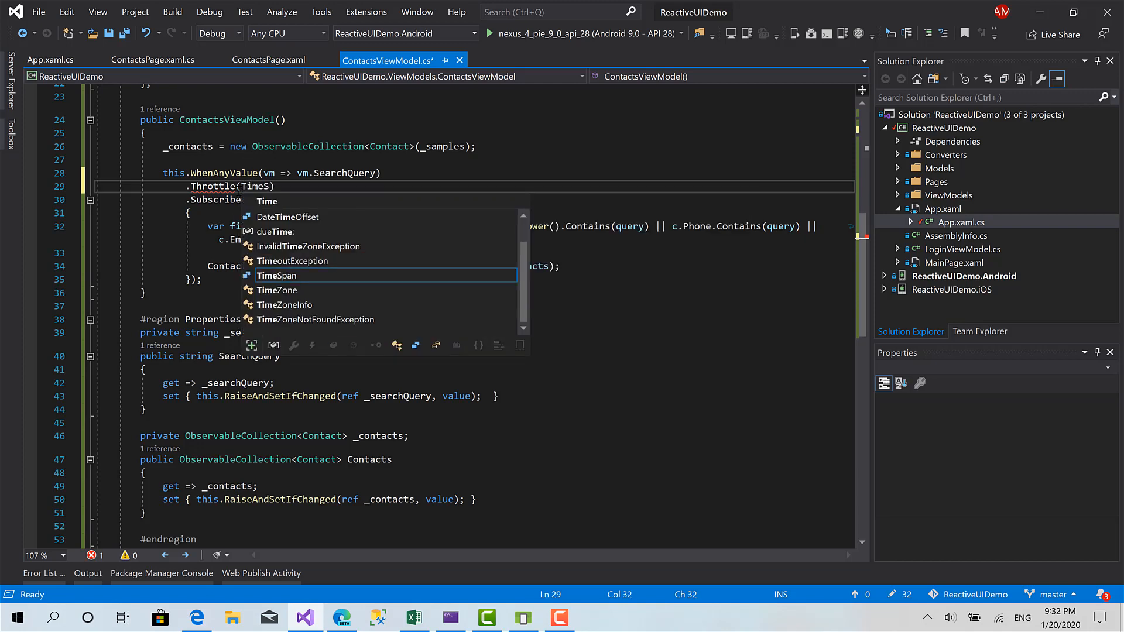
{"action": "type", "text": ".FromSeconds1"}
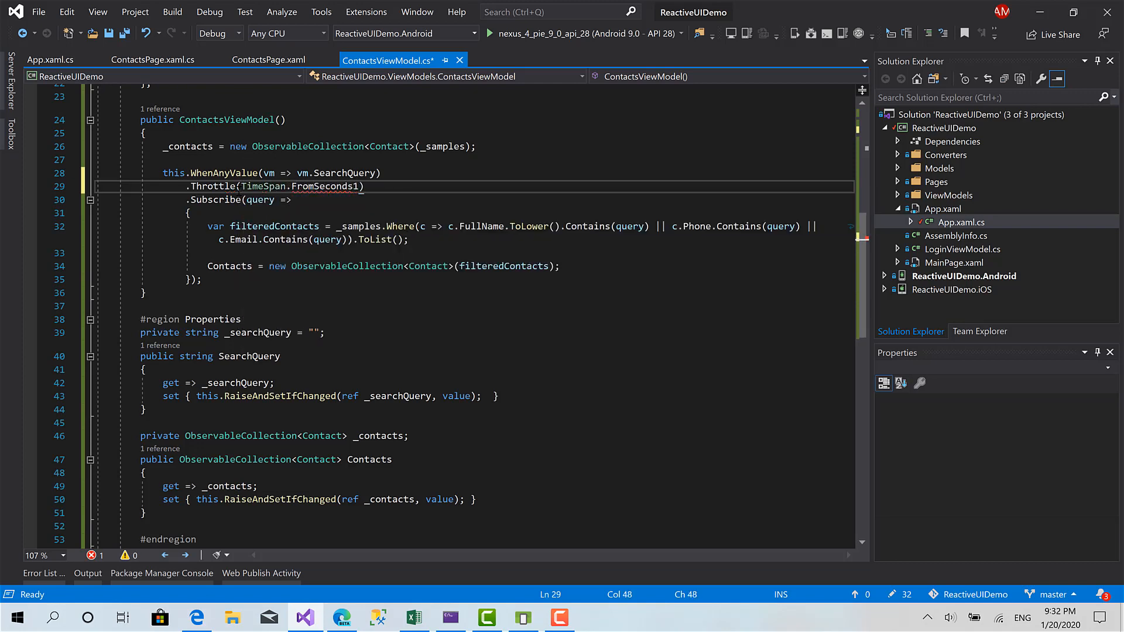
{"action": "type", "text": "("}
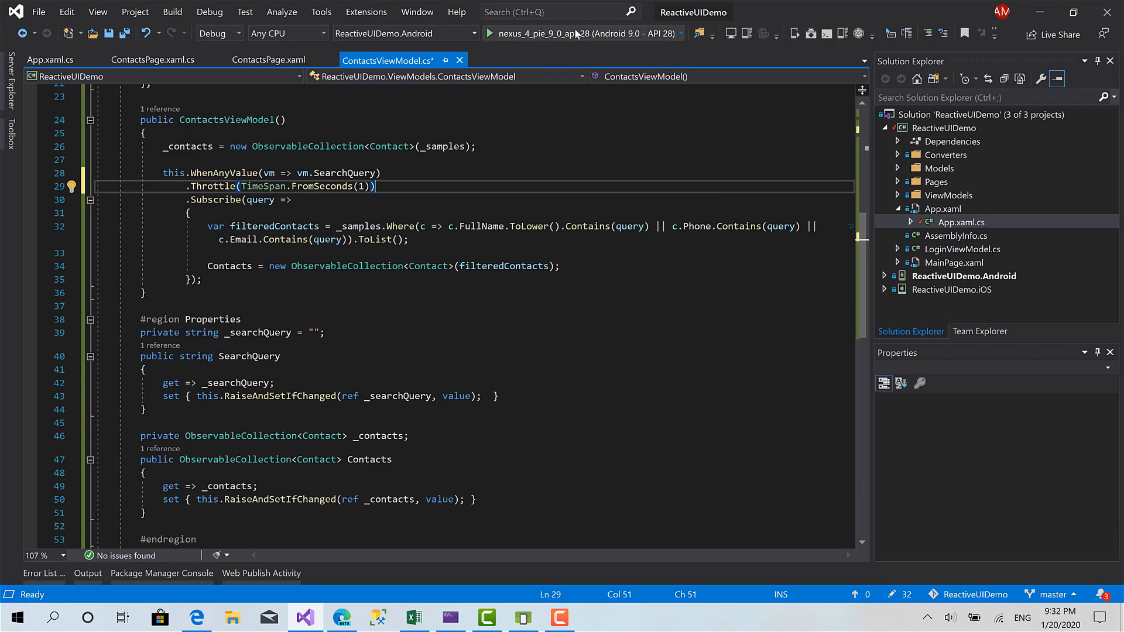
{"action": "key", "text": "ctrl+s"}
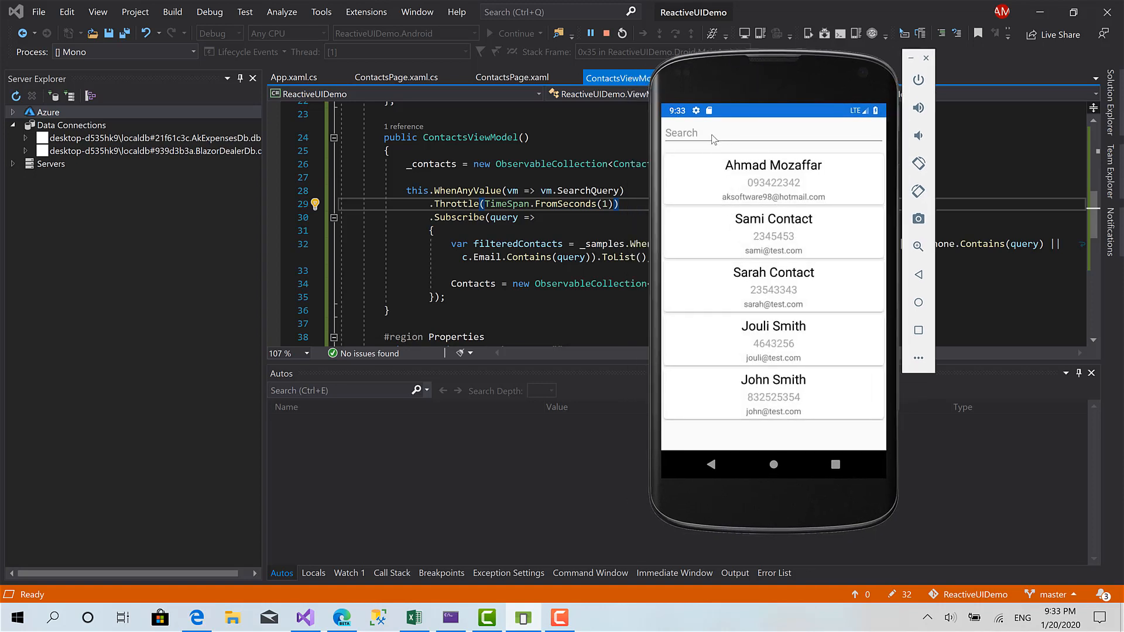
{"action": "left_click", "coordinate": [773, 133]}
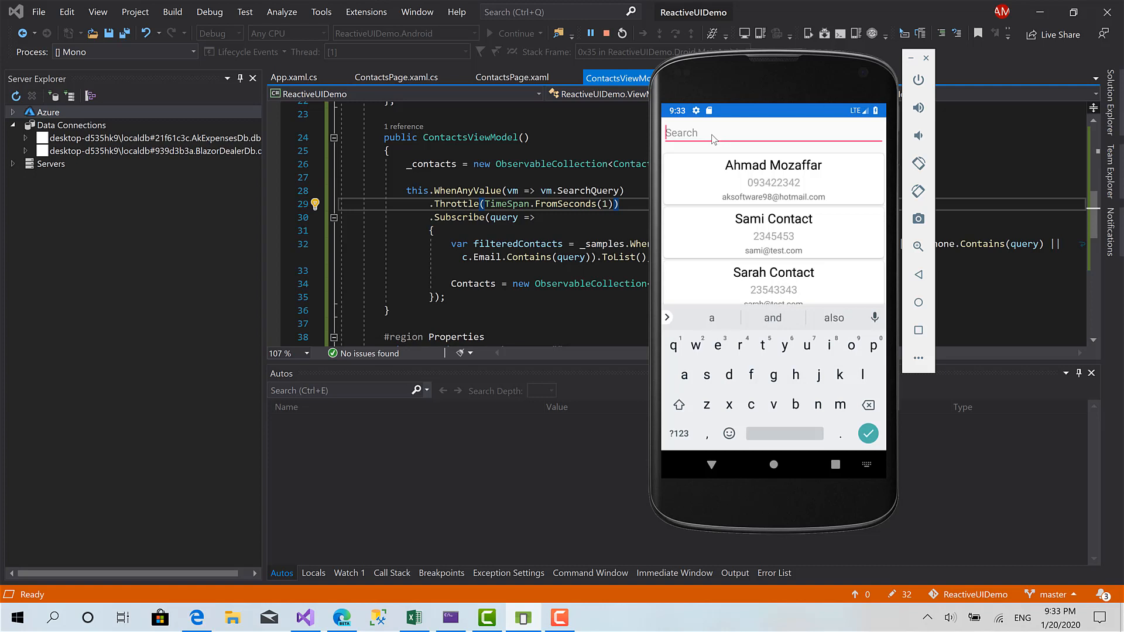
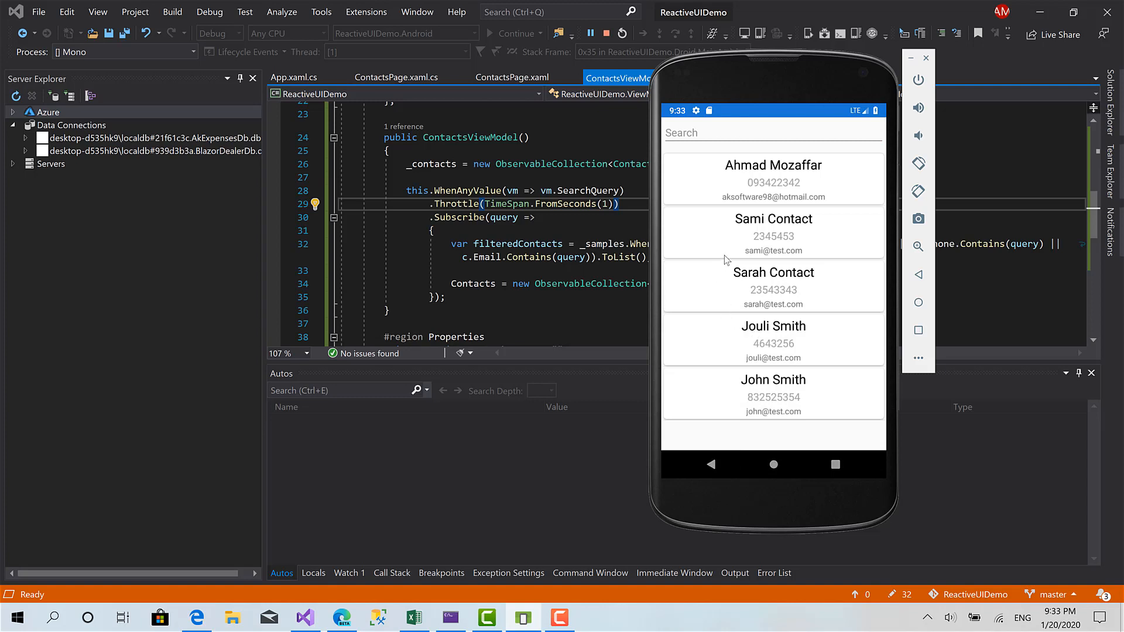
{"action": "mouse_move", "coordinate": [712, 129]}
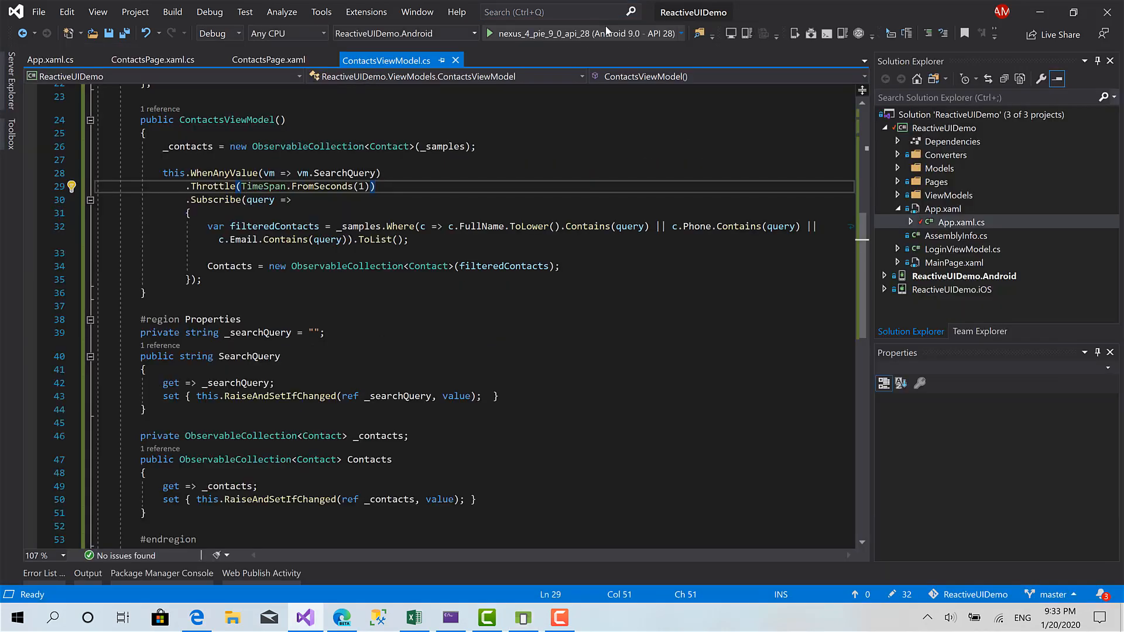
{"action": "mouse_move", "coordinate": [584, 32]}
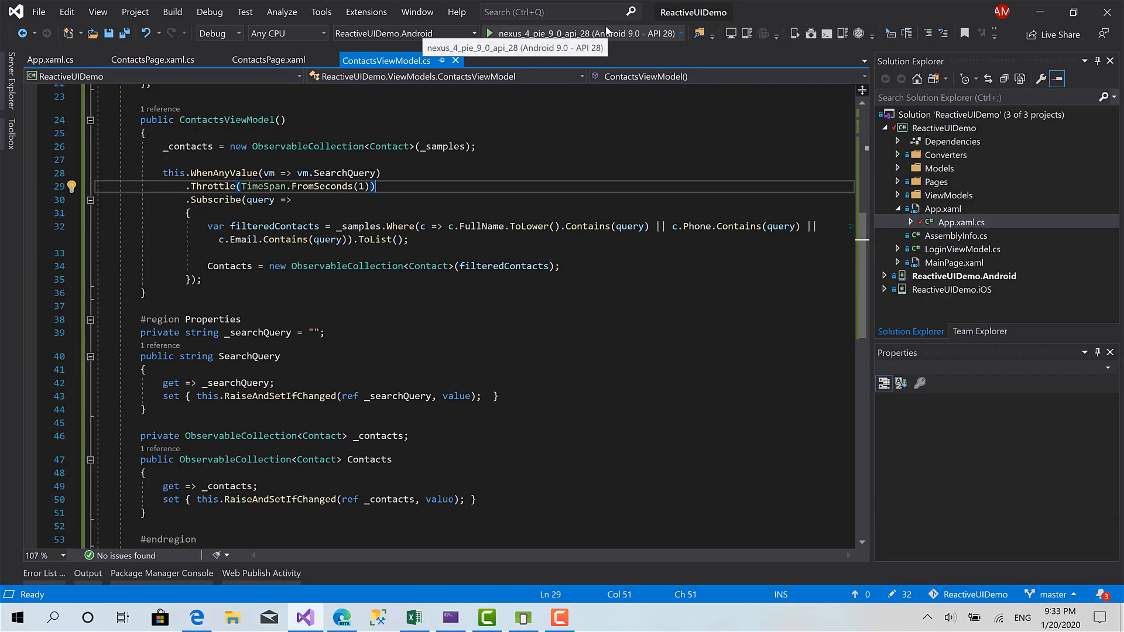